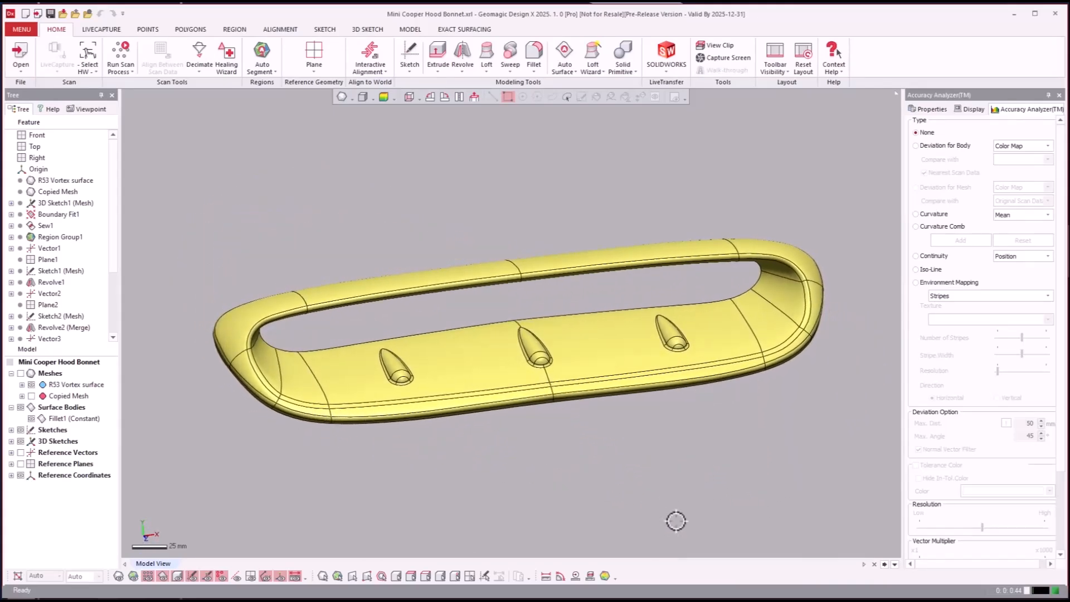
# Hide Surface Bodies and roll the history back to just below 3D Sketch1 (Mesh).
pyautogui.click(916, 187)
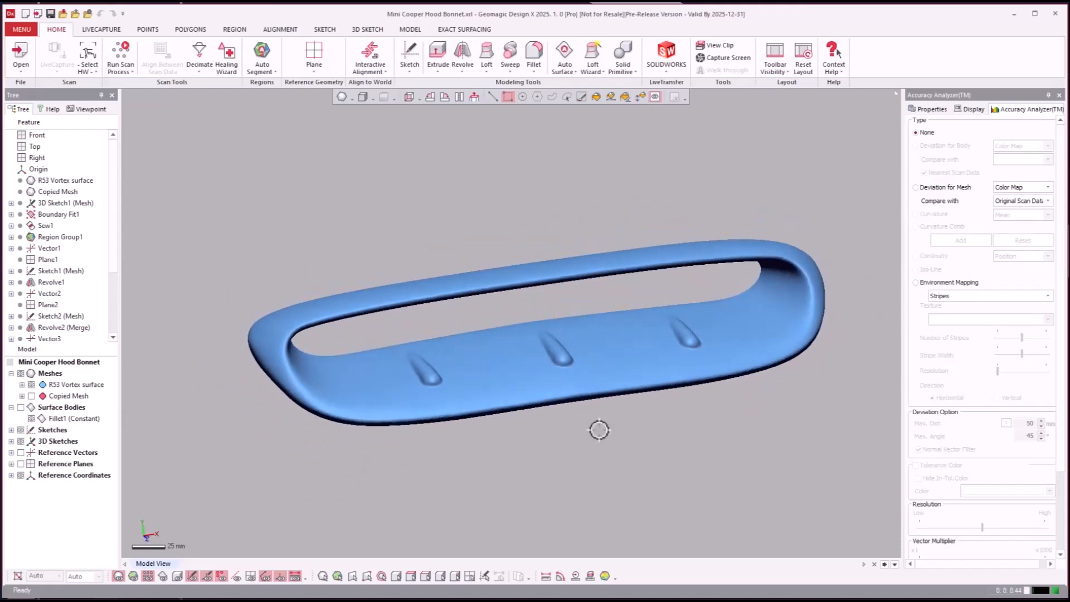
pyautogui.click(64, 203)
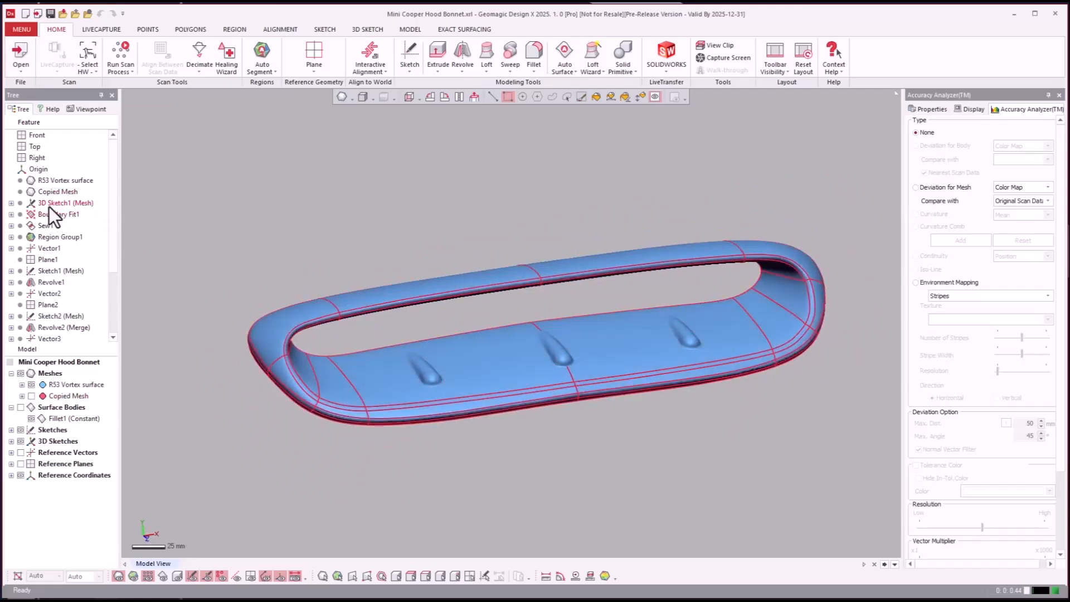
pyautogui.click(63, 203)
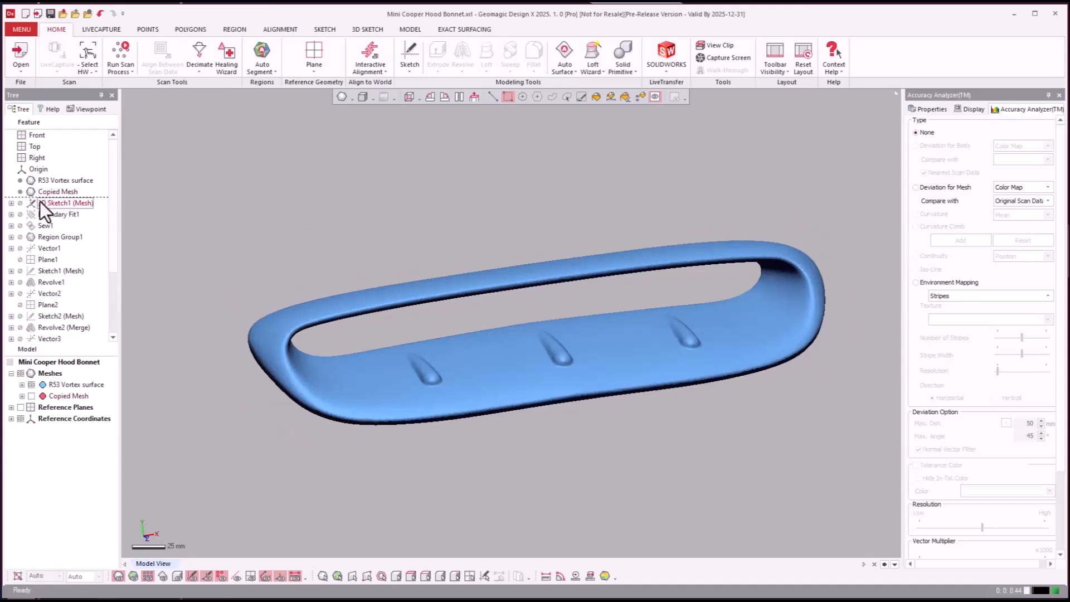
pyautogui.click(64, 203)
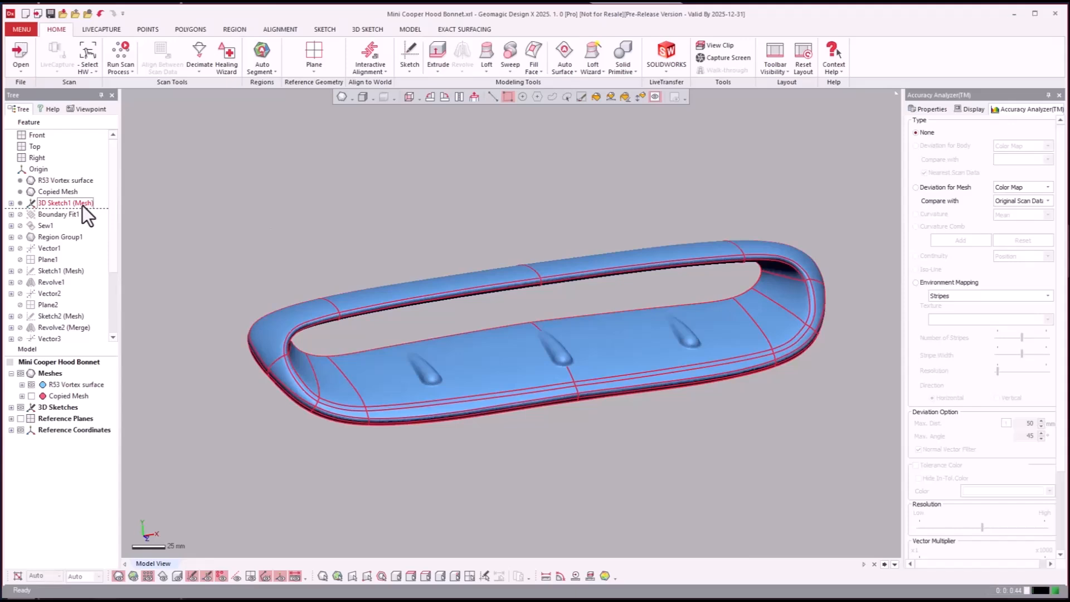
# Orbit and zoom around the scoop mesh to inspect the 3D Sketch1 curve network, then hide it.
pyautogui.click(65, 203)
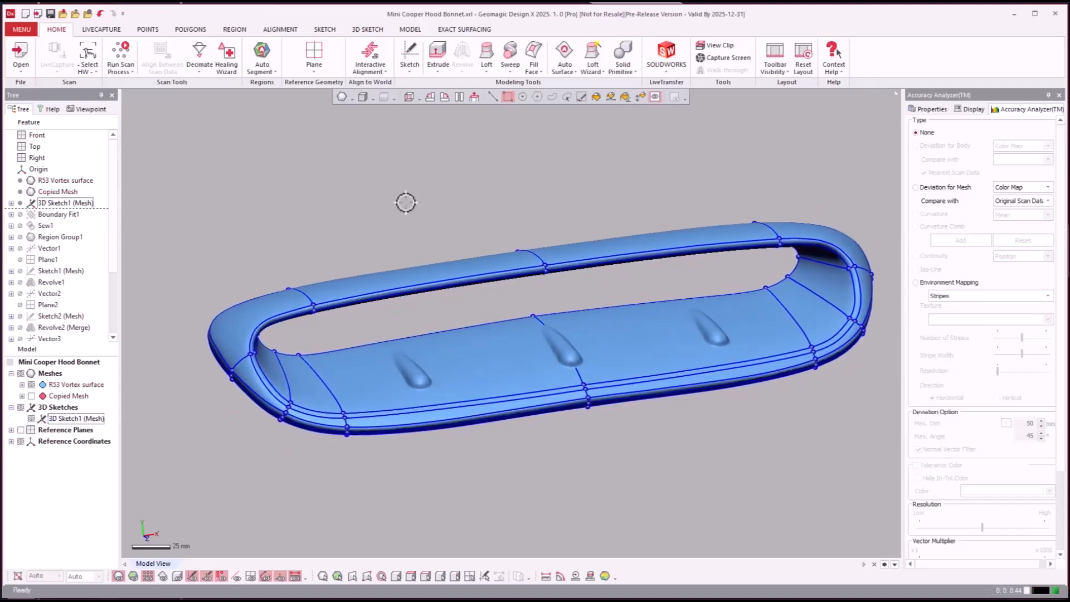
pyautogui.moveTo(406, 203); pyautogui.dragTo(294, 179)
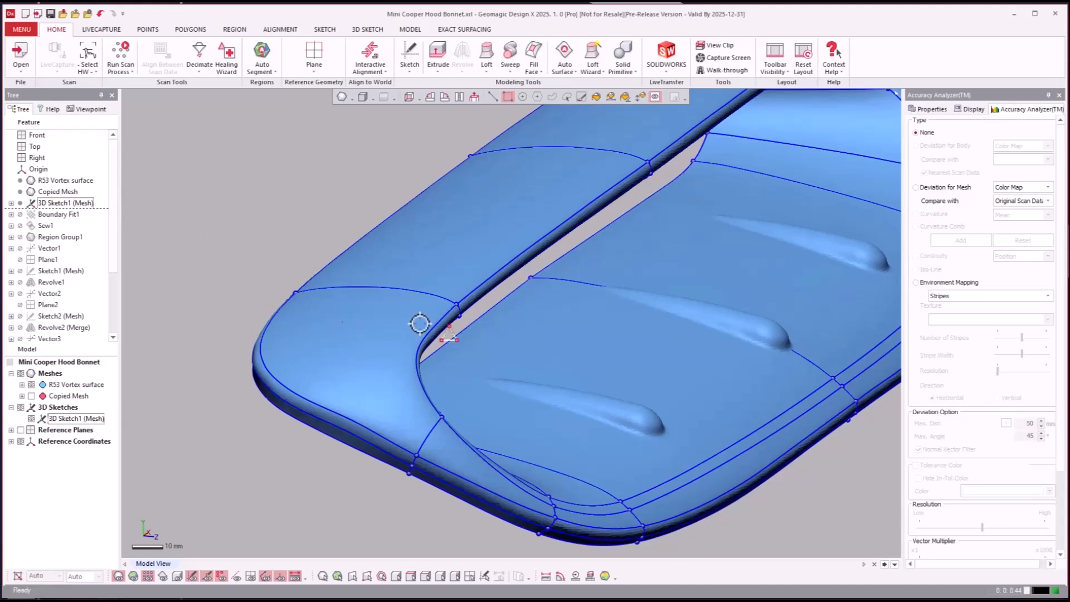
pyautogui.moveTo(434, 444)
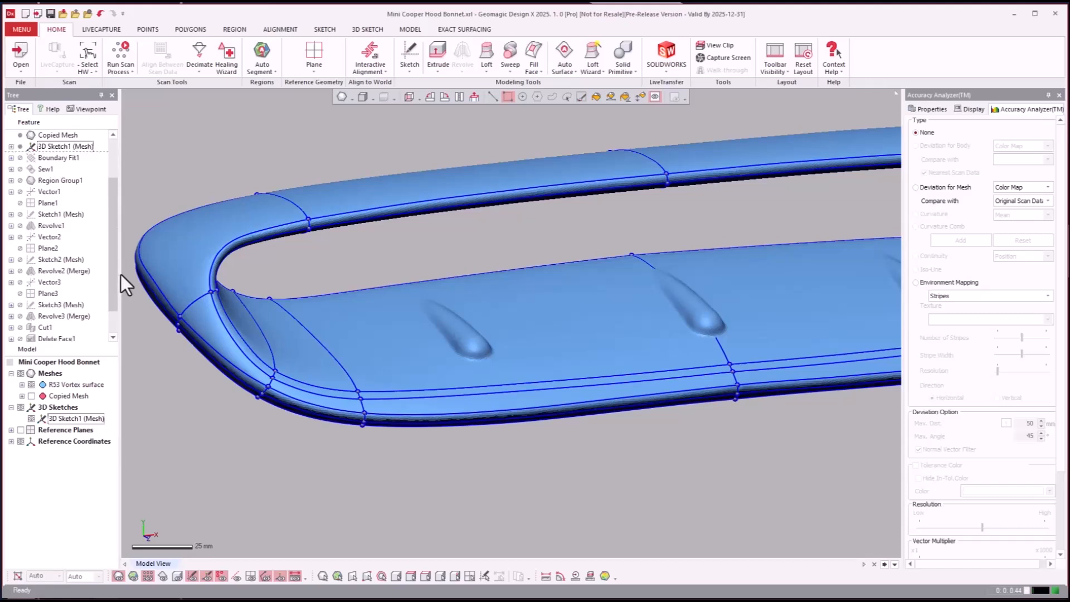
pyautogui.scroll(3)
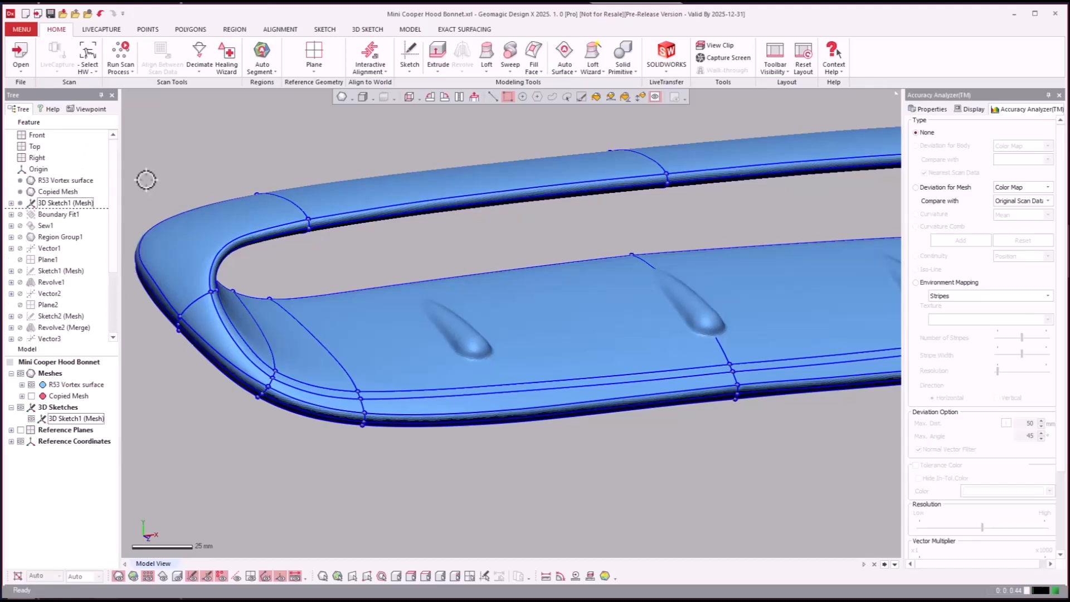
pyautogui.moveTo(297, 461)
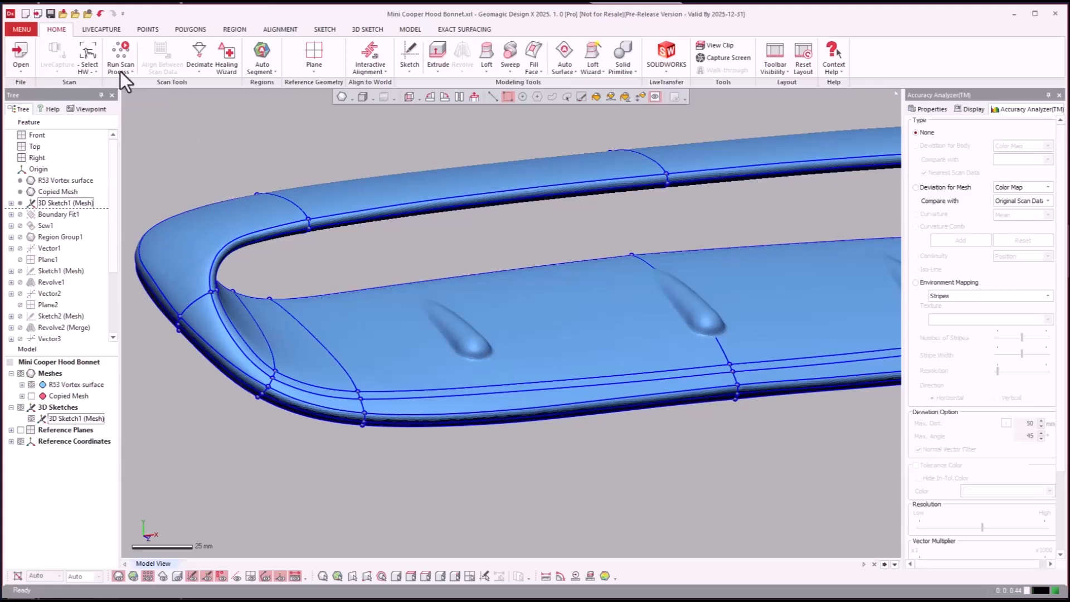
pyautogui.moveTo(61, 43)
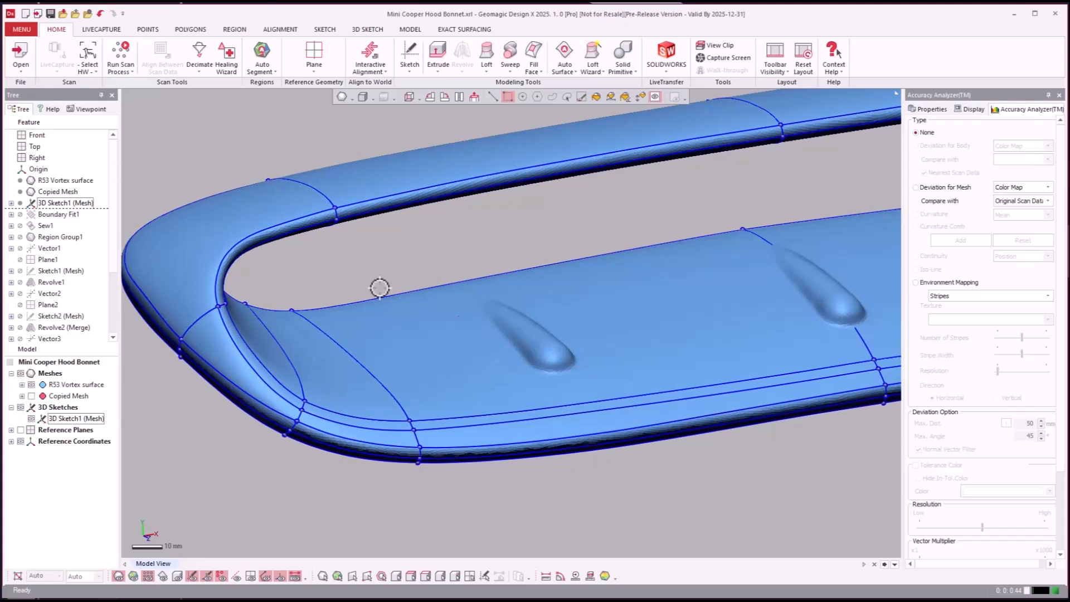
pyautogui.moveTo(356, 283)
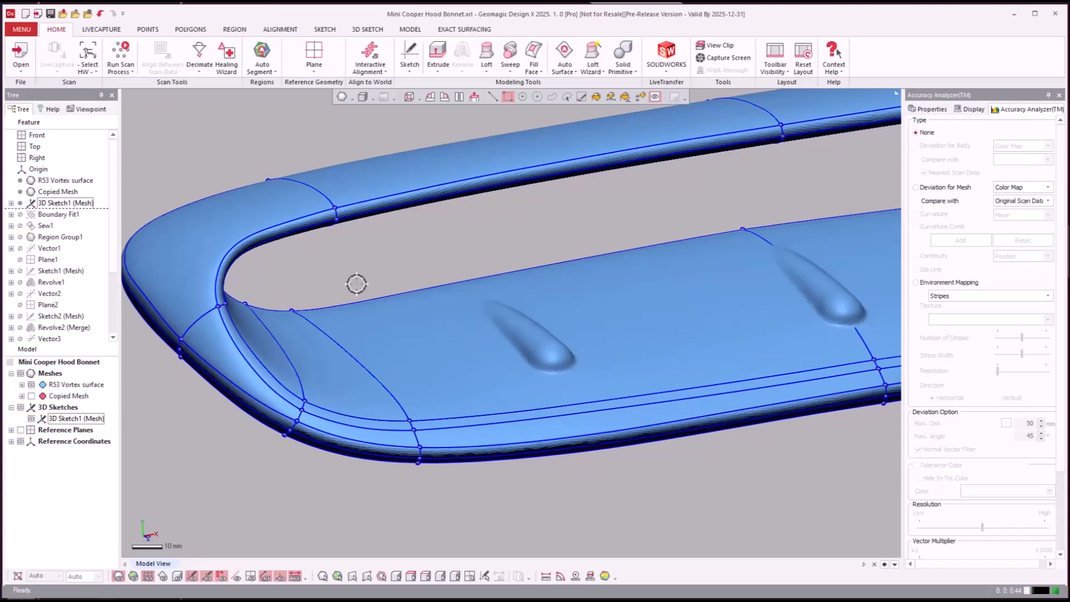
pyautogui.moveTo(358, 234)
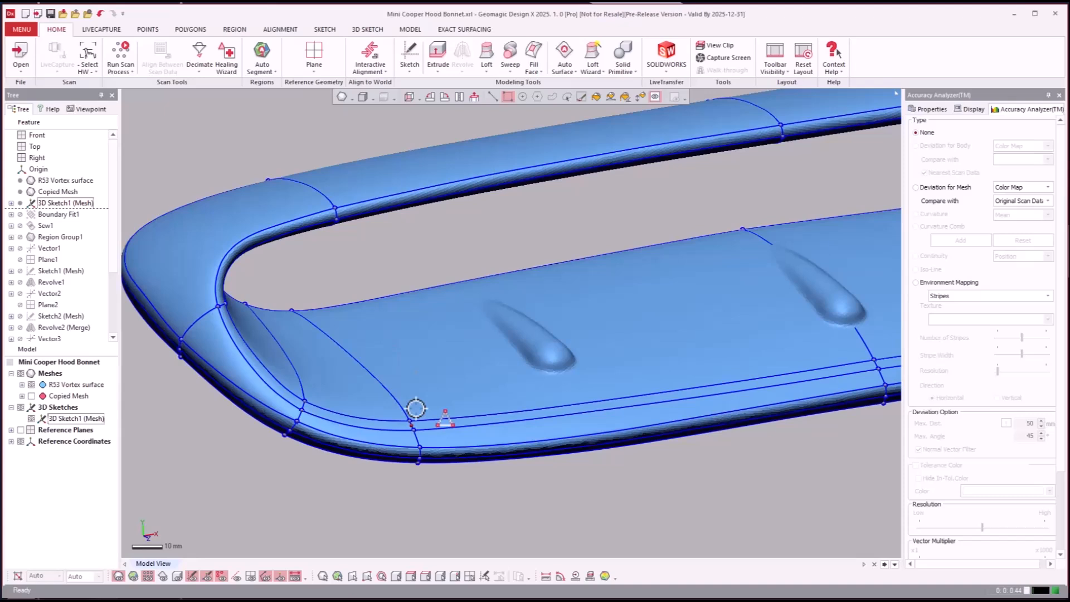
pyautogui.scroll(-3)
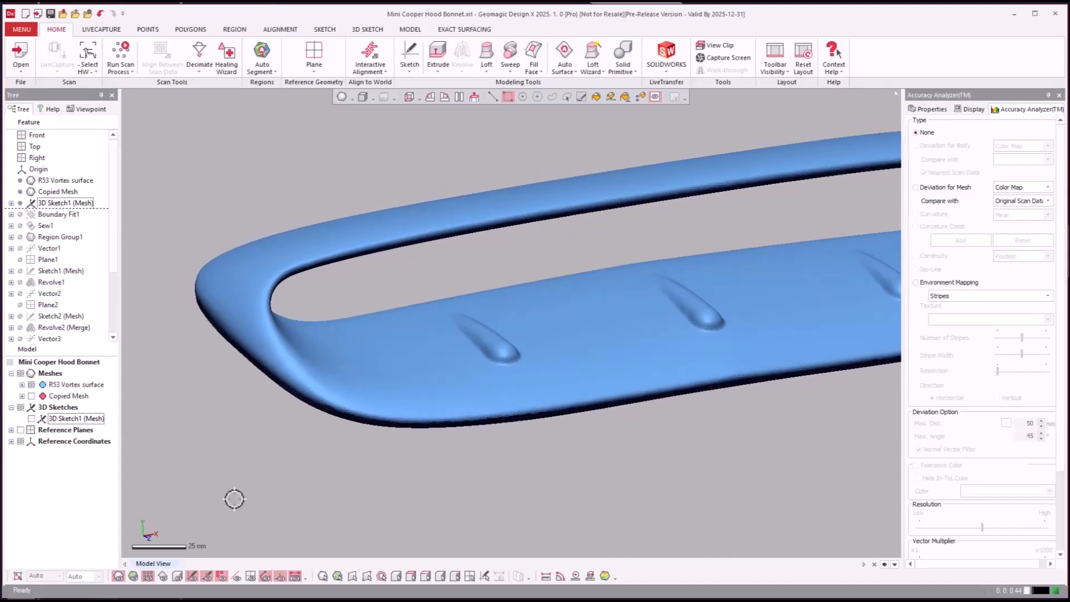
pyautogui.moveTo(253, 493)
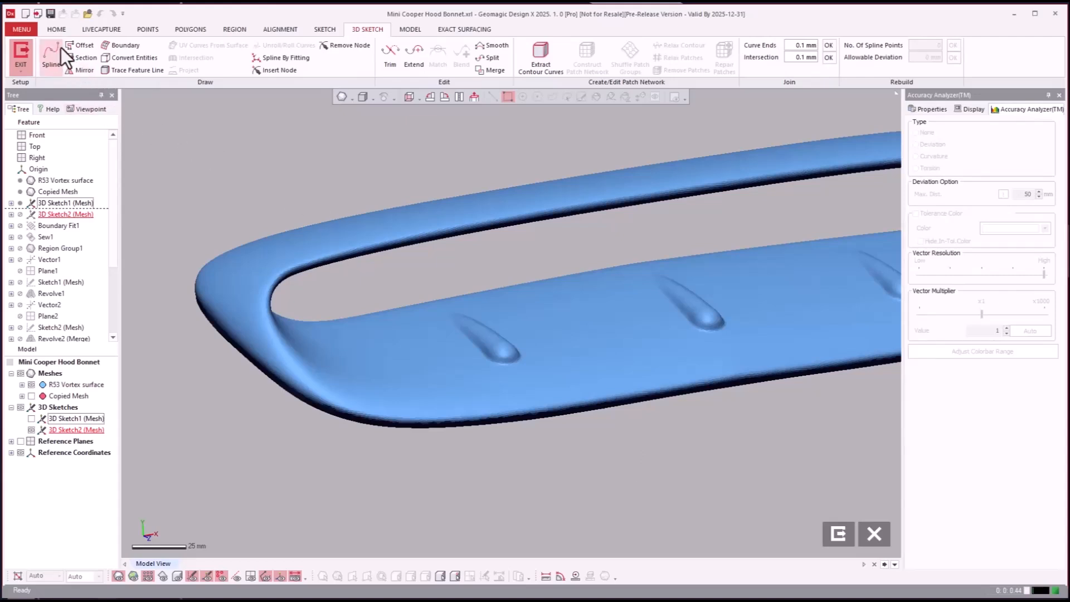
pyautogui.moveTo(720, 88)
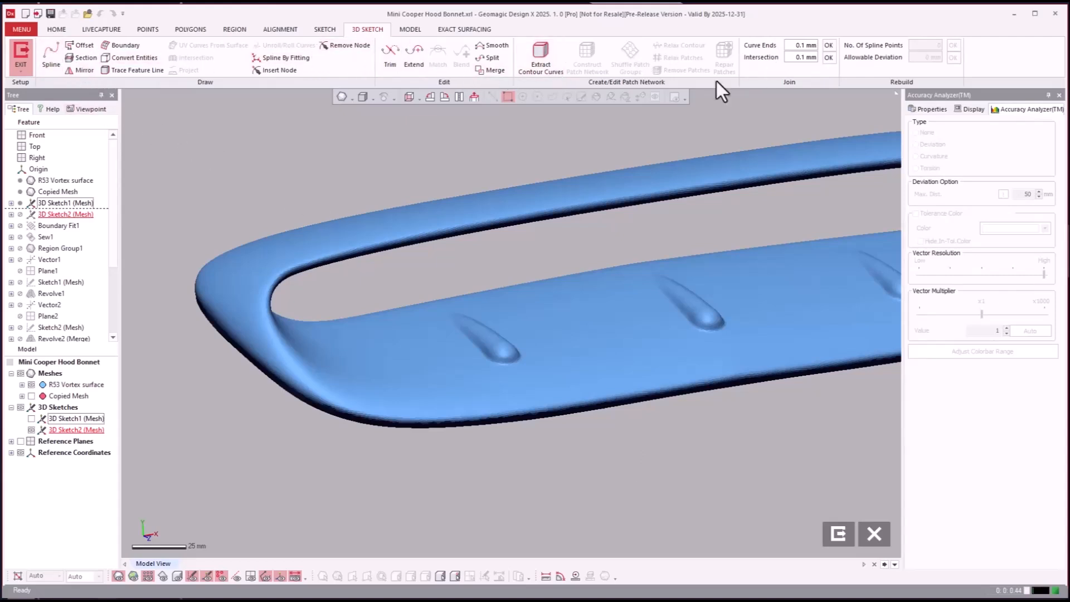
pyautogui.moveTo(51, 58)
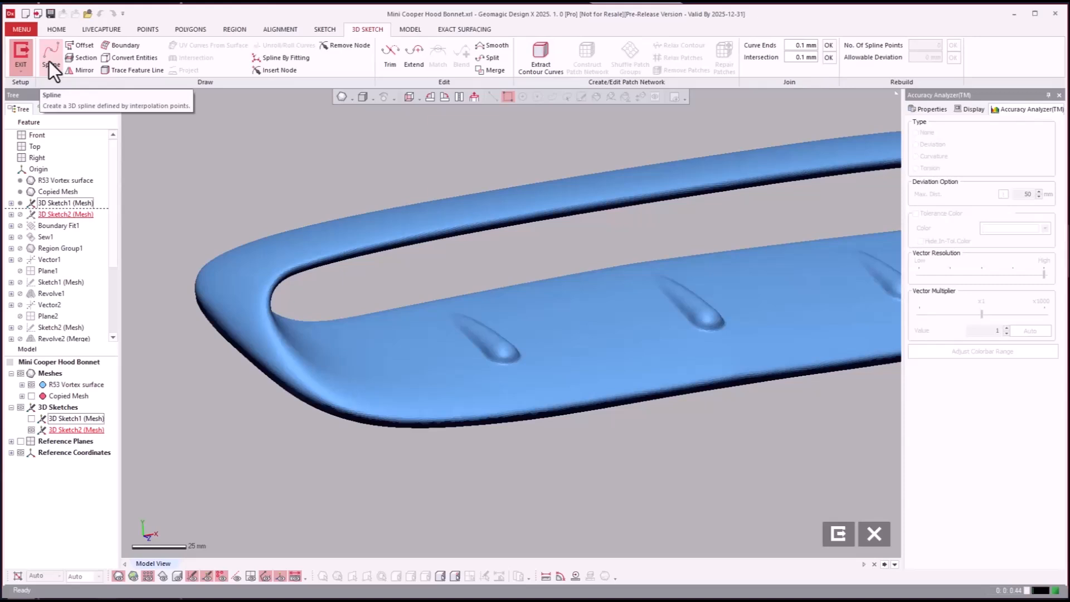
pyautogui.moveTo(53, 63)
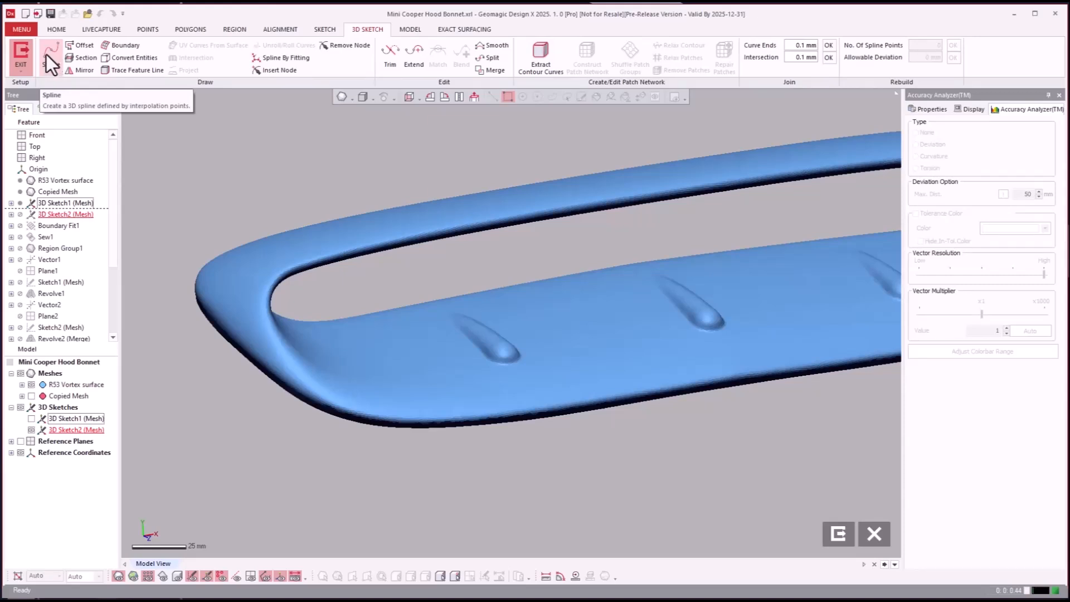
# Create 3D Sketch2 (Mesh) with the Spline on Mesh tool active.
pyautogui.click(51, 55)
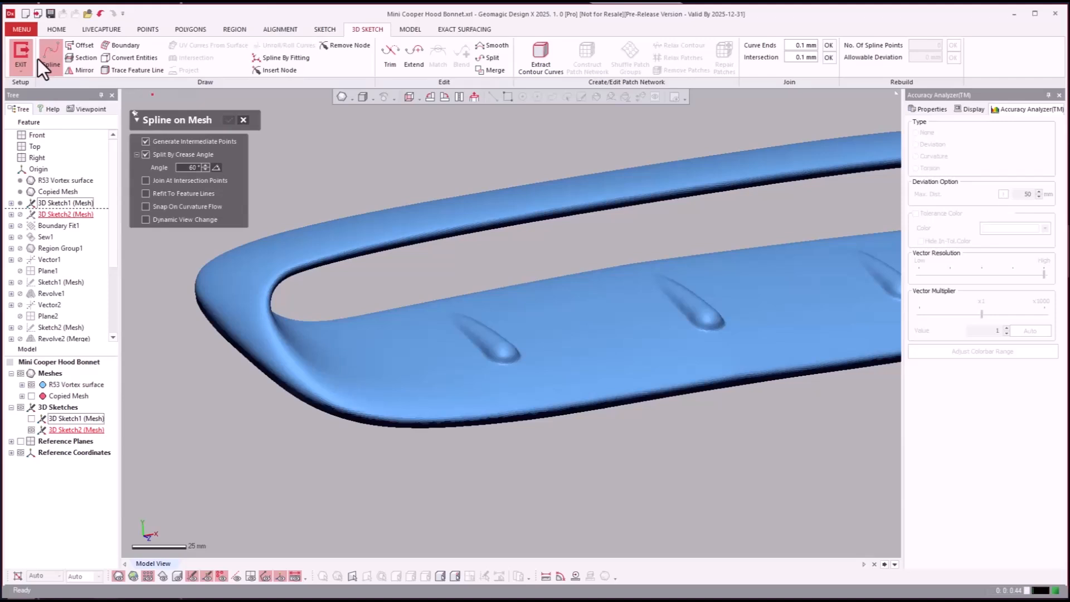
pyautogui.moveTo(653, 434)
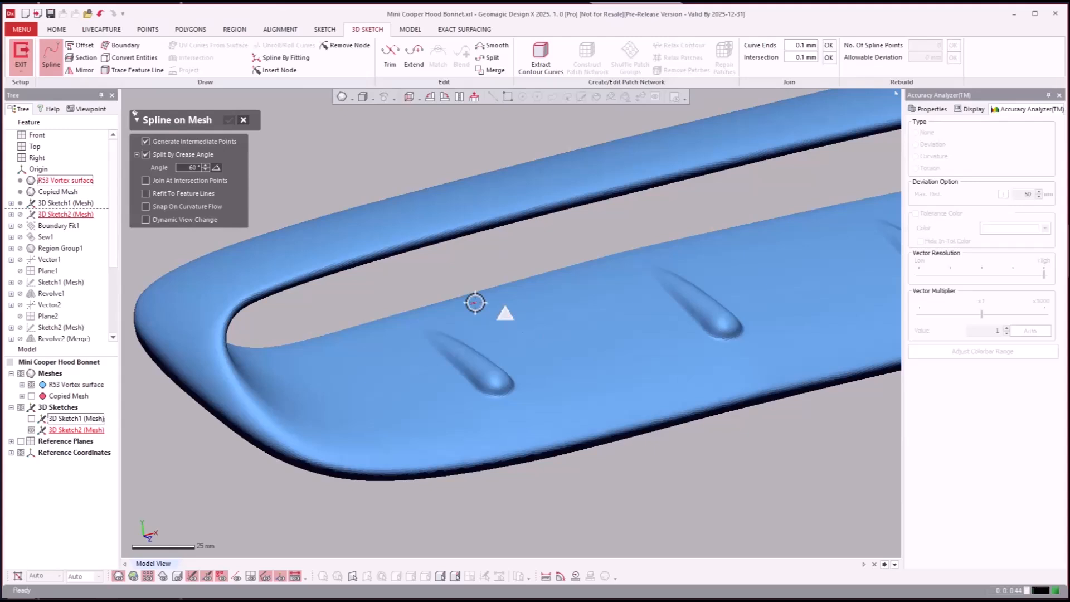
# Draw four on-mesh splines enclosing the deck between the first two fins, then exit the sketch.
pyautogui.click(500, 314)
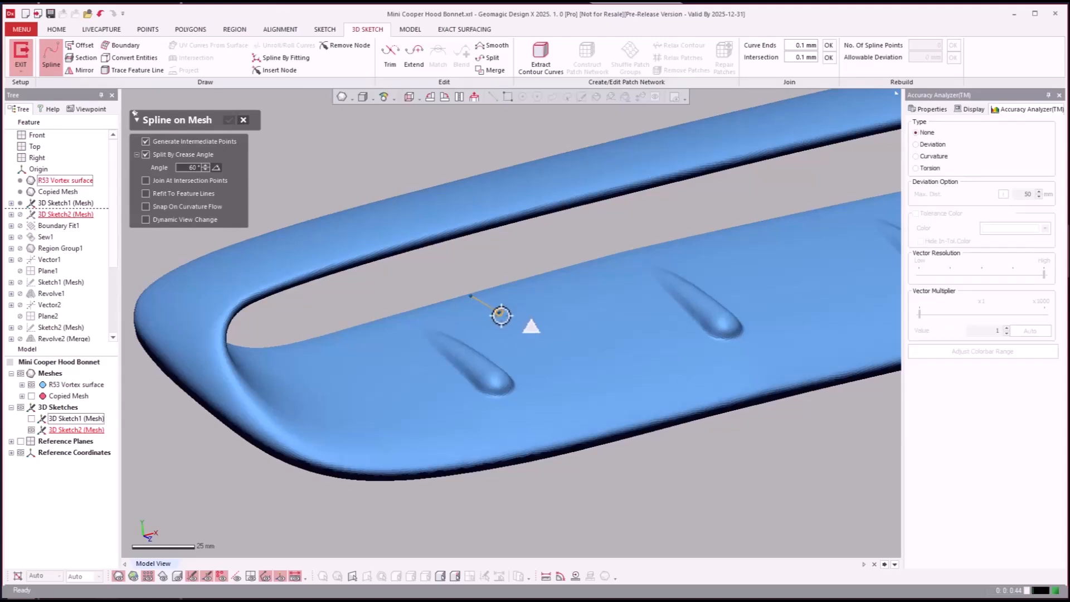
pyautogui.click(557, 386)
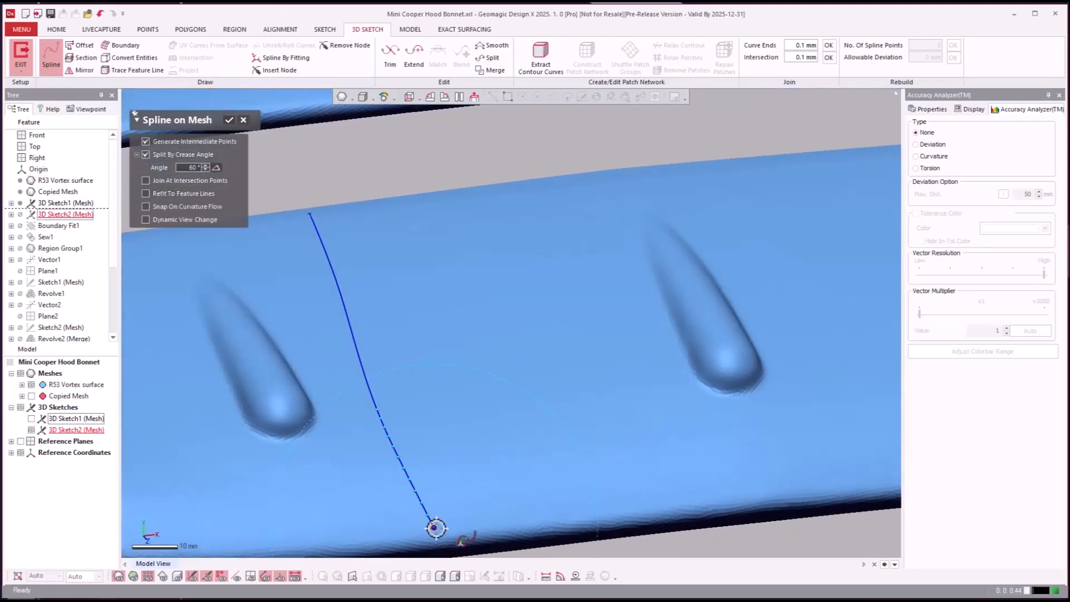
pyautogui.click(745, 493)
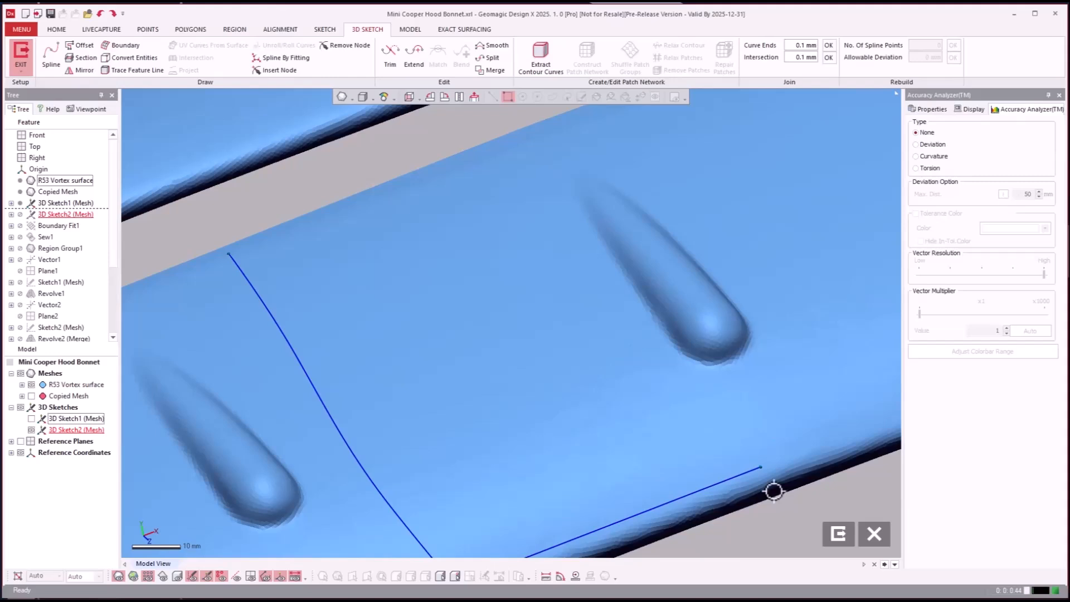
pyautogui.moveTo(690, 386)
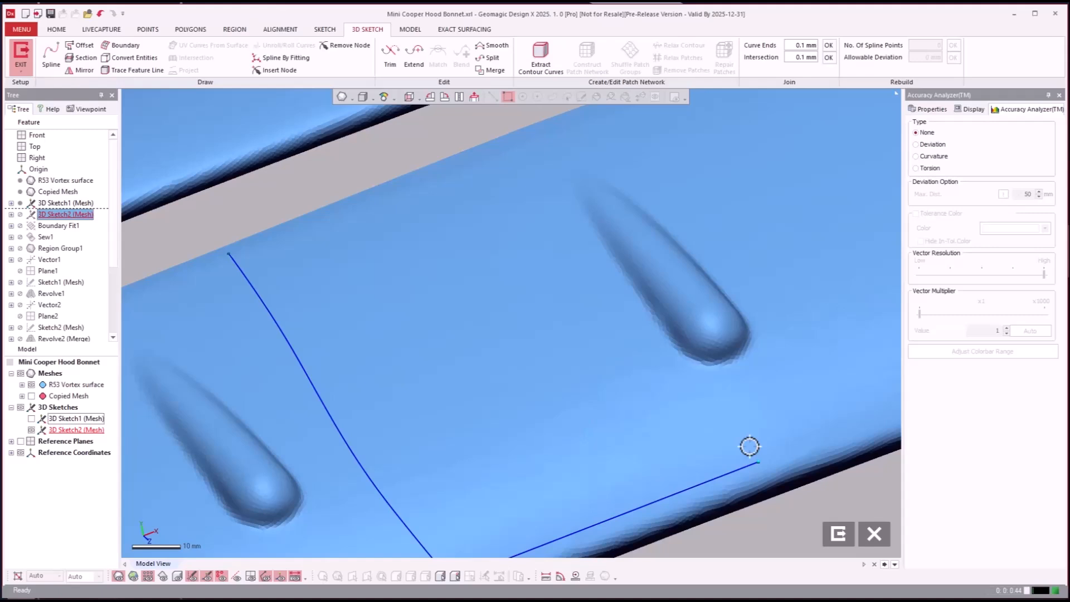
pyautogui.moveTo(700, 397)
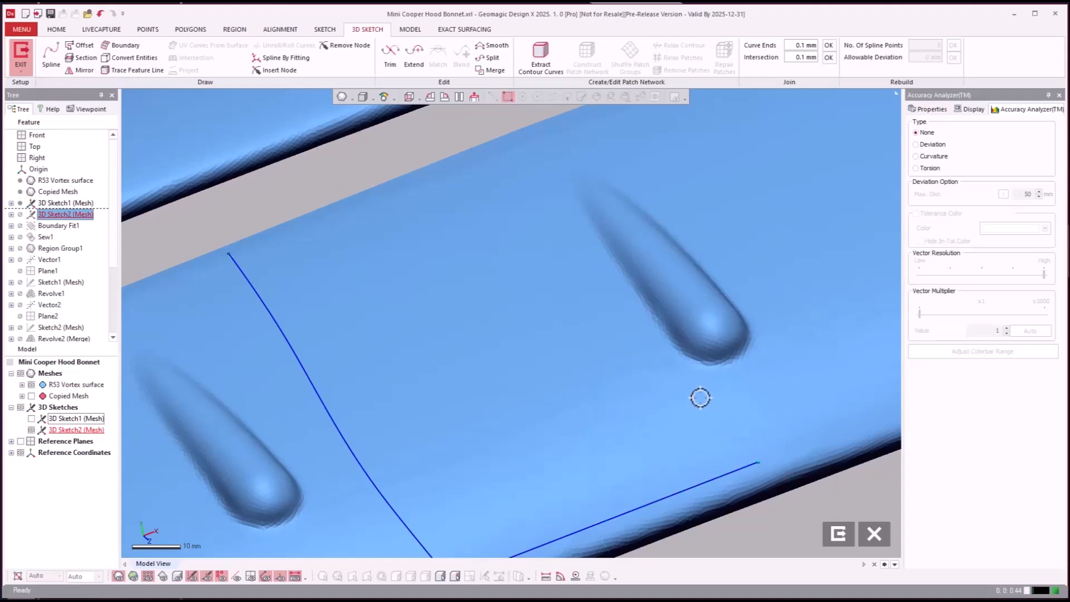
pyautogui.click(50, 55)
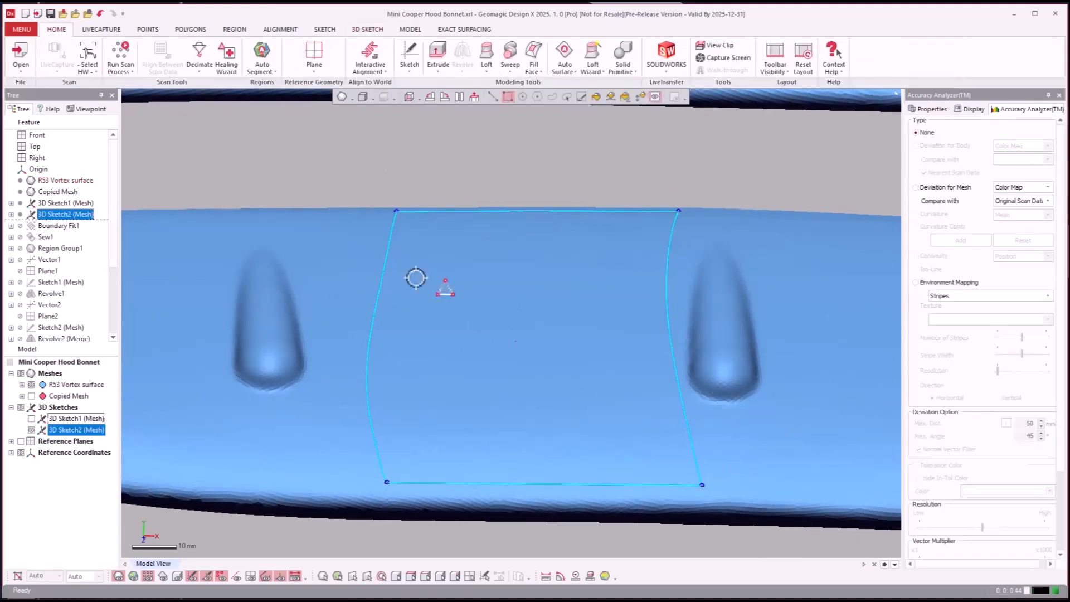
# Fit a Legacy Boundary Fit surface to the 3D Sketch2 curve loop.
pyautogui.click(20, 28)
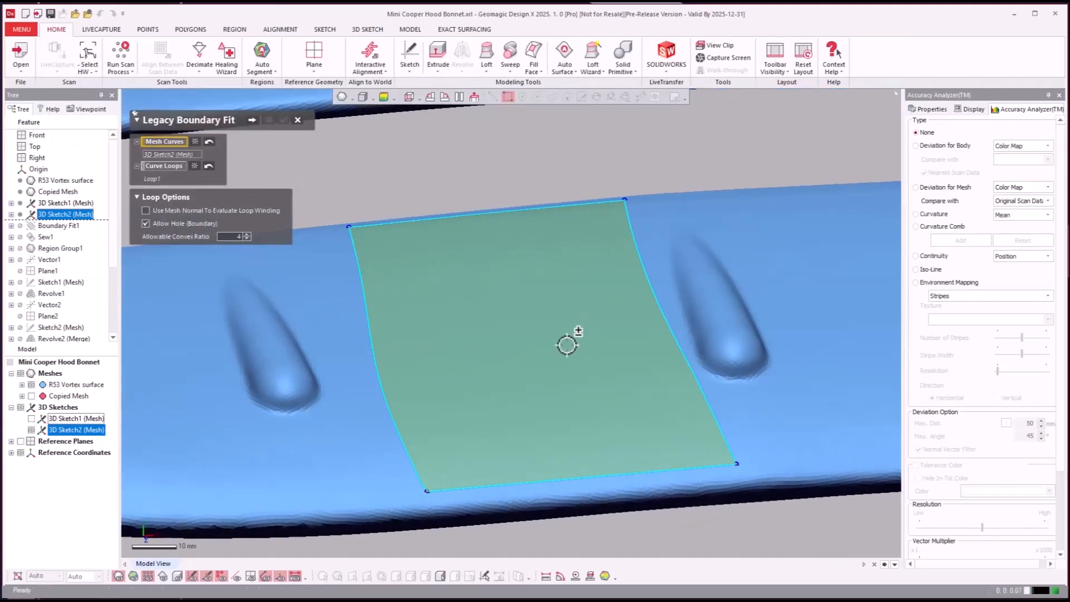
pyautogui.click(252, 119)
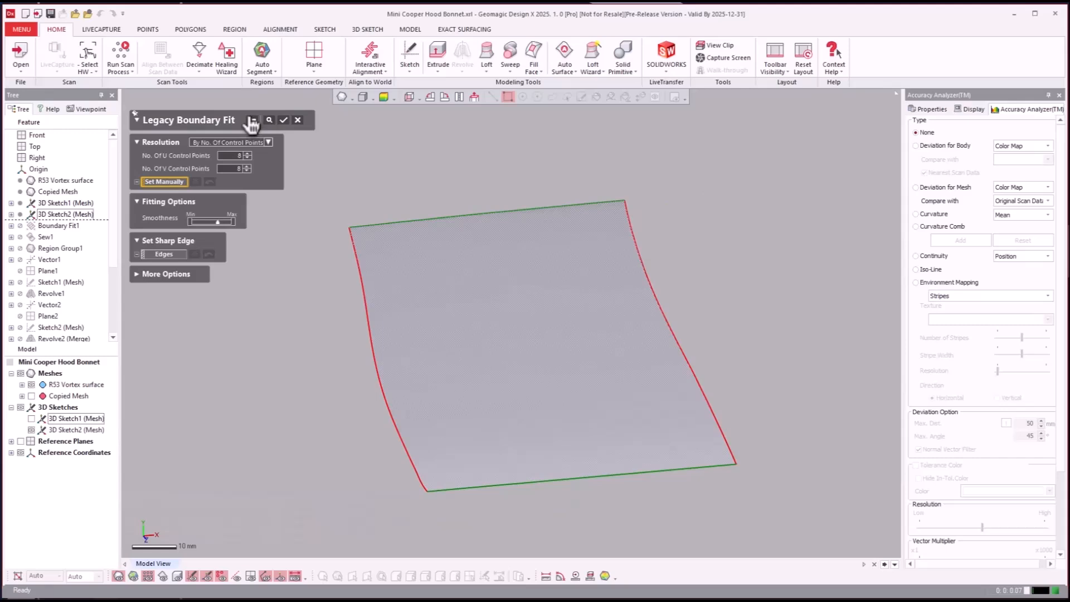
pyautogui.click(283, 119)
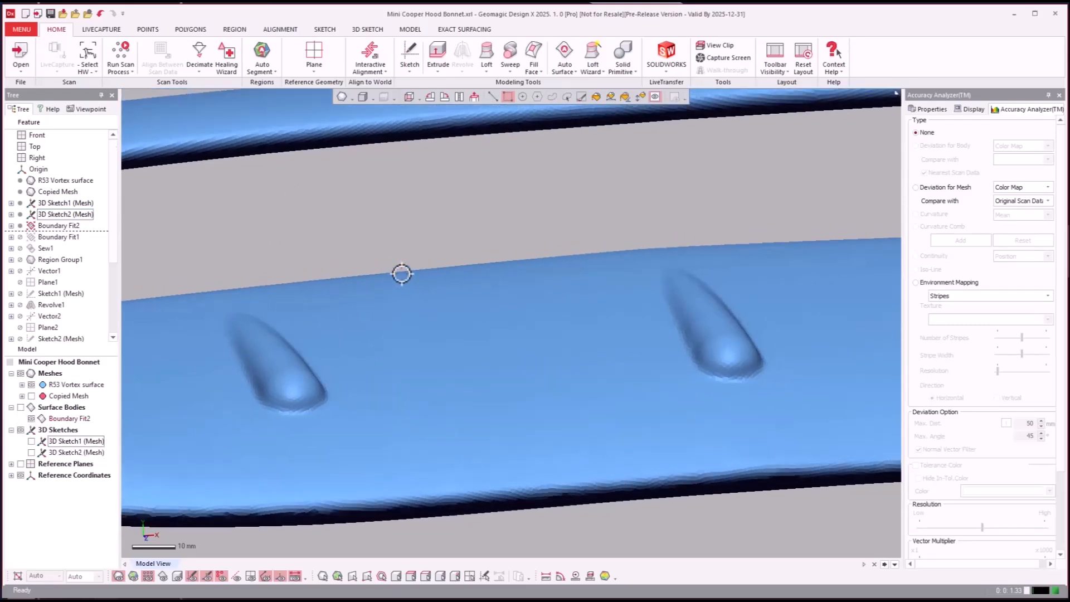
# Delete the Boundary Fit2 surface patch.
pyautogui.click(60, 226)
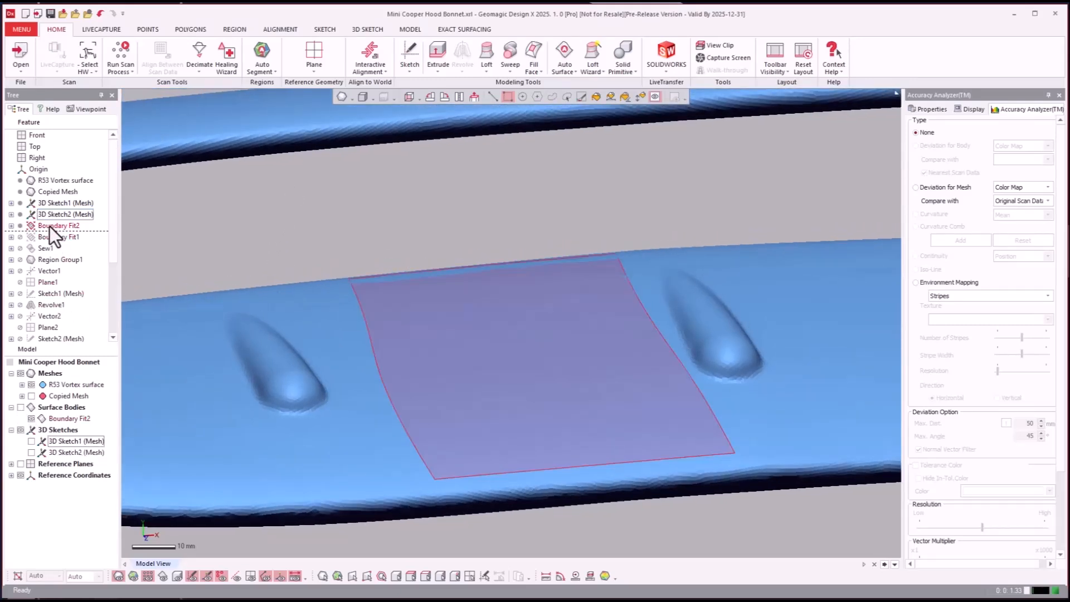
pyautogui.rightClick(59, 225)
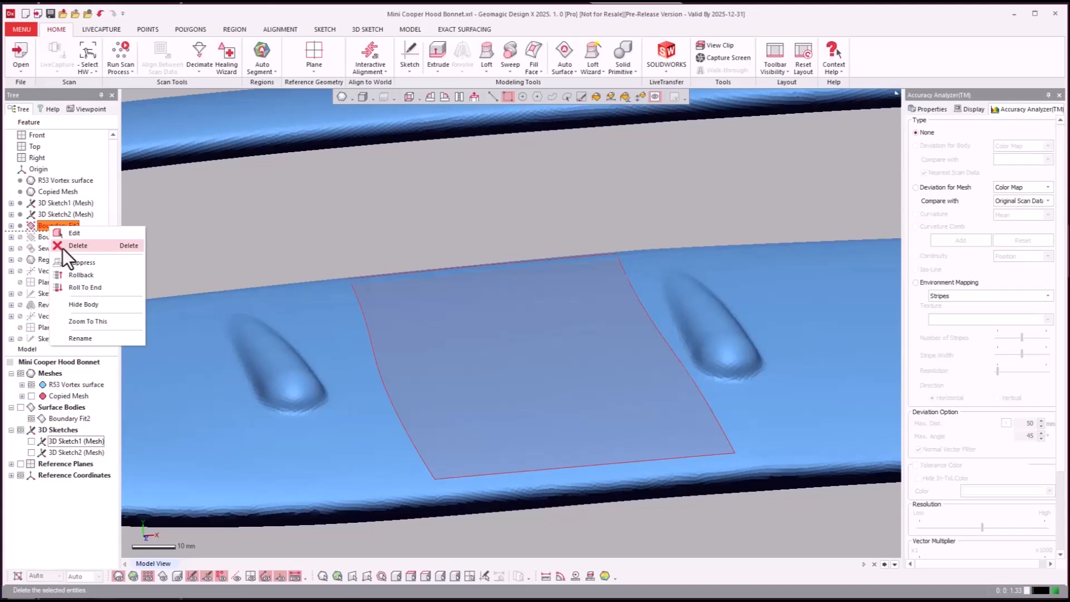
pyautogui.click(78, 245)
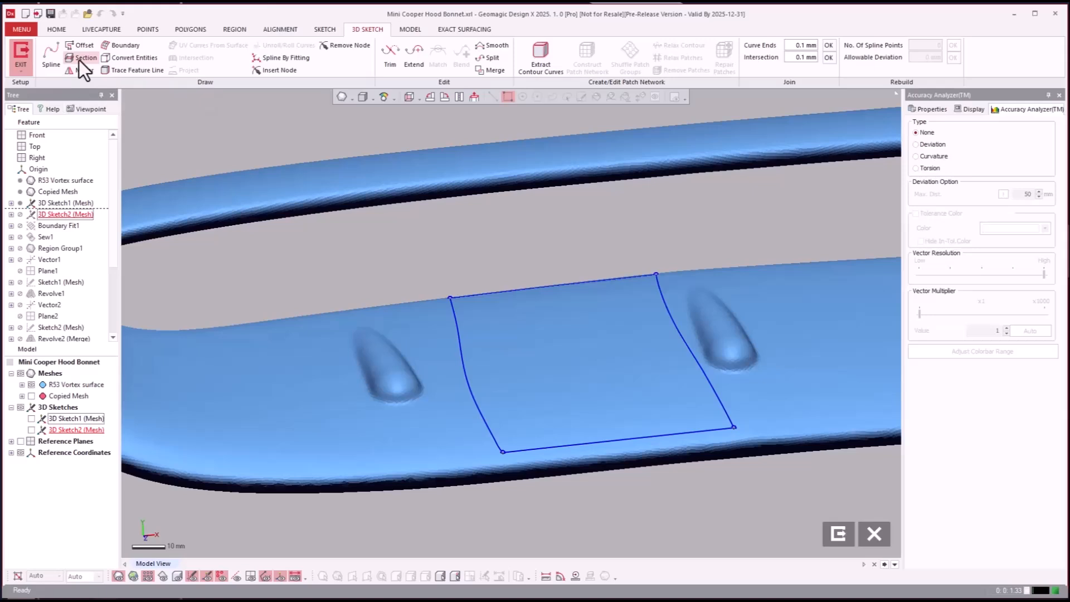
# Cut section curves across the scoop ring with on-screen lines, including around its rounded end.
pyautogui.click(83, 58)
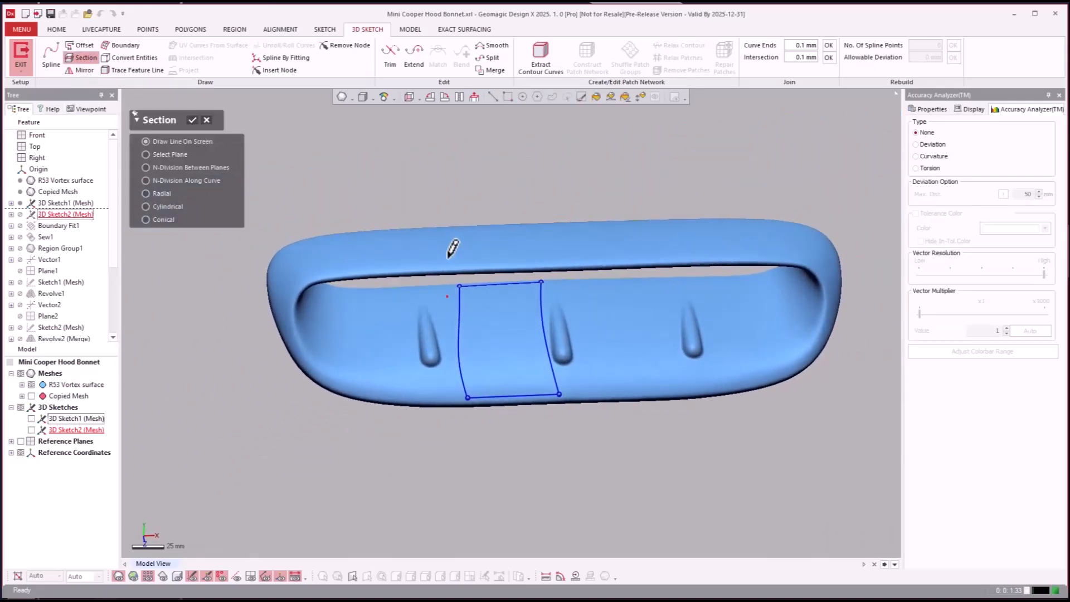
pyautogui.click(413, 96)
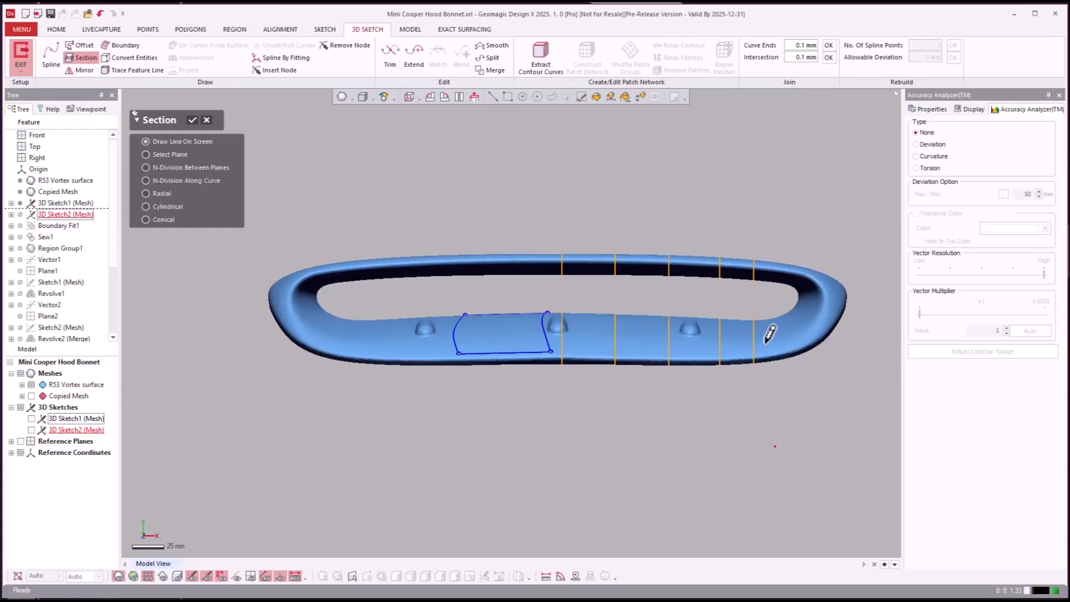
pyautogui.moveTo(800, 285)
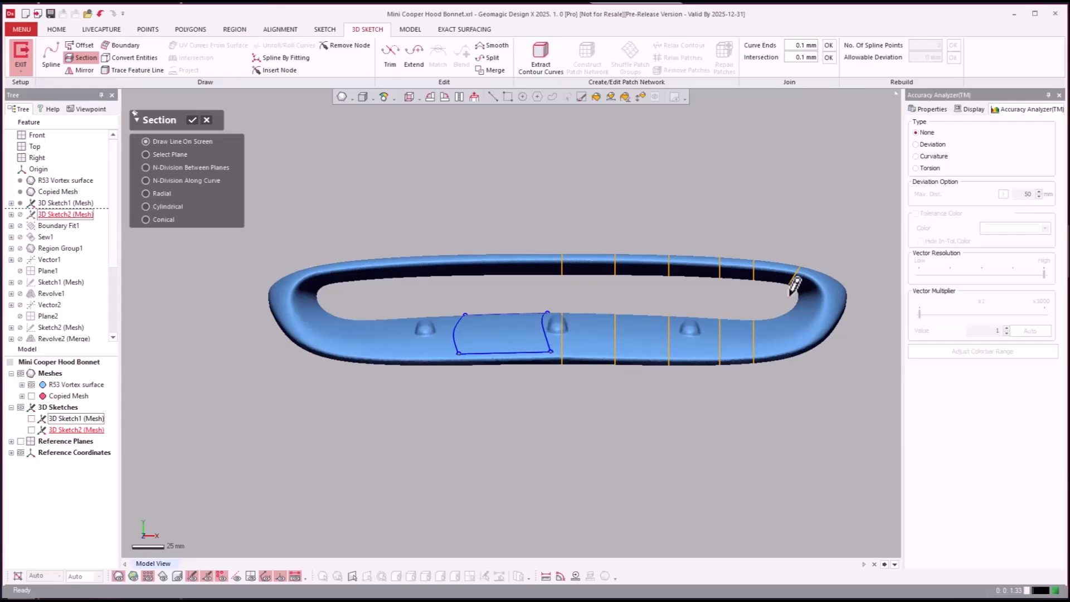
pyautogui.moveTo(802, 289)
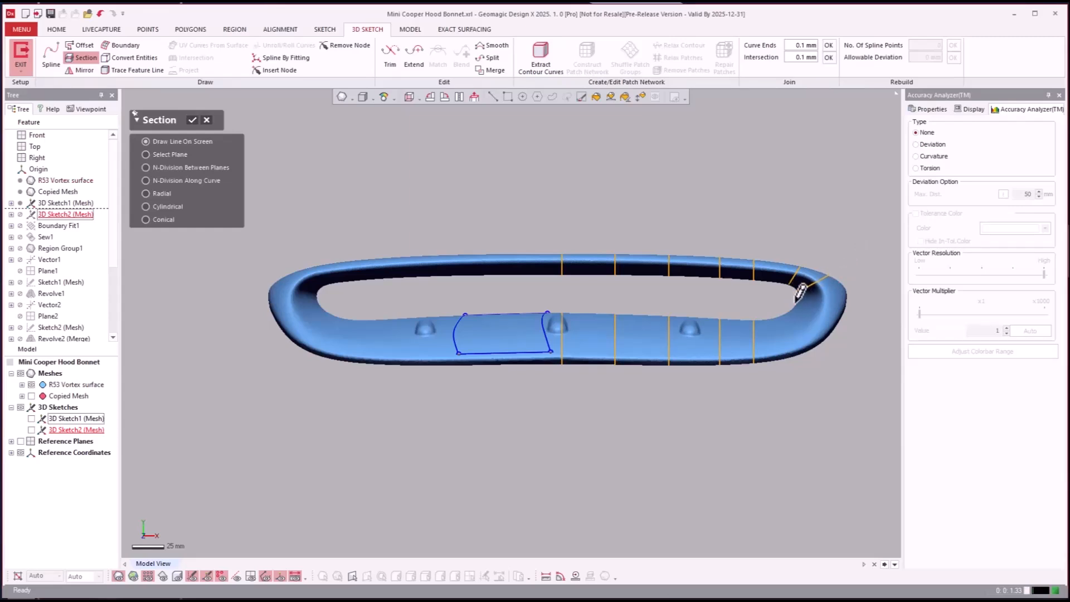
pyautogui.moveTo(774, 287)
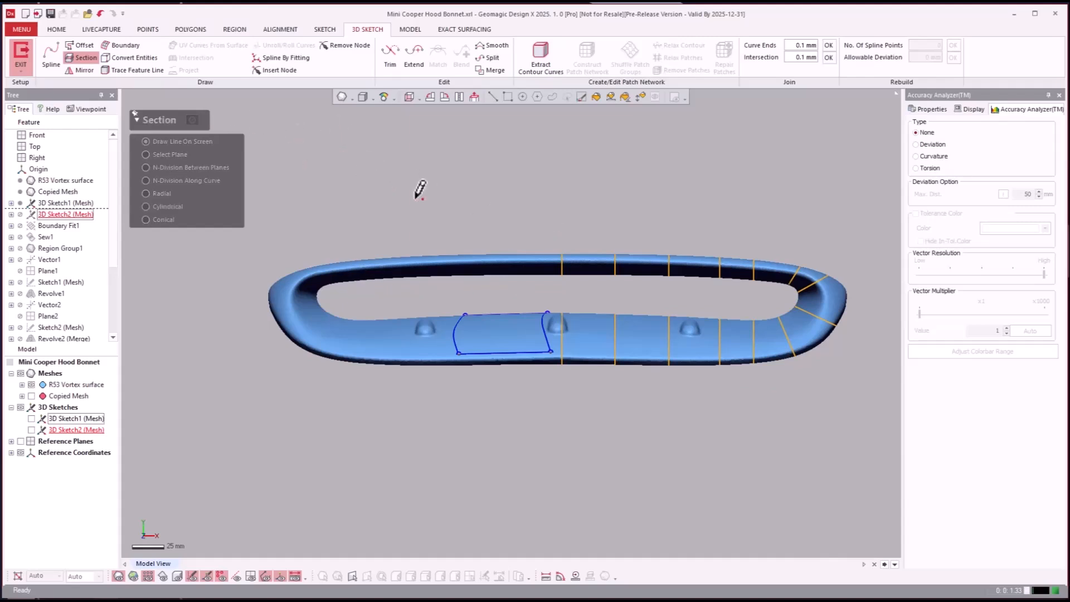
pyautogui.scroll(3)
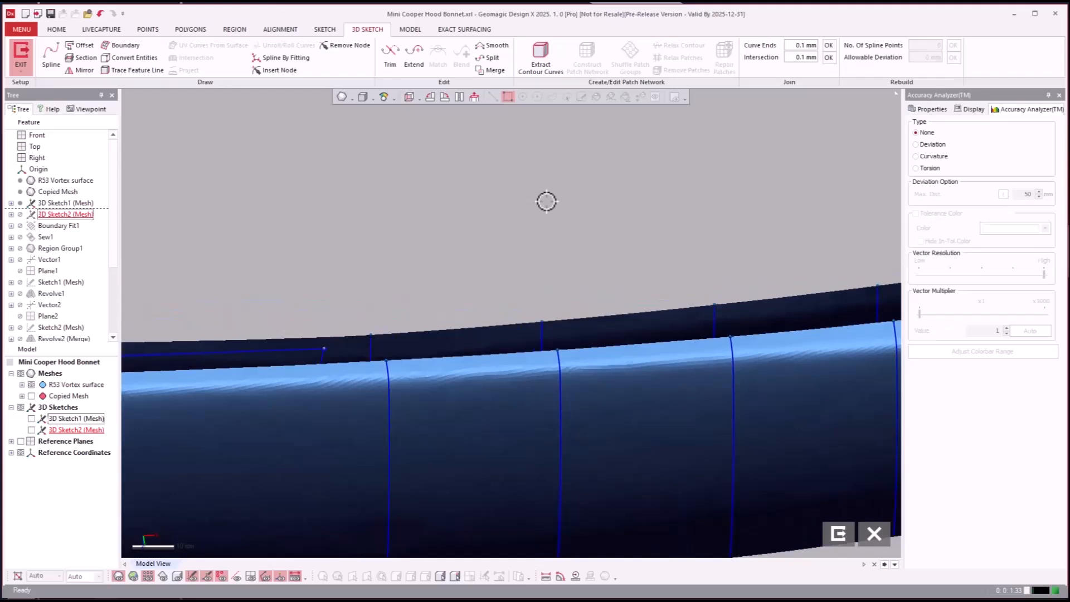
# Draw on-mesh splines along the rim edge joining neighbouring section curves.
pyautogui.click(51, 58)
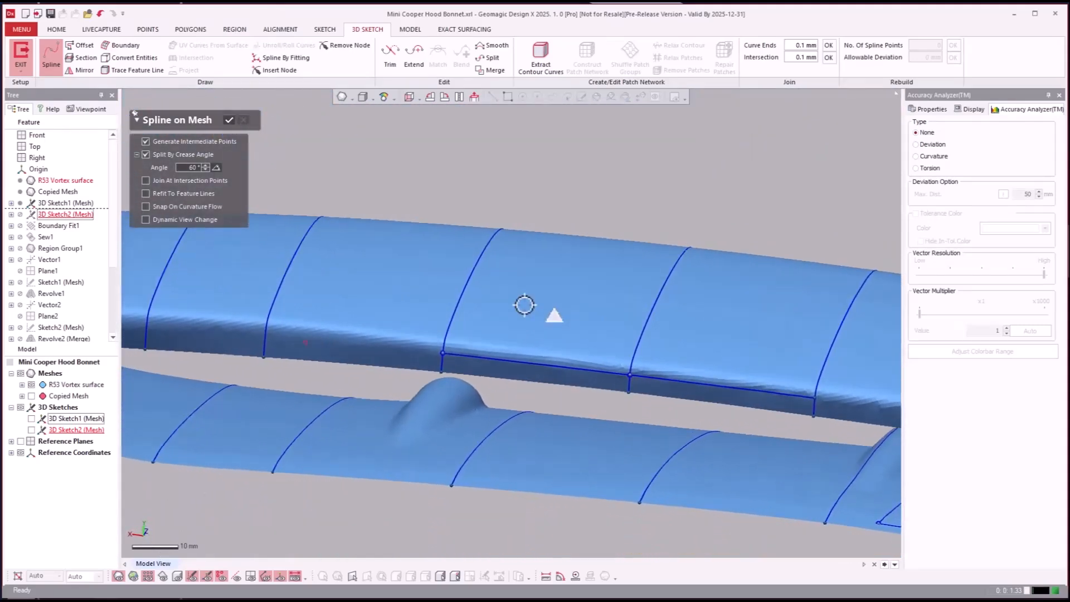
pyautogui.scroll(3)
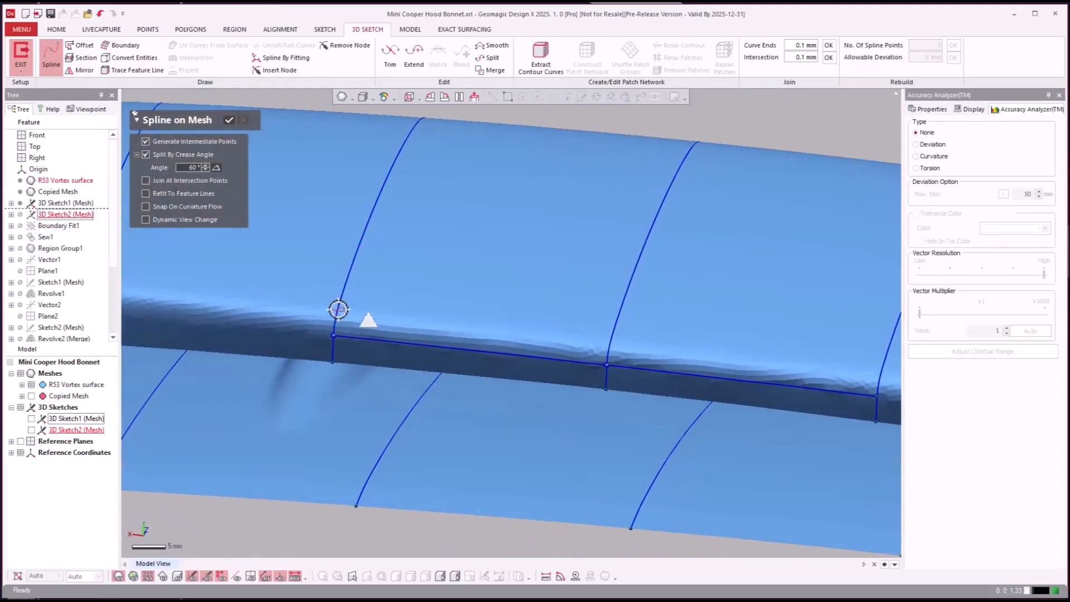
pyautogui.click(604, 333)
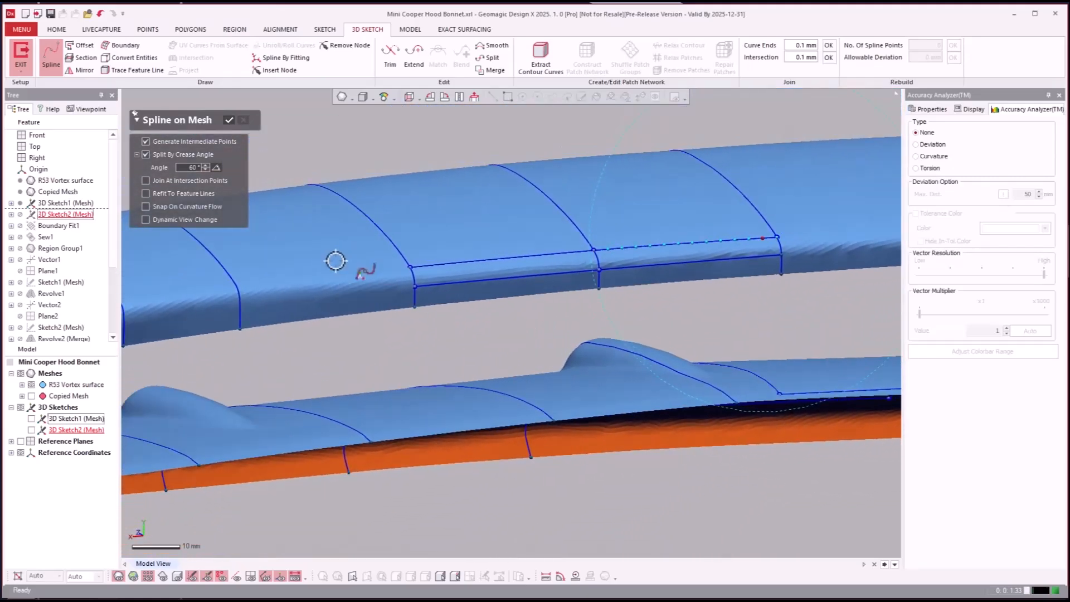
pyautogui.click(229, 119)
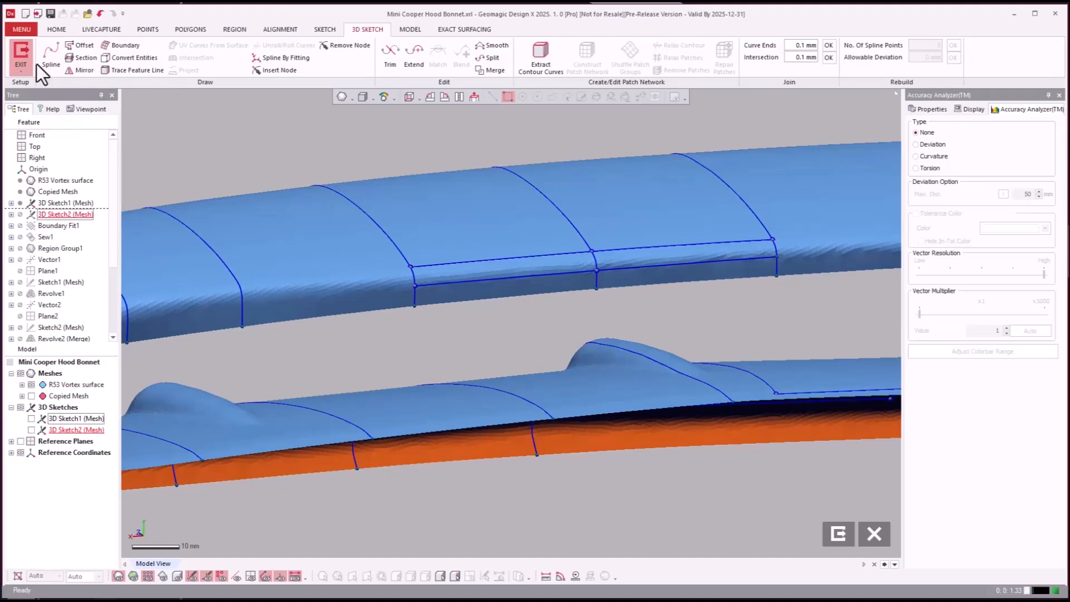
pyautogui.moveTo(50, 53)
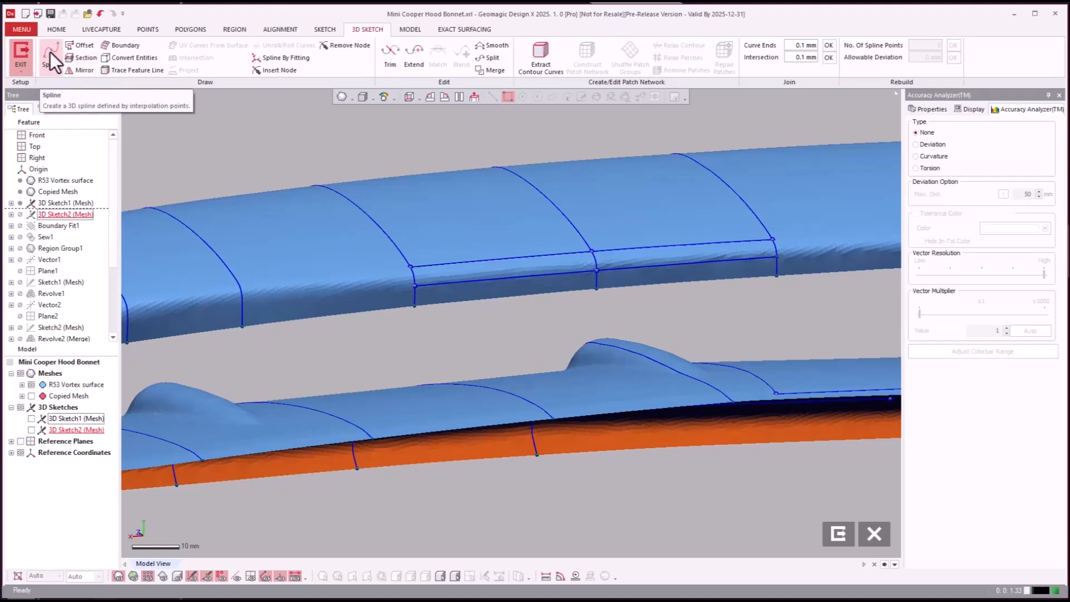
pyautogui.moveTo(80, 57)
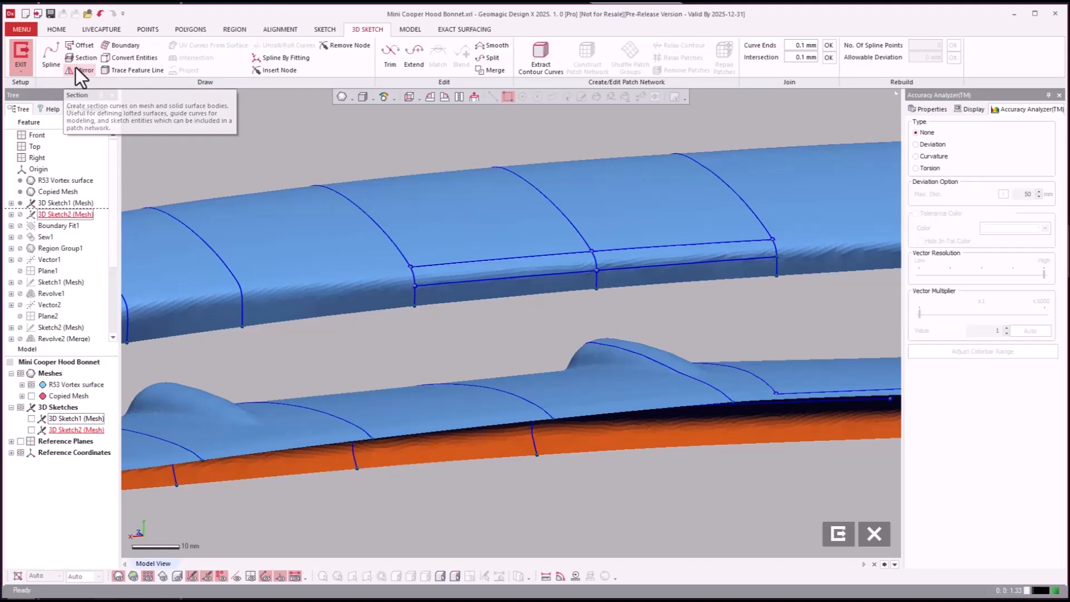
pyautogui.moveTo(80, 70)
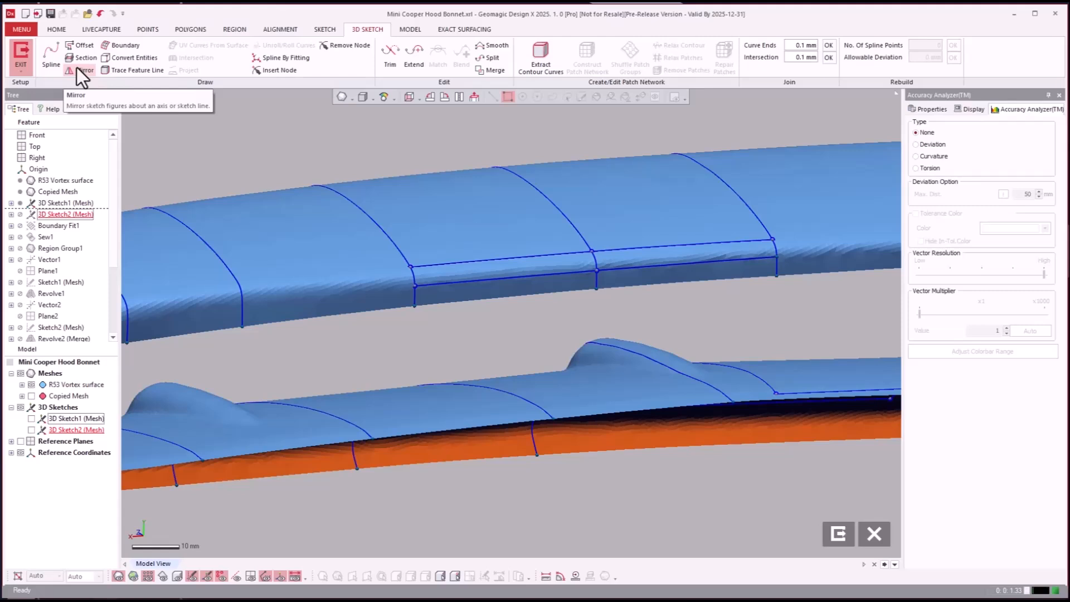
pyautogui.moveTo(125, 45)
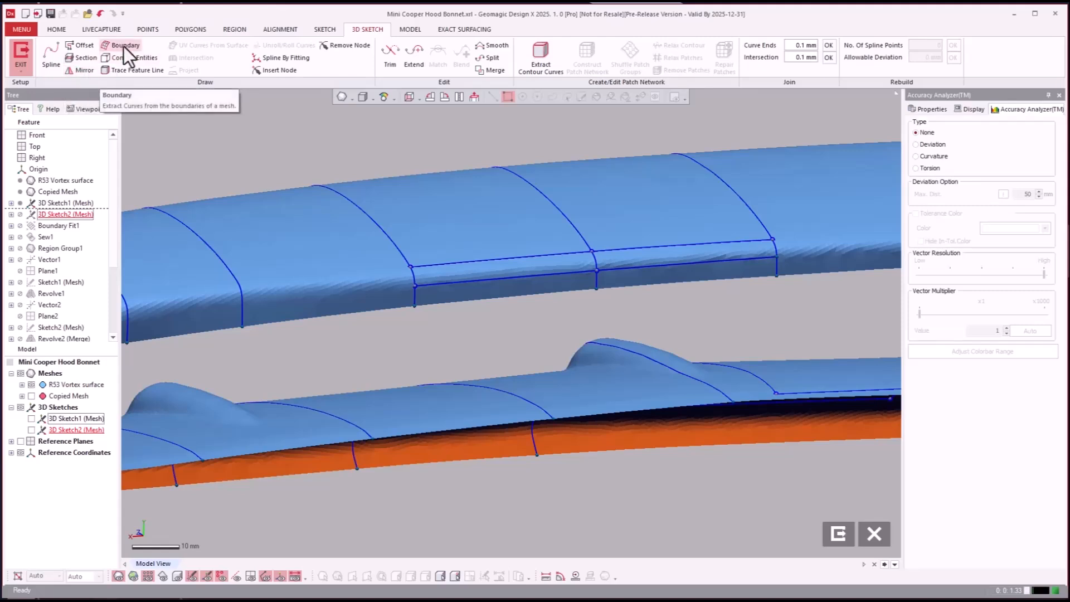
pyautogui.click(125, 45)
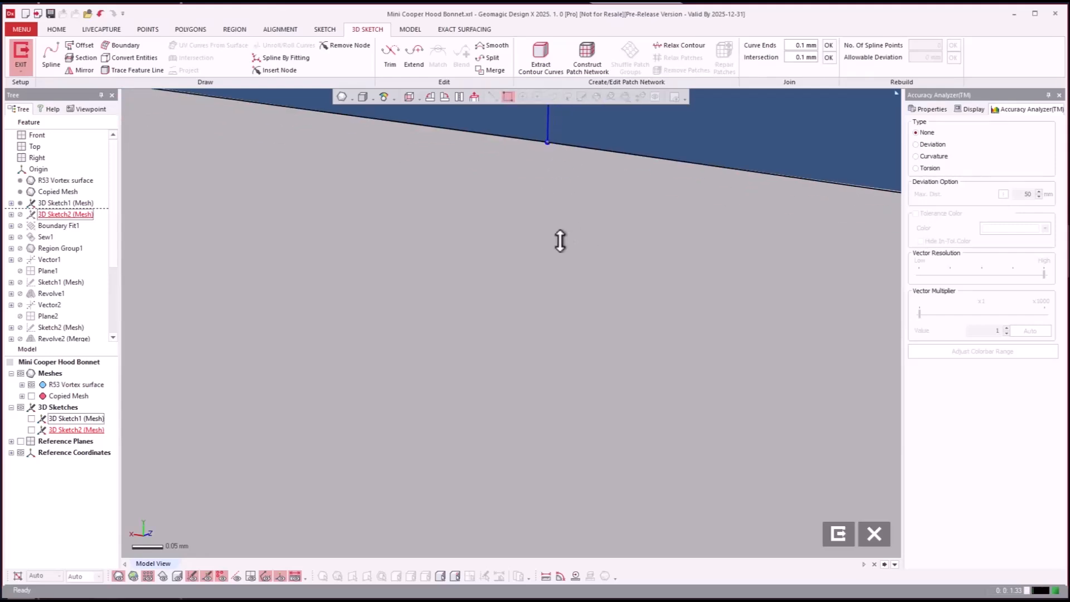
# Zoom out to review the scoop rim while tracing the second lengthwise curve.
pyautogui.scroll(-3)
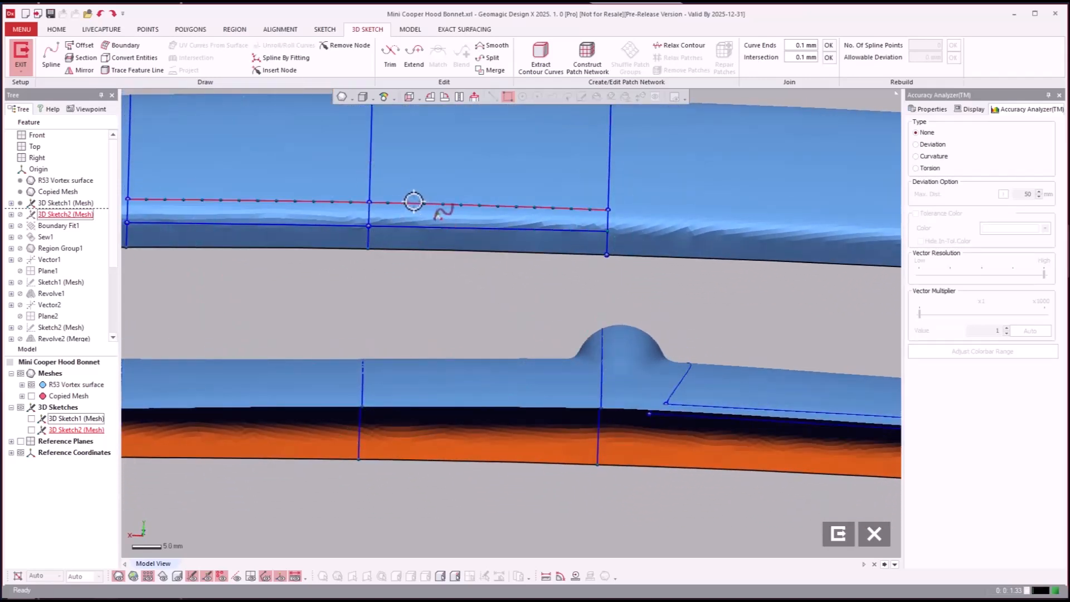
pyautogui.moveTo(136, 70)
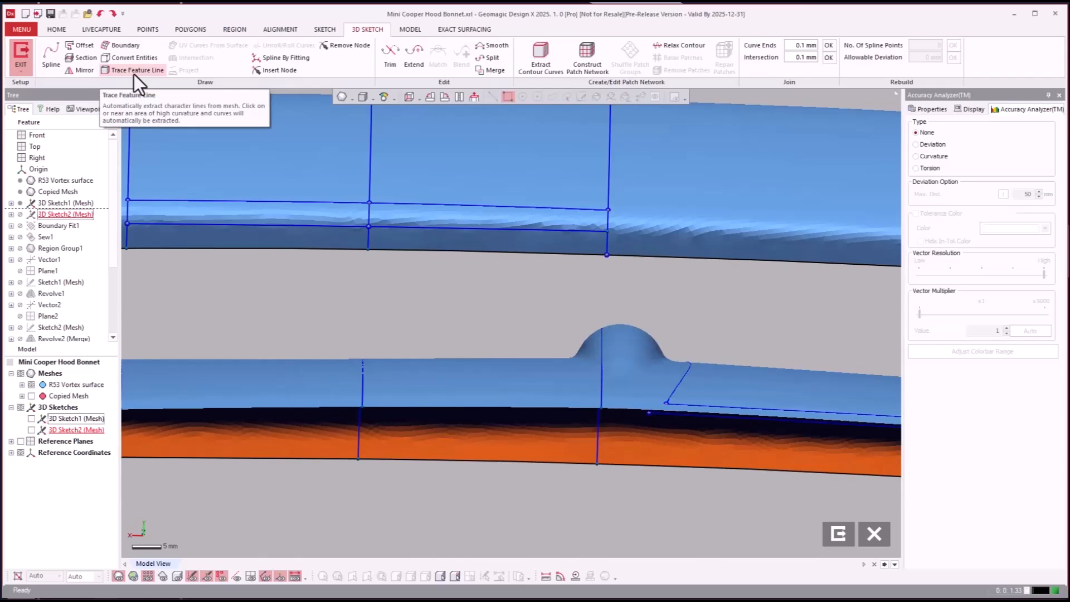
pyautogui.moveTo(133, 63)
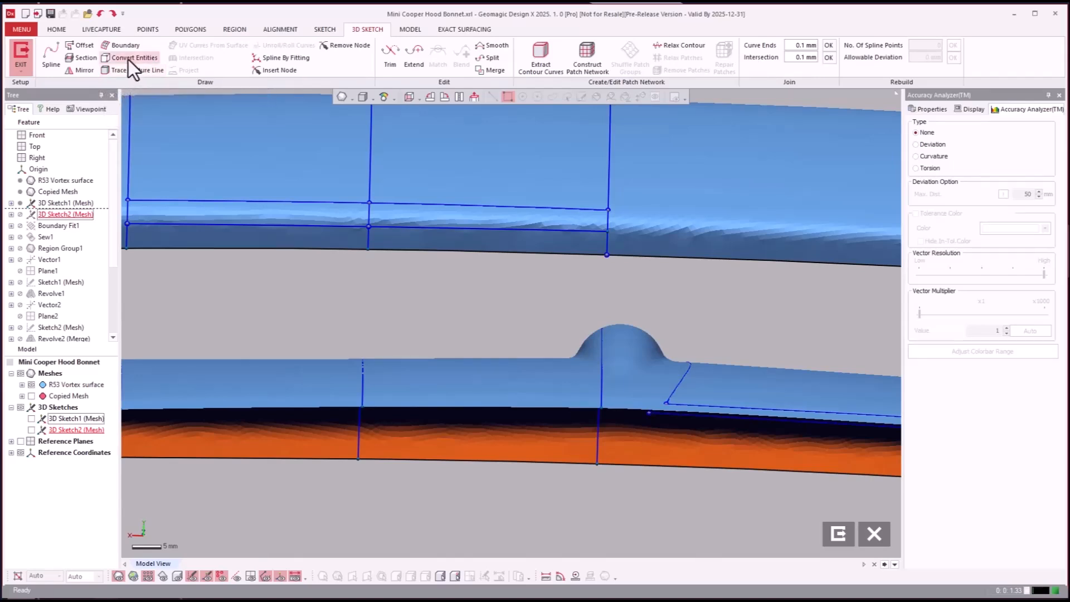
pyautogui.moveTo(133, 65)
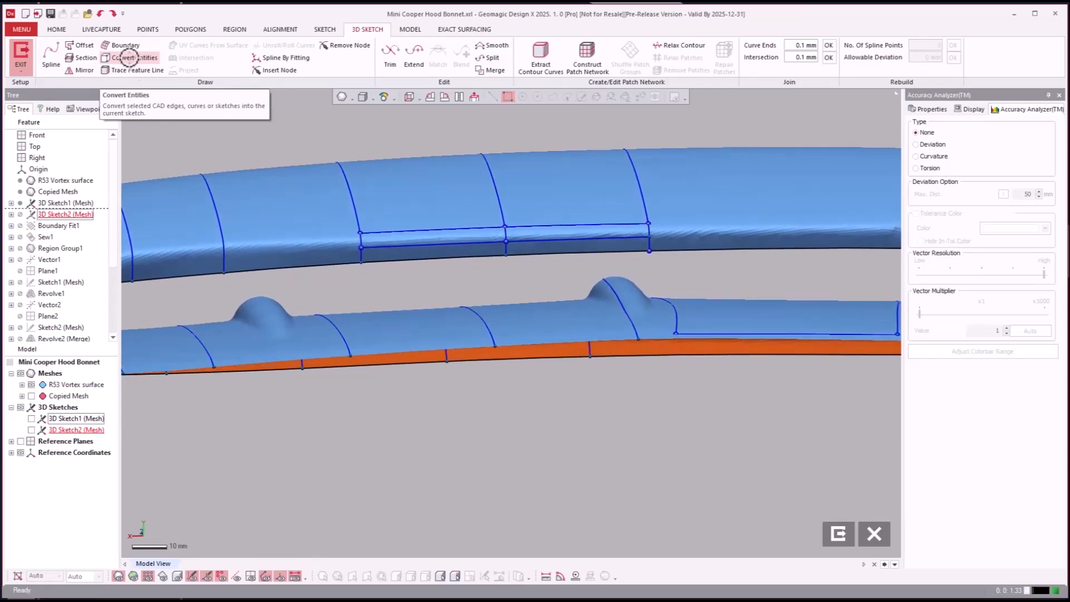
pyautogui.moveTo(484, 319)
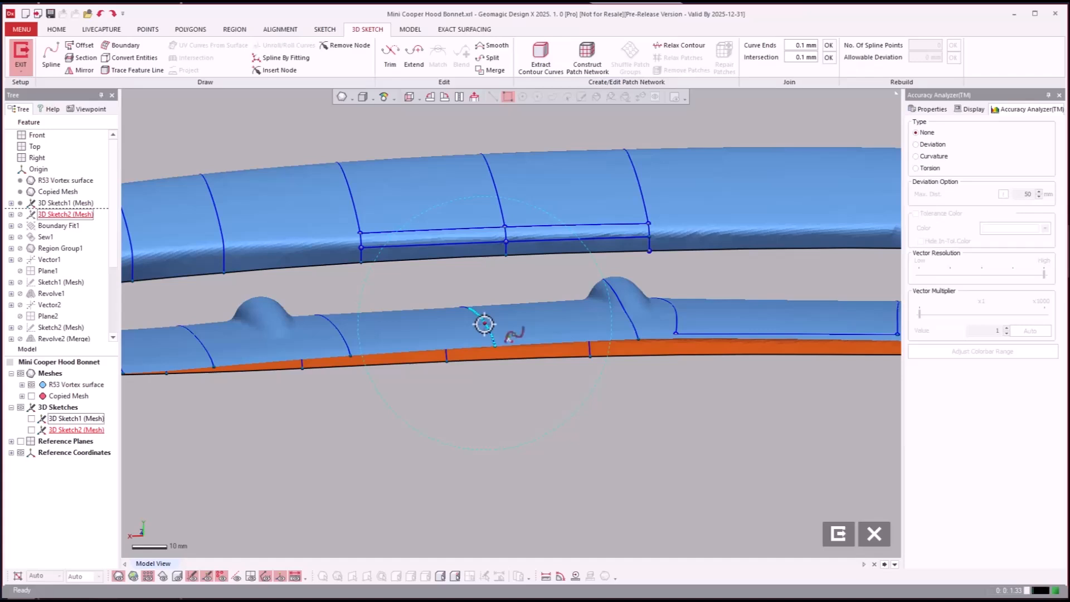
pyautogui.moveTo(483, 368)
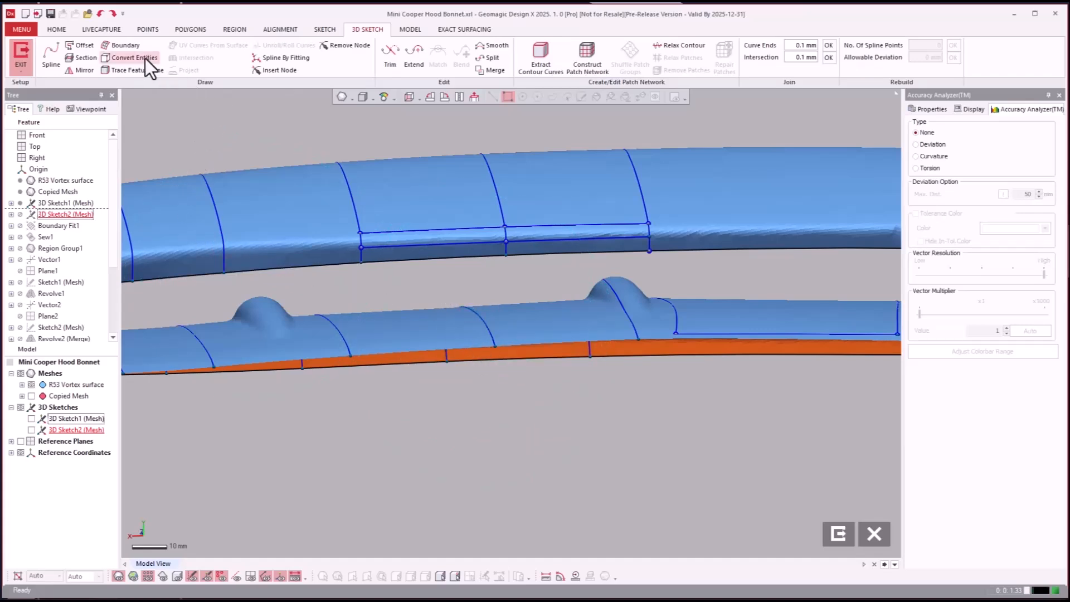
pyautogui.moveTo(477, 324)
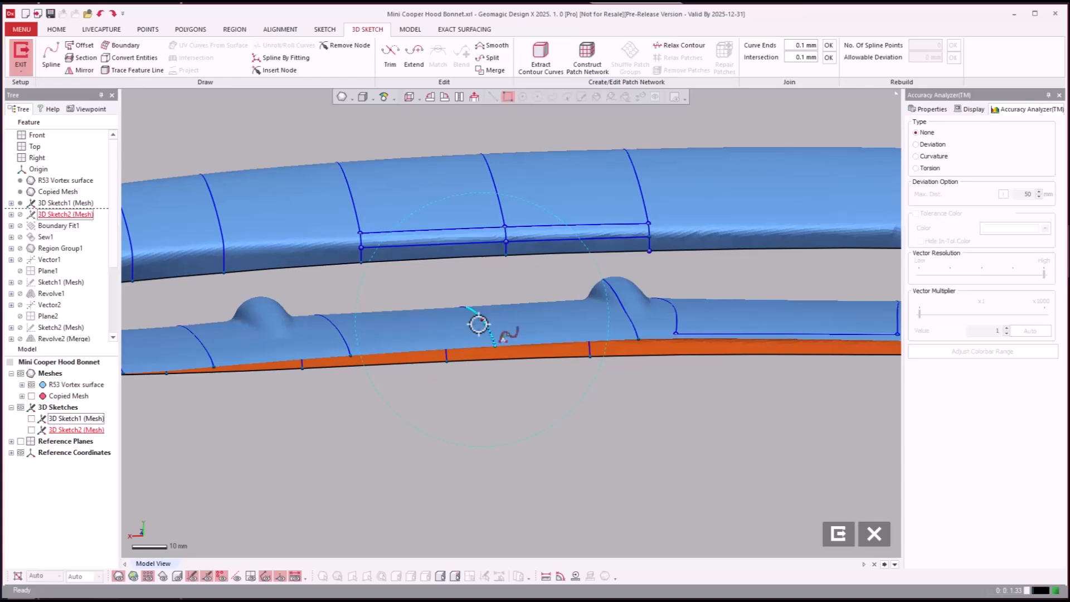
pyautogui.moveTo(461, 352)
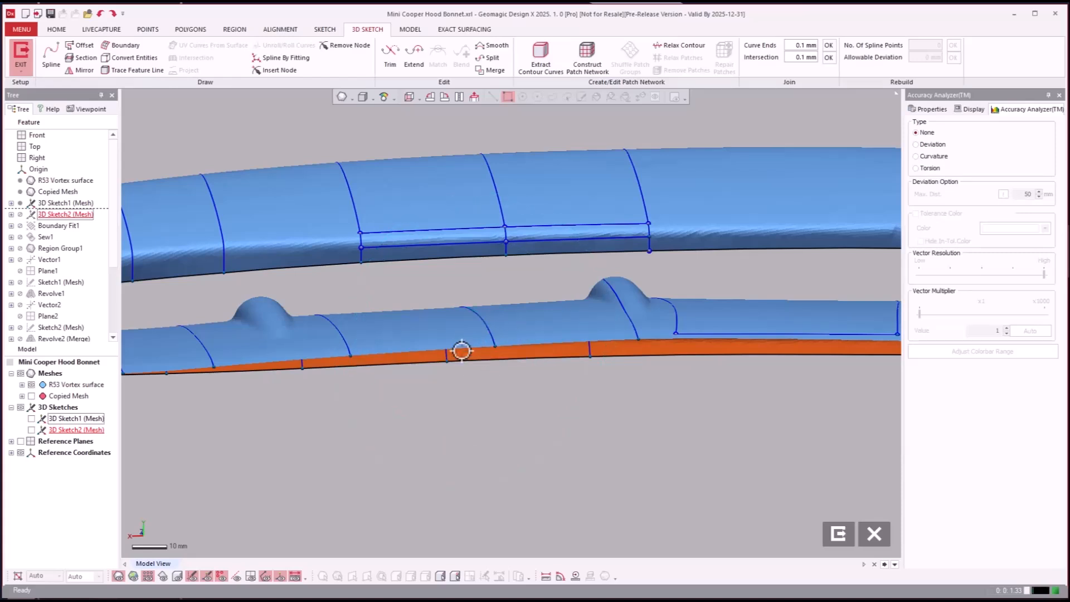
pyautogui.moveTo(735, 341)
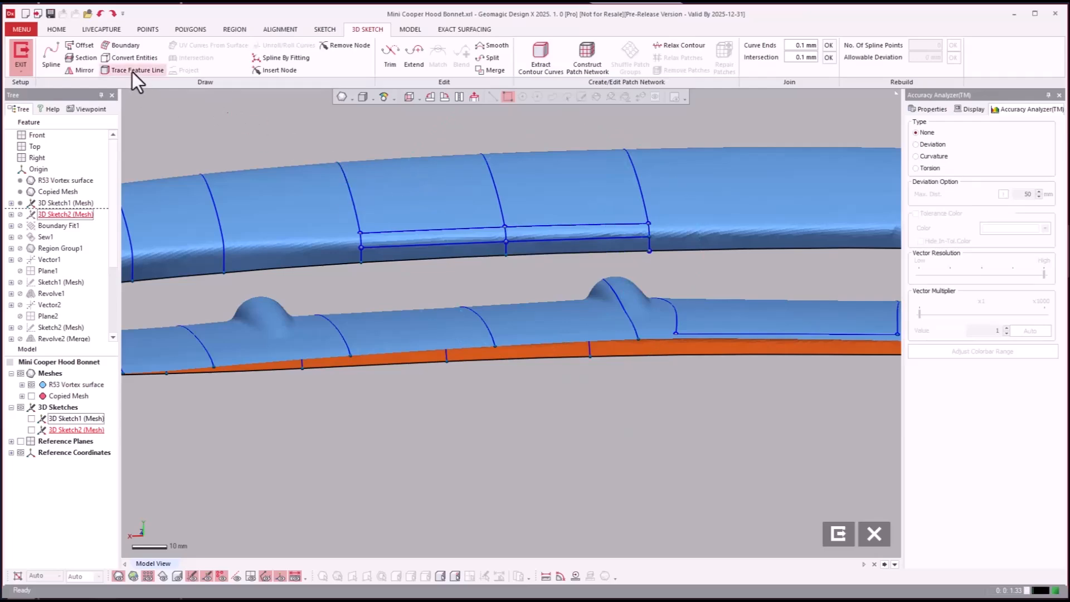
# Trace a feature line around the fin bump's base with Smoothness set to Max.
pyautogui.click(137, 69)
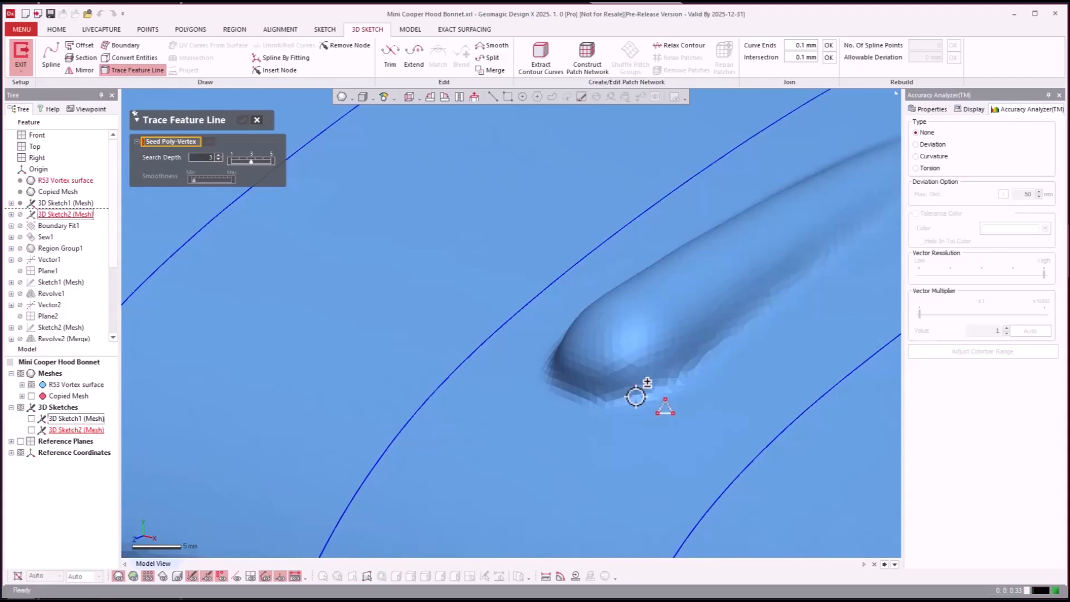
pyautogui.click(636, 395)
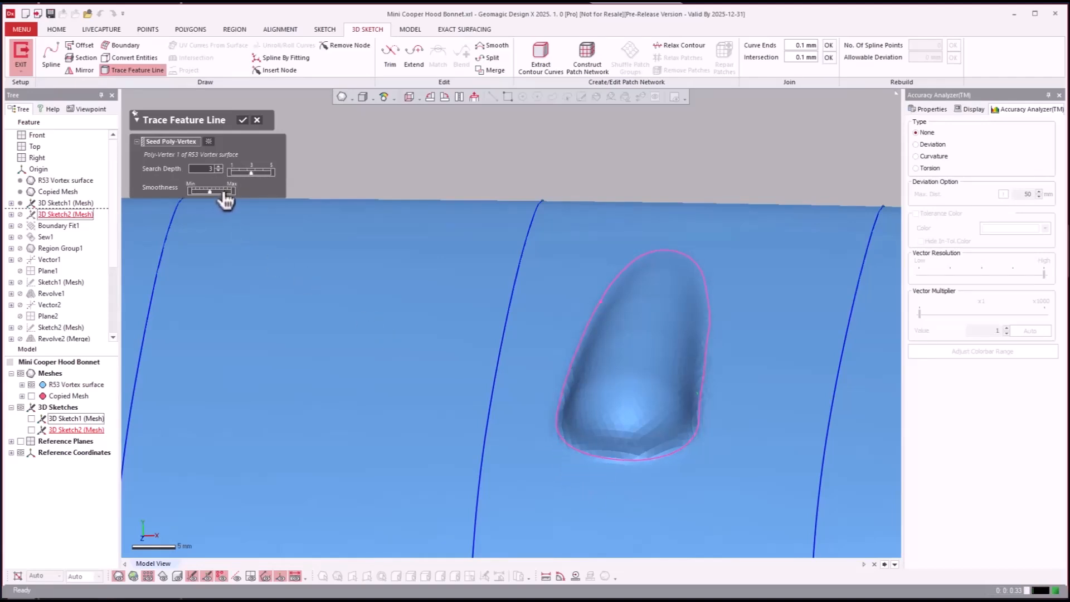
pyautogui.moveTo(208, 192); pyautogui.dragTo(232, 192)
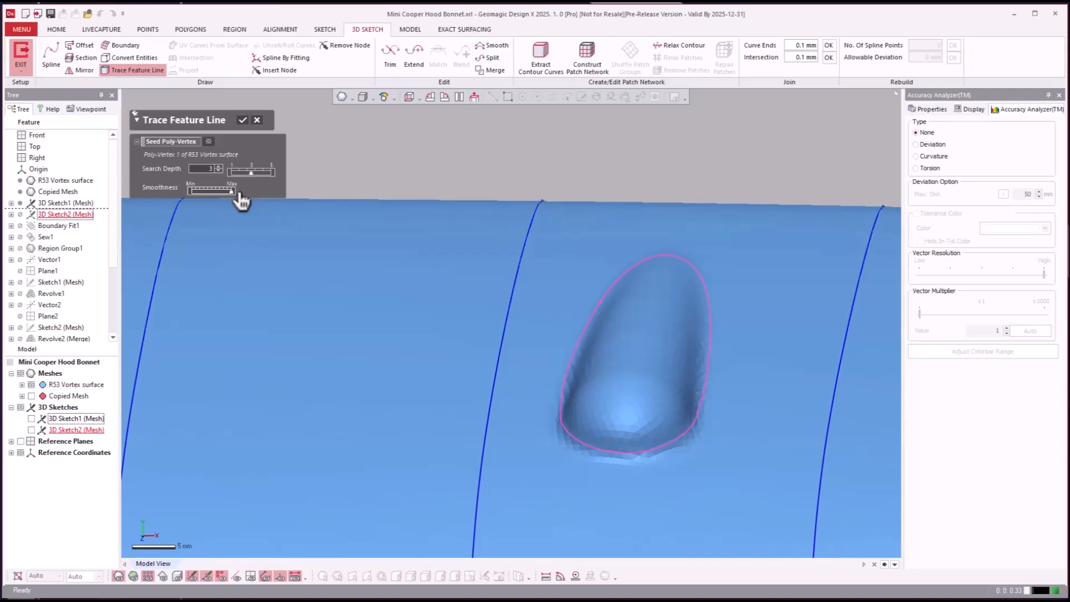
pyautogui.moveTo(253, 180)
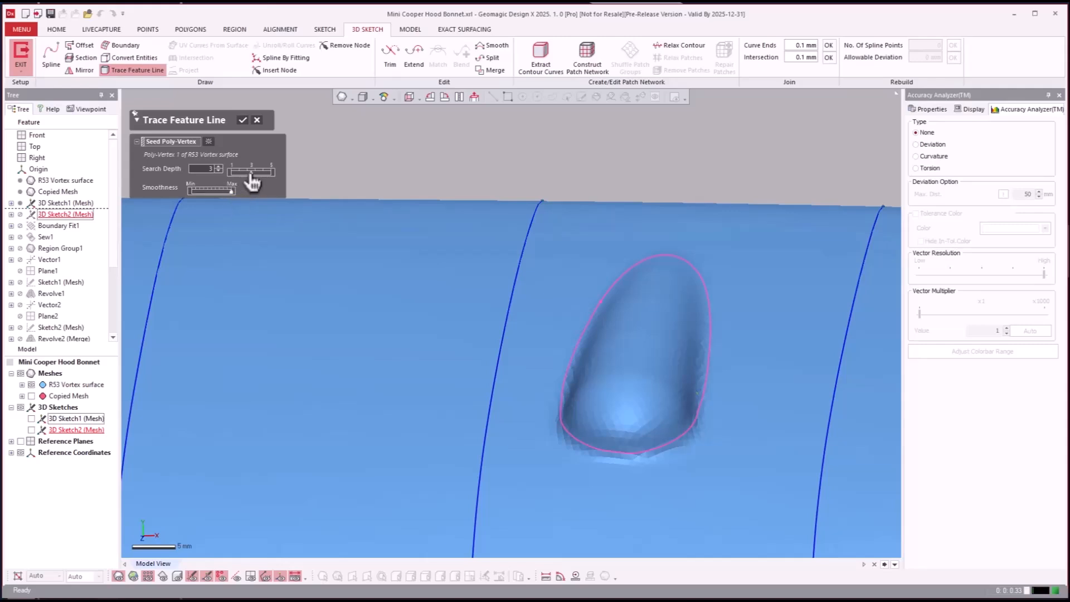
pyautogui.tripleClick(205, 168)
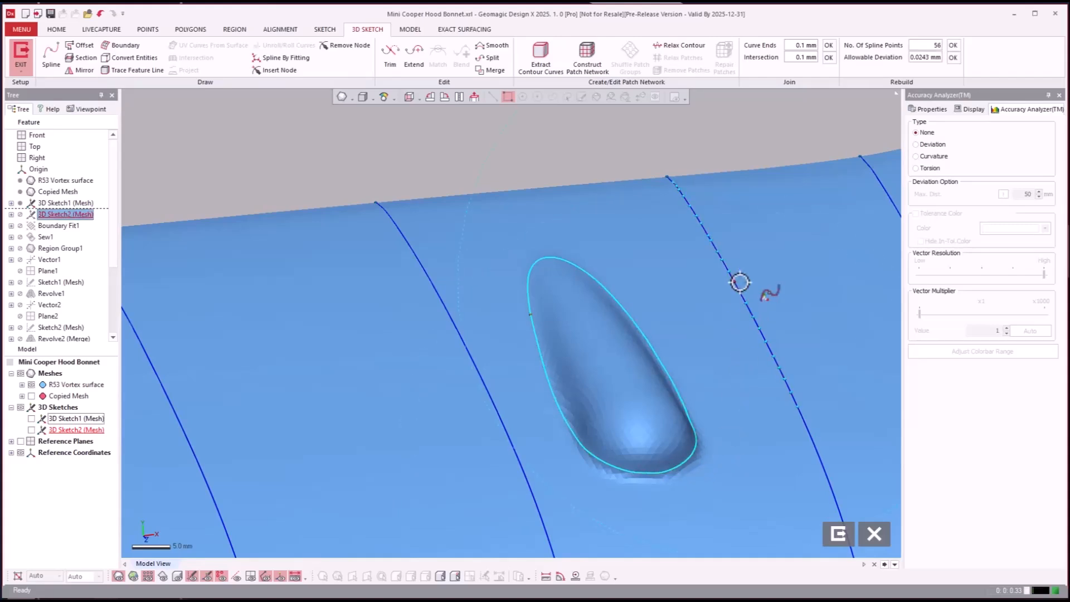
pyautogui.moveTo(493, 57)
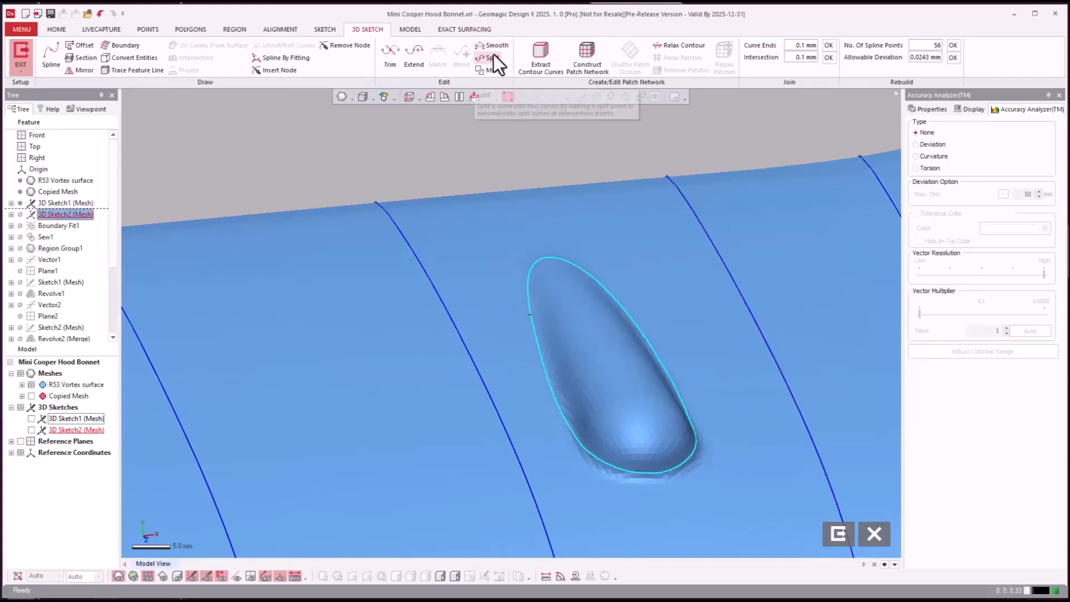
# Select the bump's outline spline and rebuild it with 20 spline points.
pyautogui.click(496, 46)
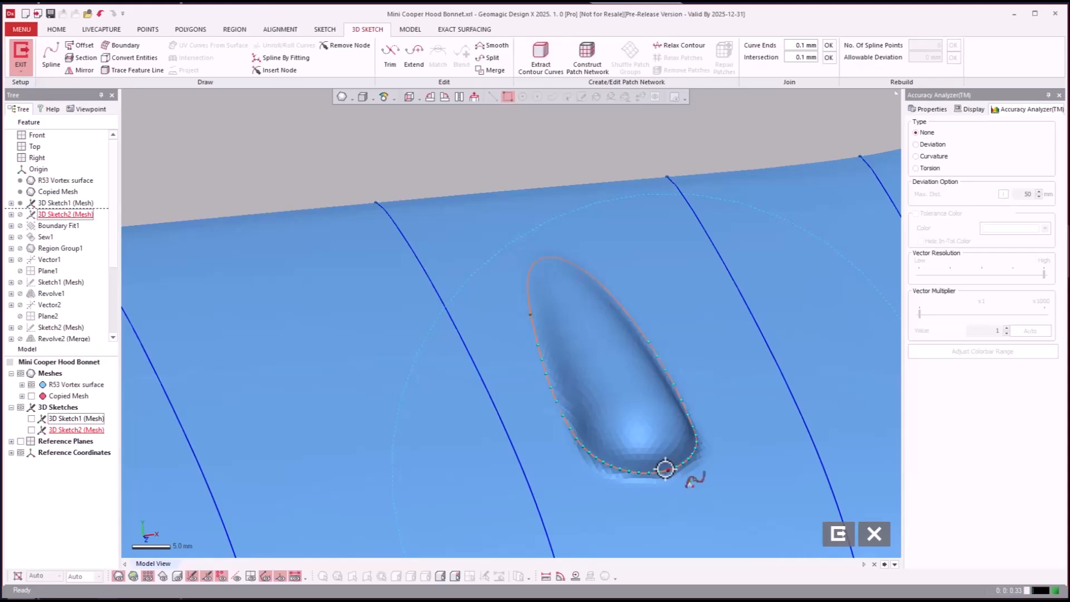
pyautogui.scroll(3)
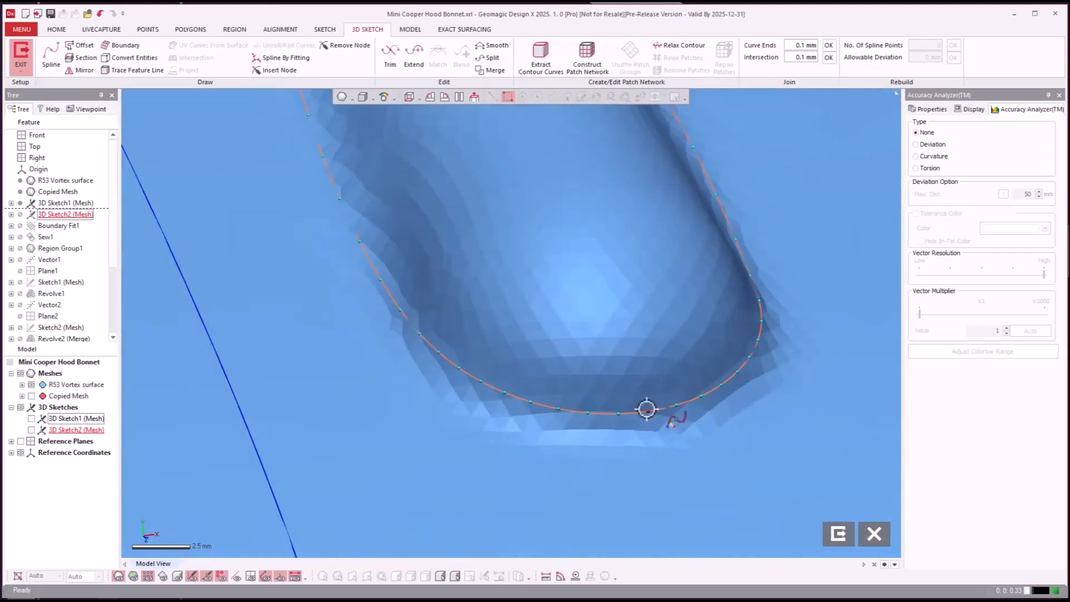
pyautogui.click(952, 45)
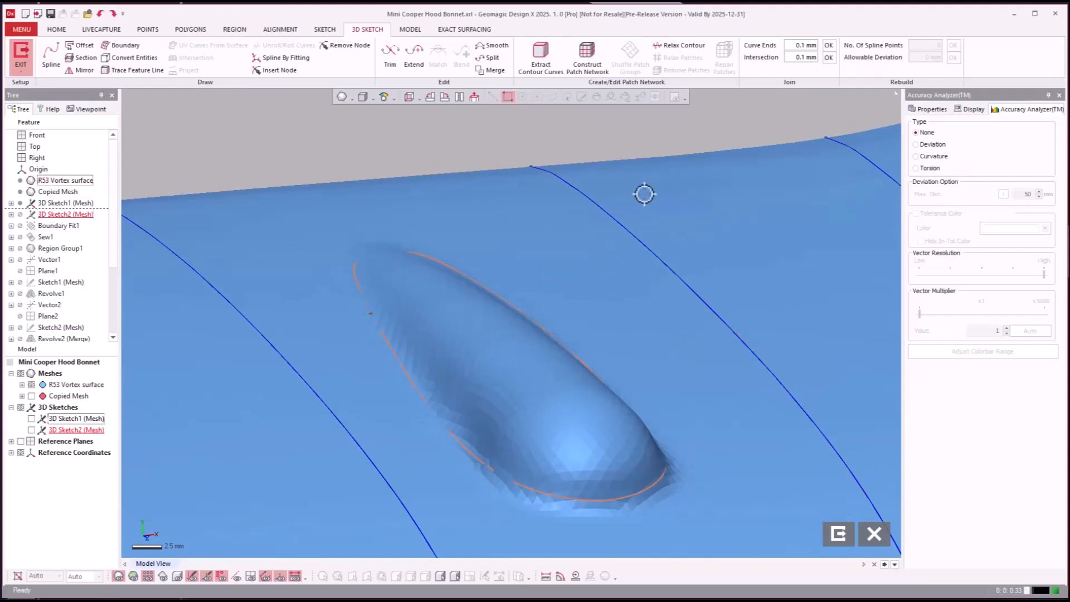
pyautogui.click(533, 328)
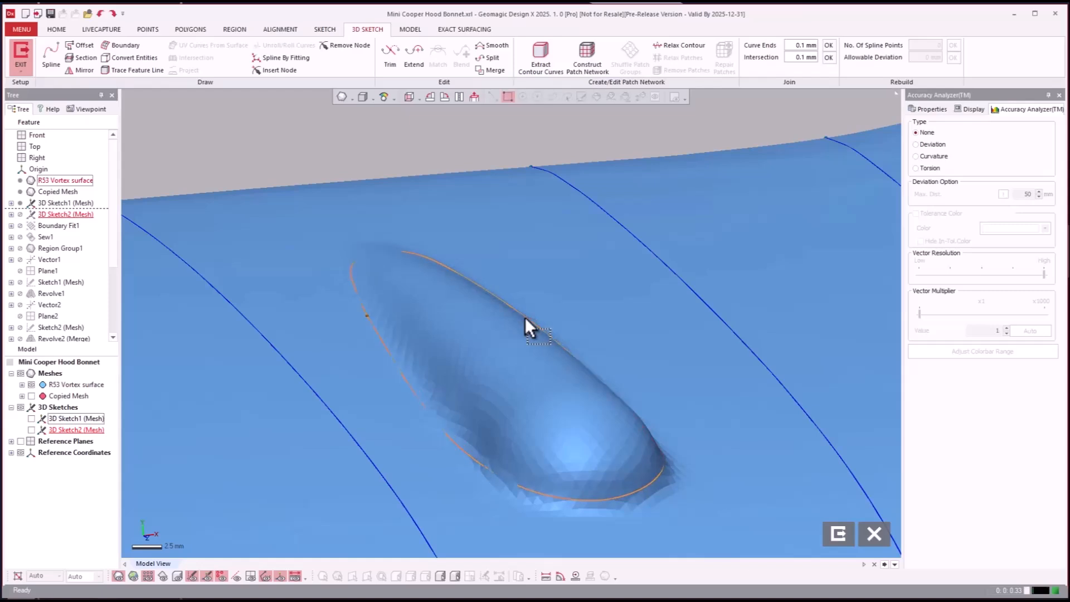
pyautogui.moveTo(584, 305)
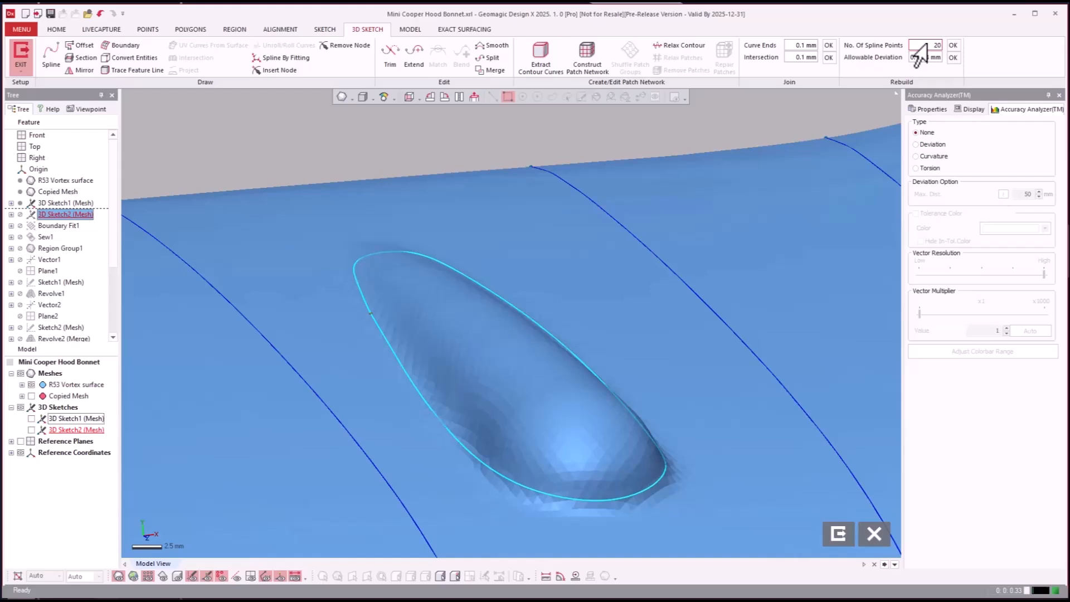
pyautogui.click(948, 42)
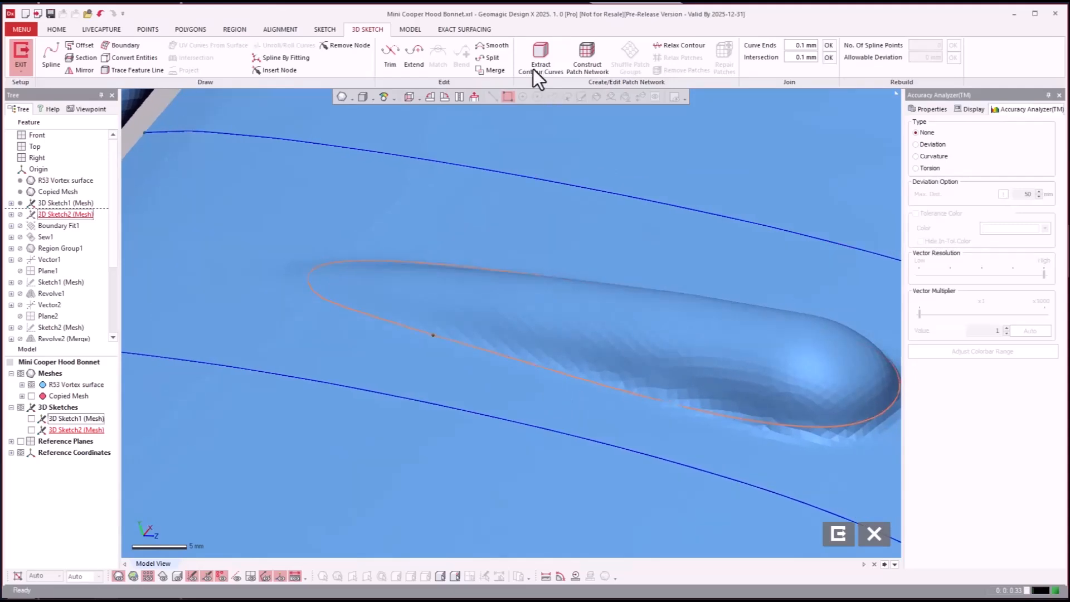
# Split the fin bump outline at picked tip and tail points, then start an on-mesh spline.
pyautogui.click(489, 58)
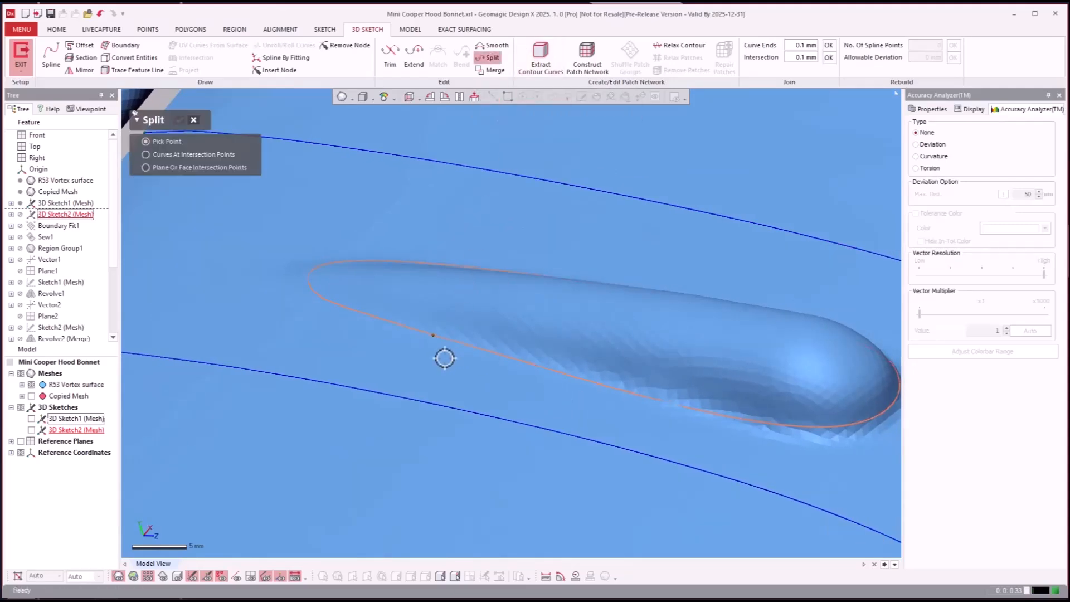
pyautogui.moveTo(304, 267)
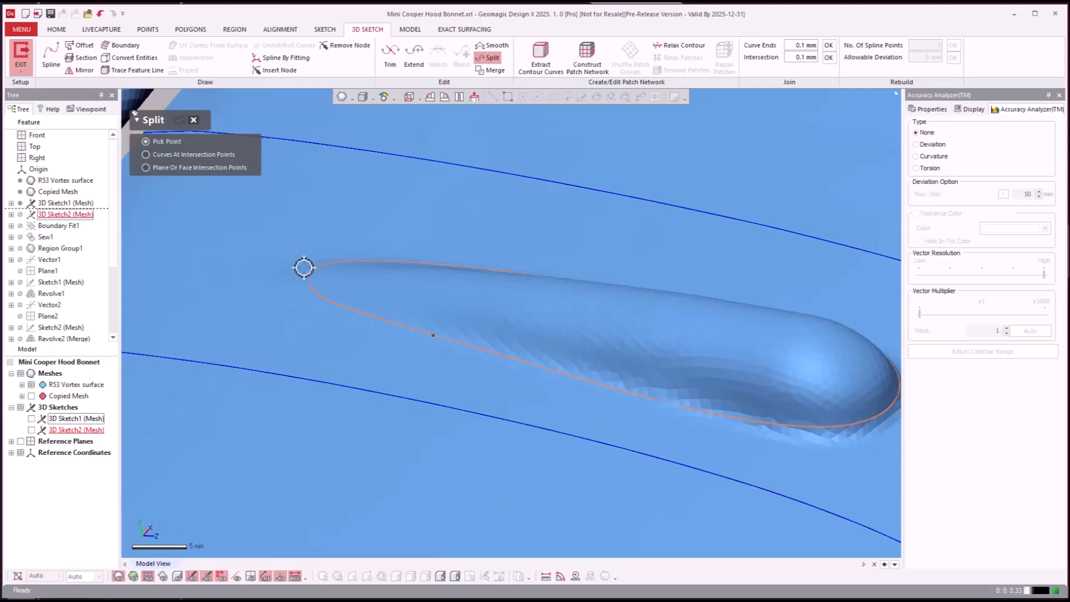
pyautogui.moveTo(396, 295)
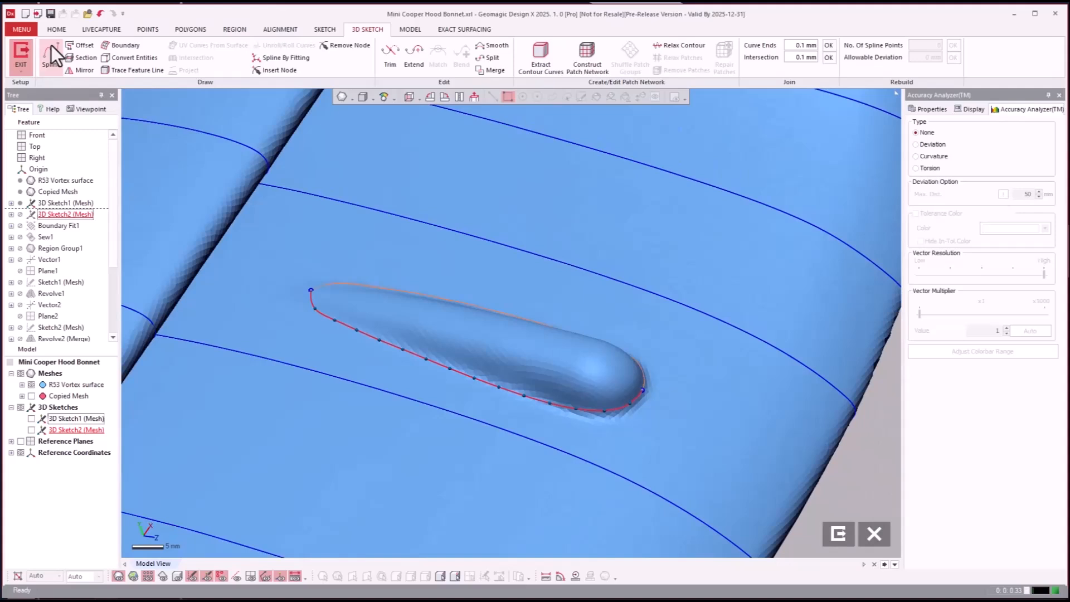
pyautogui.click(51, 58)
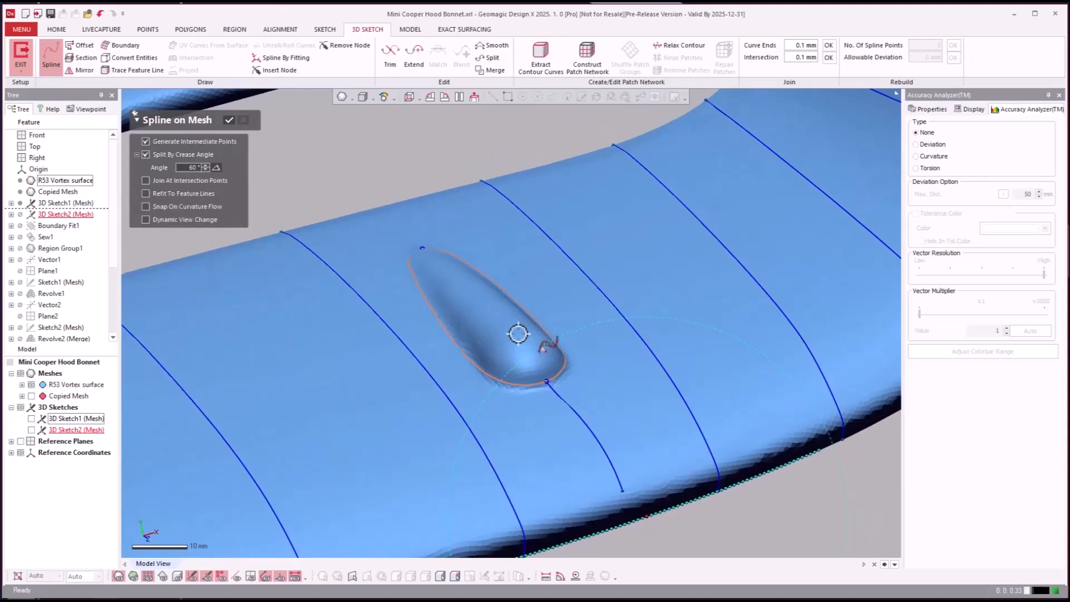
pyautogui.scroll(3)
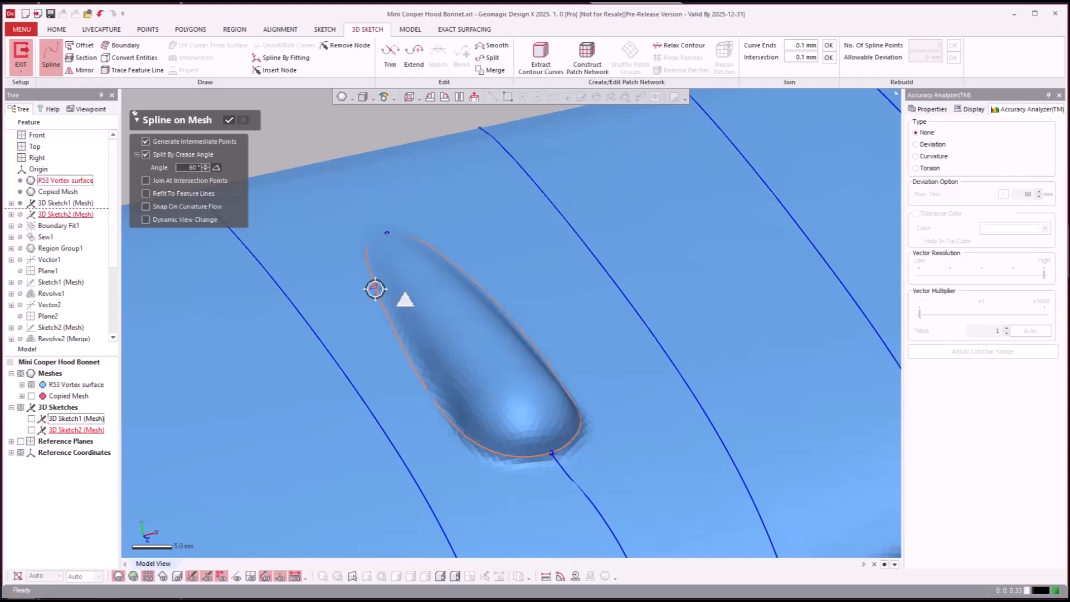
pyautogui.moveTo(511, 286)
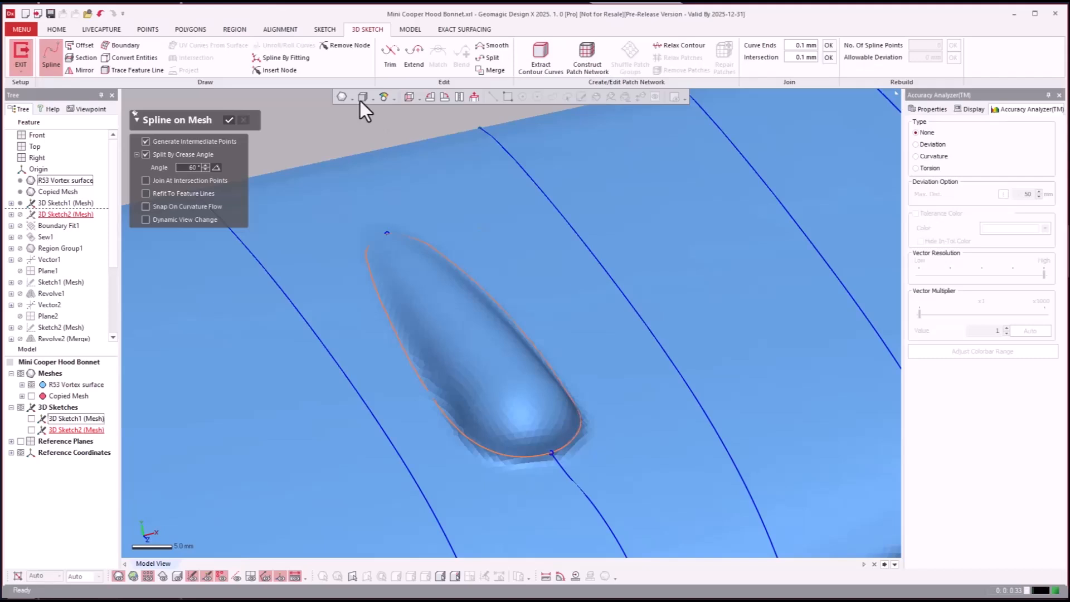
pyautogui.moveTo(134, 70)
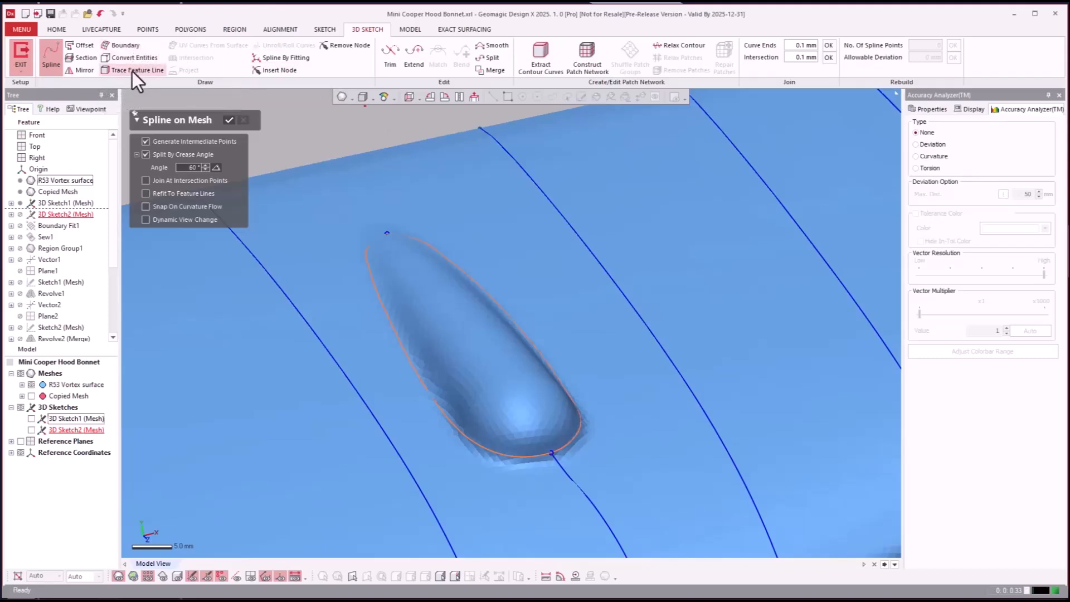
pyautogui.moveTo(133, 70)
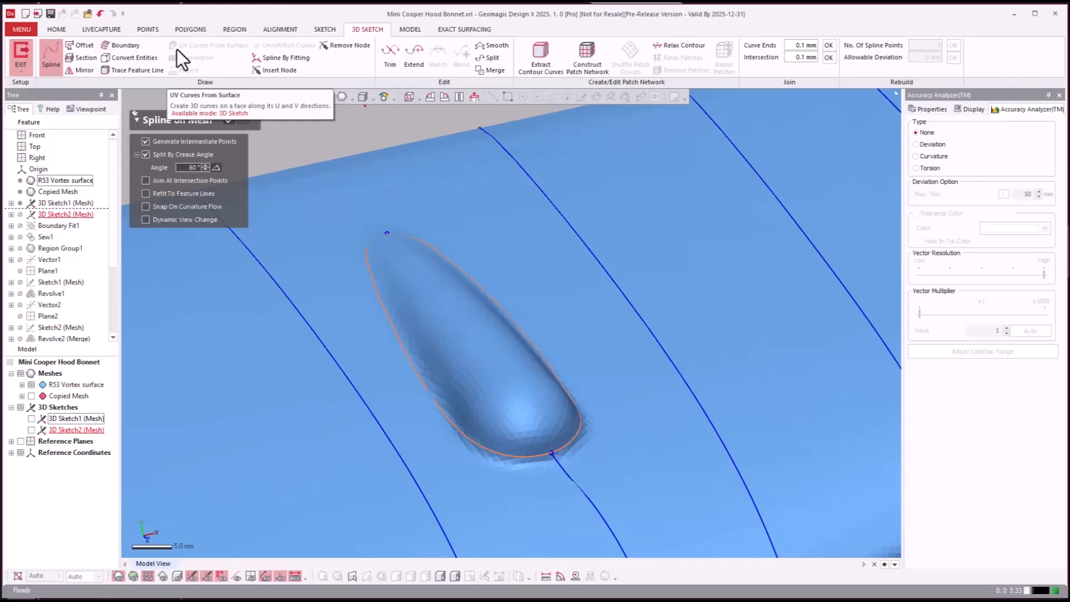
pyautogui.moveTo(201, 55)
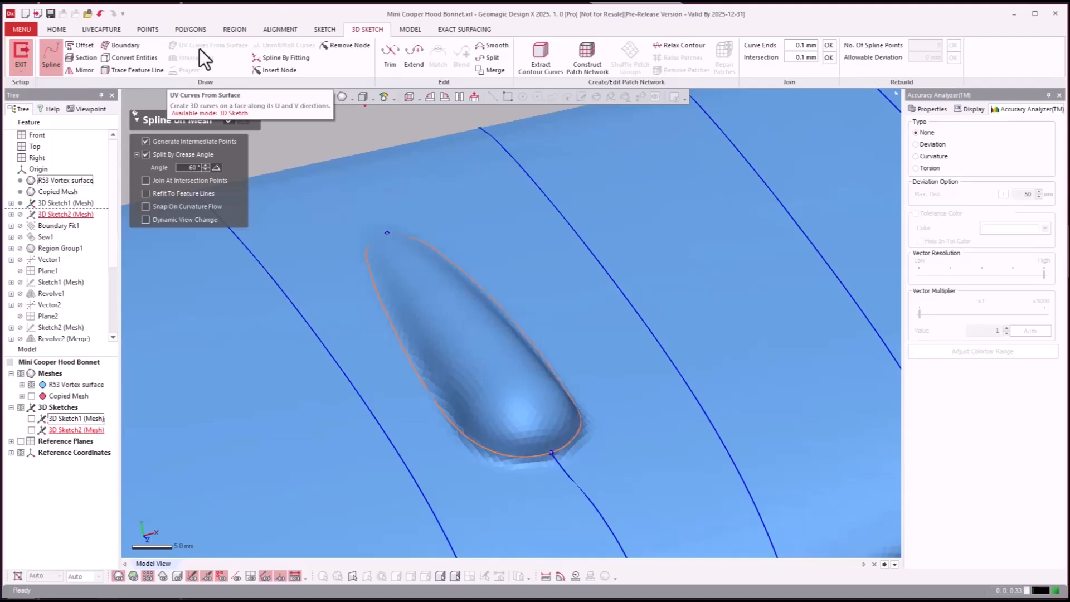
pyautogui.moveTo(232, 60)
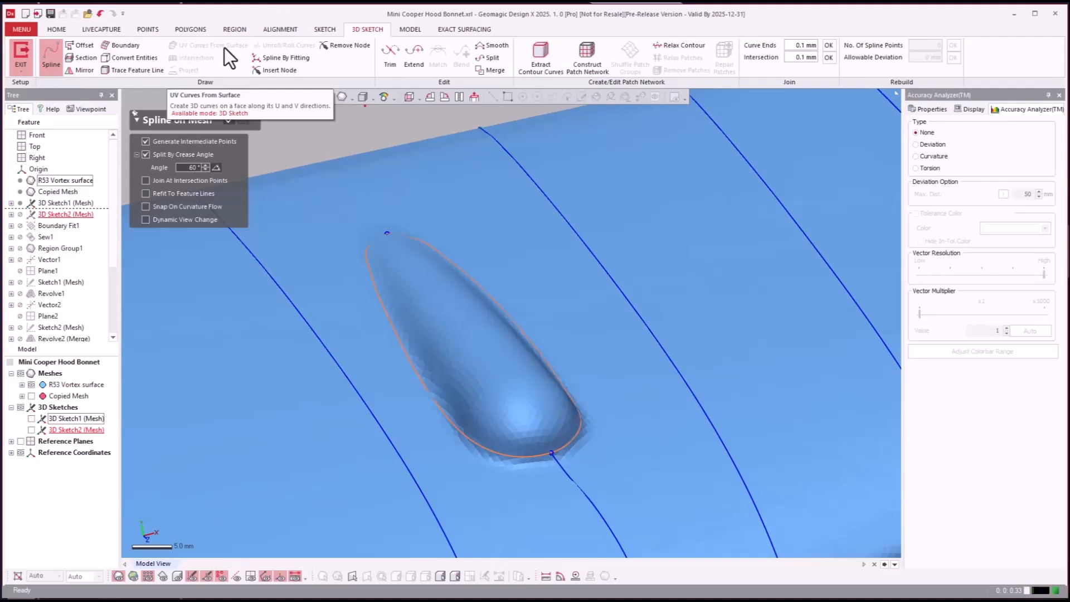
pyautogui.moveTo(196, 58)
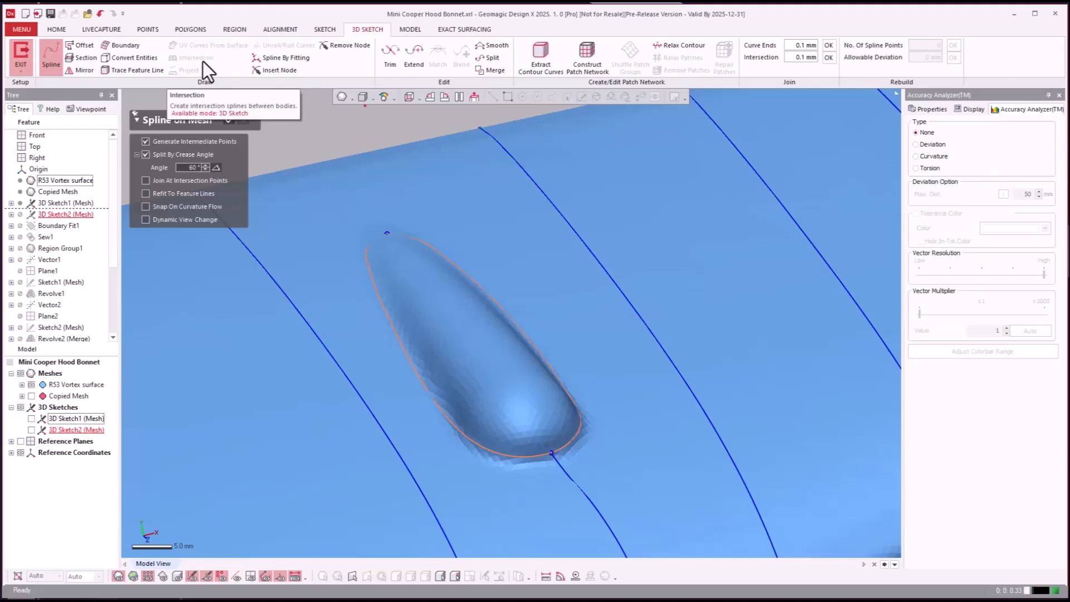
pyautogui.moveTo(198, 72)
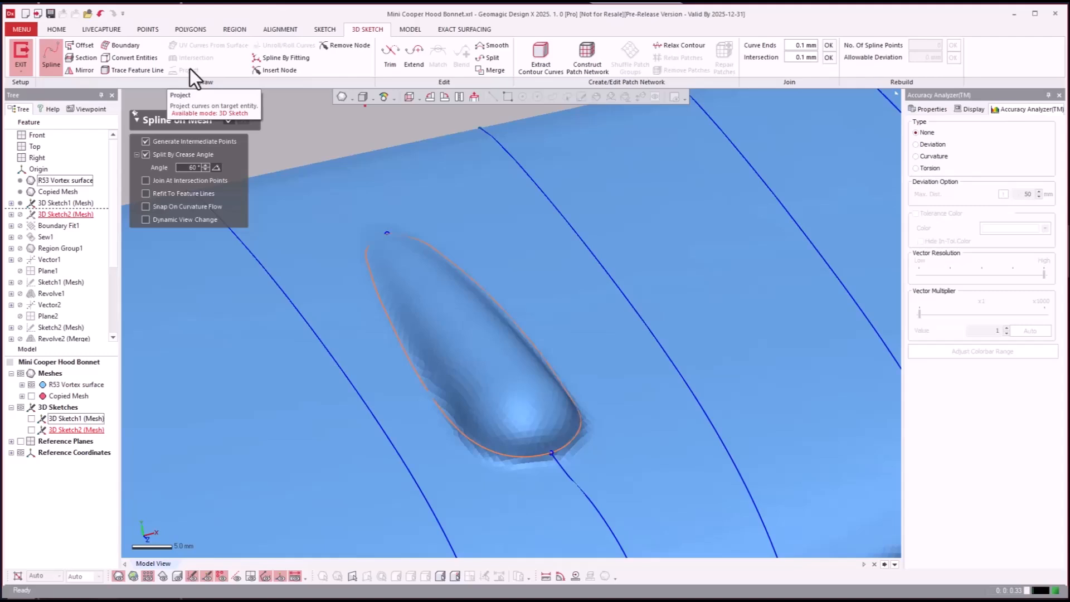
pyautogui.moveTo(324, 150)
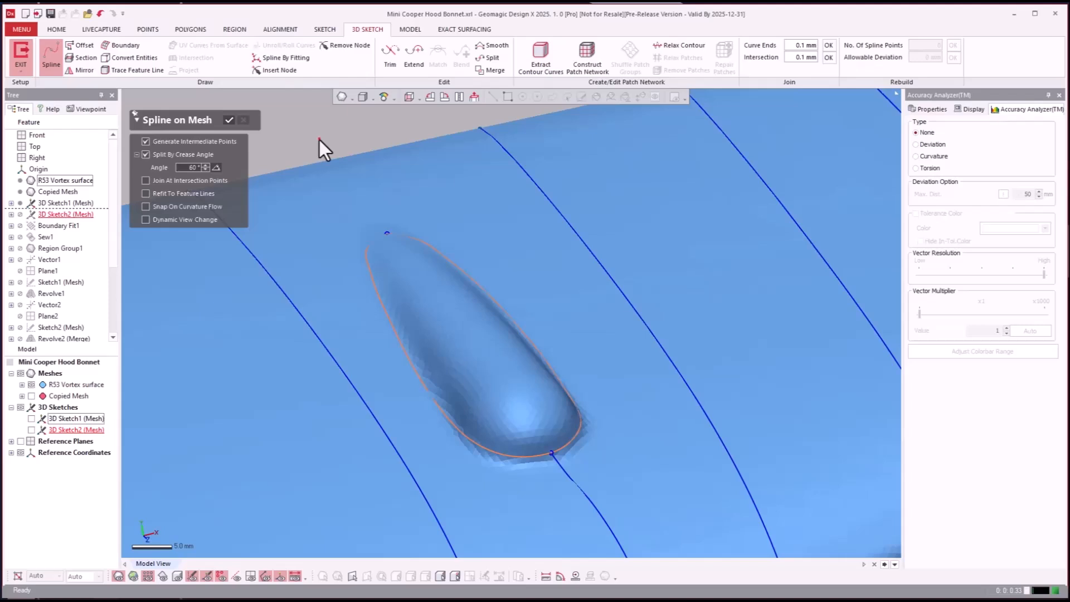
pyautogui.moveTo(380, 145)
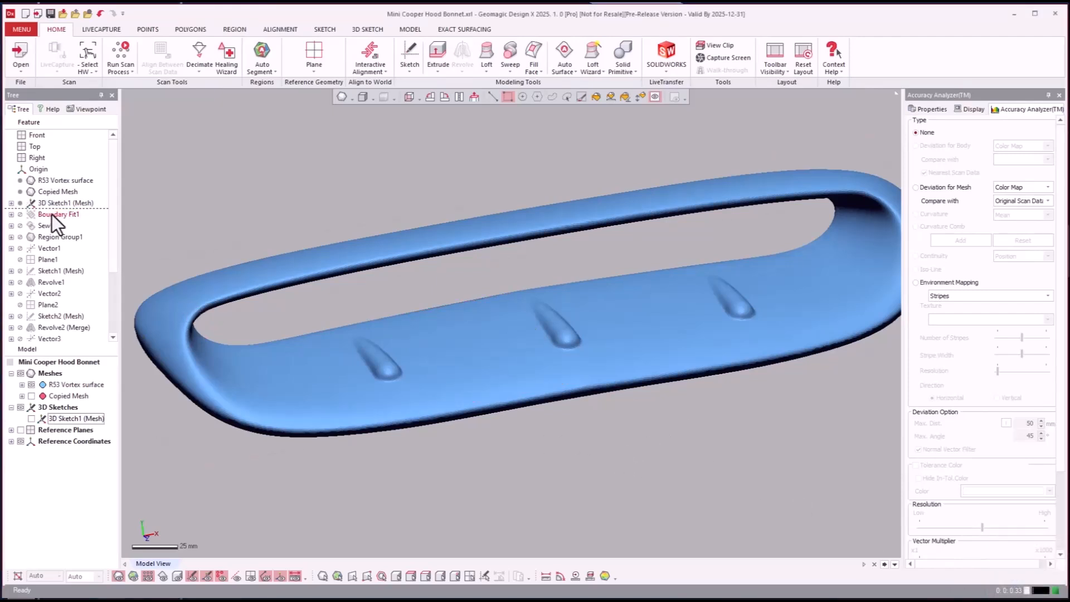
# Roll the design history forward to Boundary Fit1 and Sew1.
pyautogui.click(60, 214)
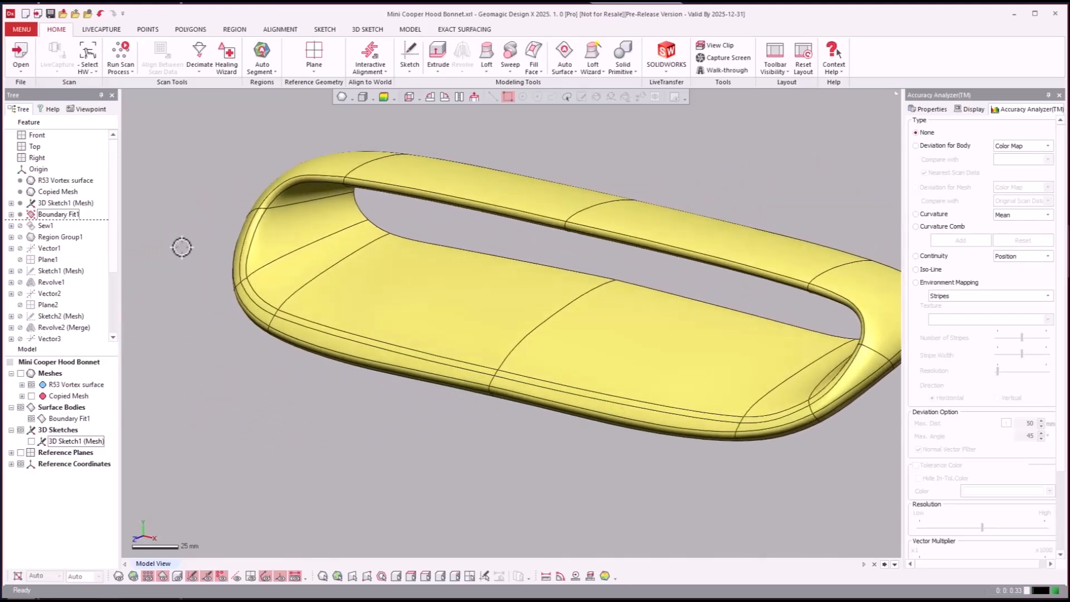
pyautogui.rightClick(46, 225)
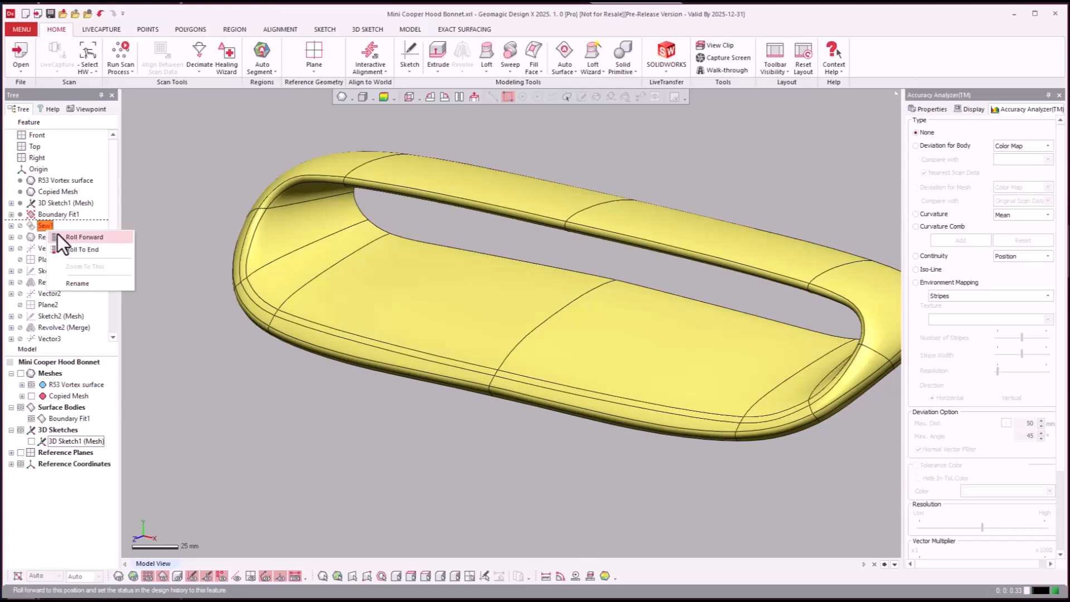
pyautogui.click(85, 237)
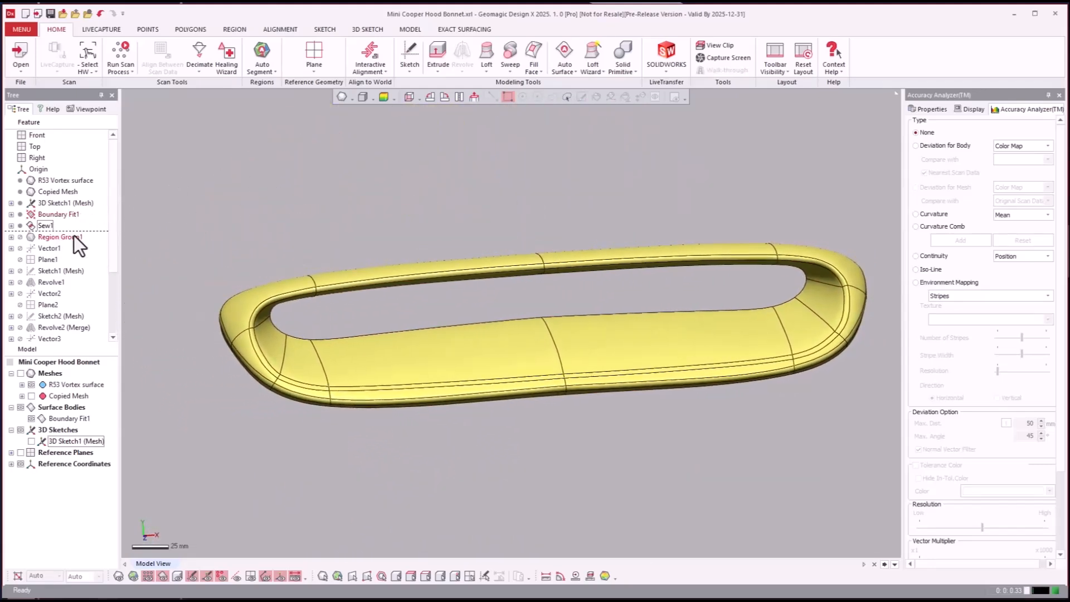
# Roll history forward through Sketch1 (Mesh) and Revolve1, restoring the yellow scoop surface.
pyautogui.click(61, 237)
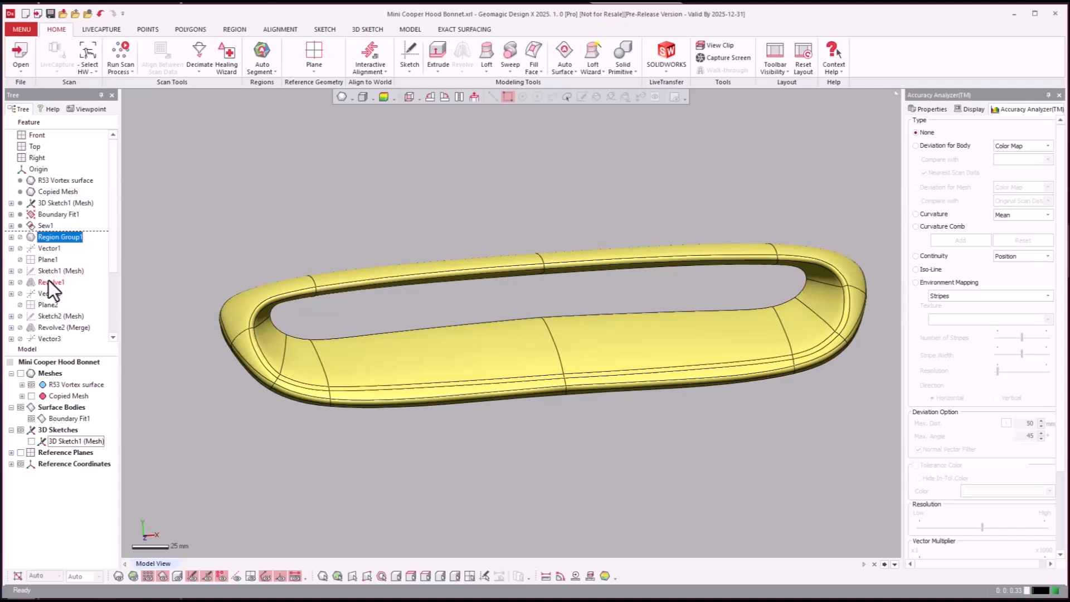
pyautogui.rightClick(60, 270)
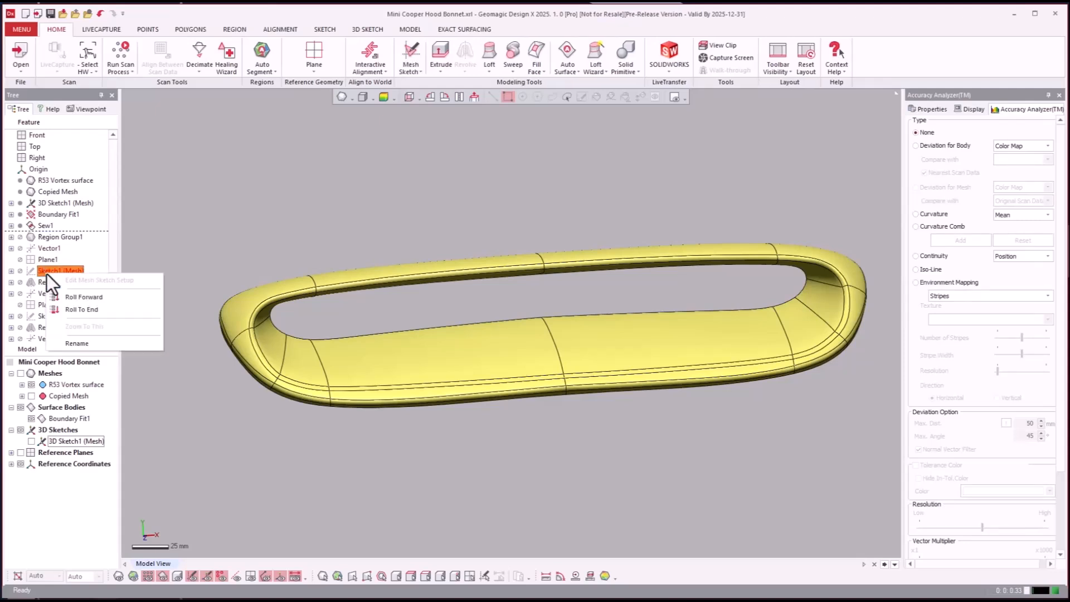
pyautogui.click(84, 296)
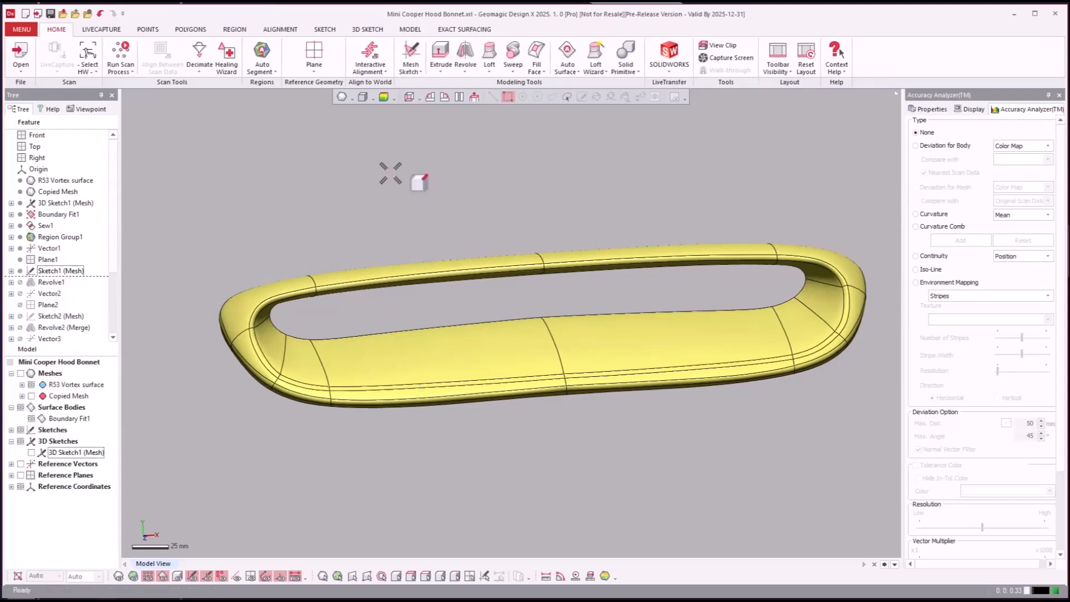
pyautogui.click(51, 282)
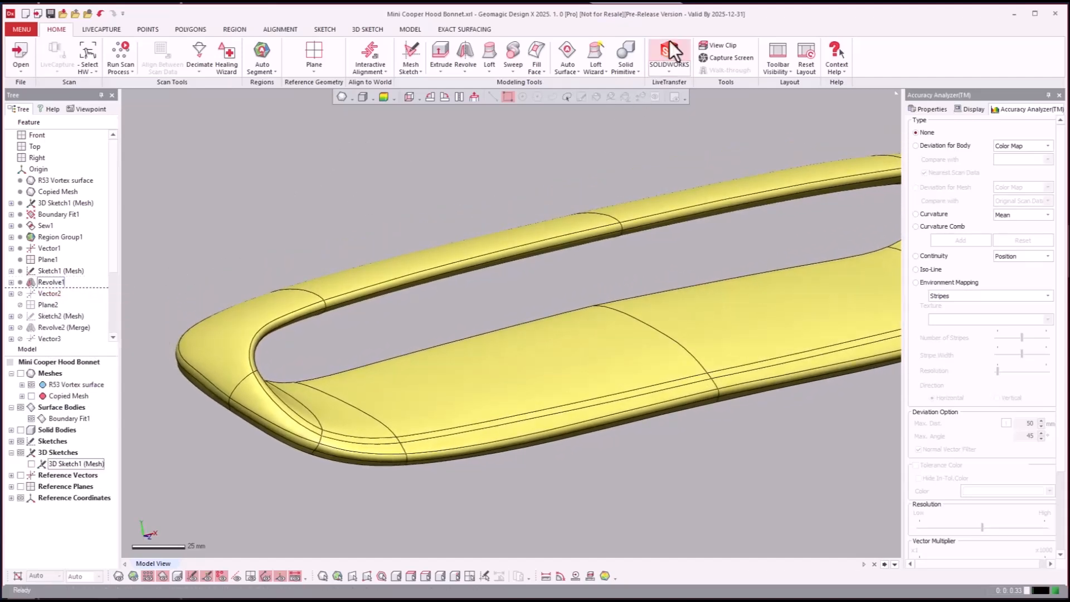
pyautogui.click(595, 56)
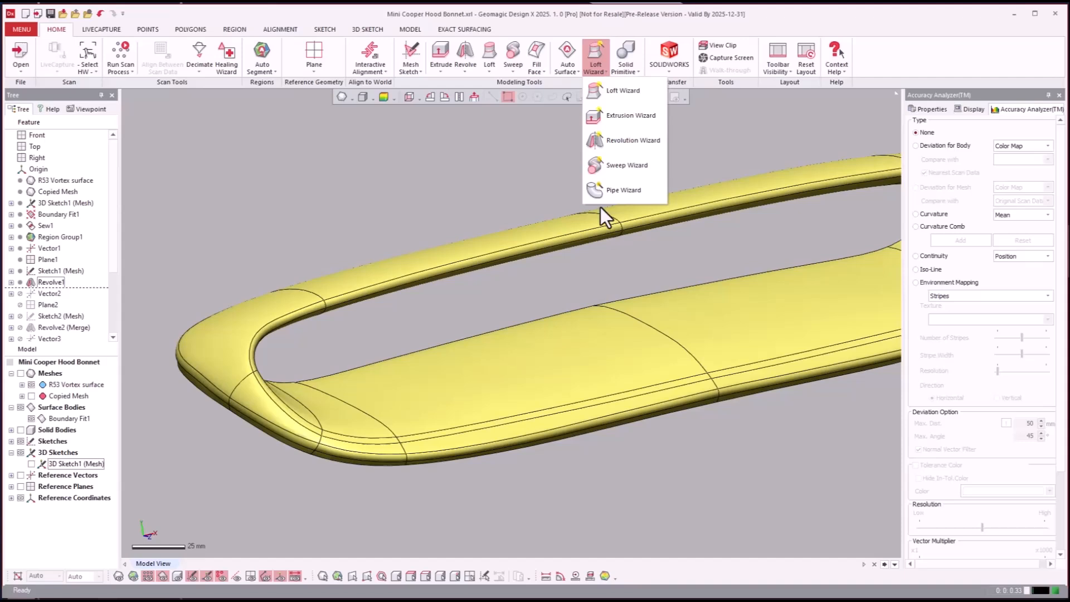
pyautogui.moveTo(616, 130)
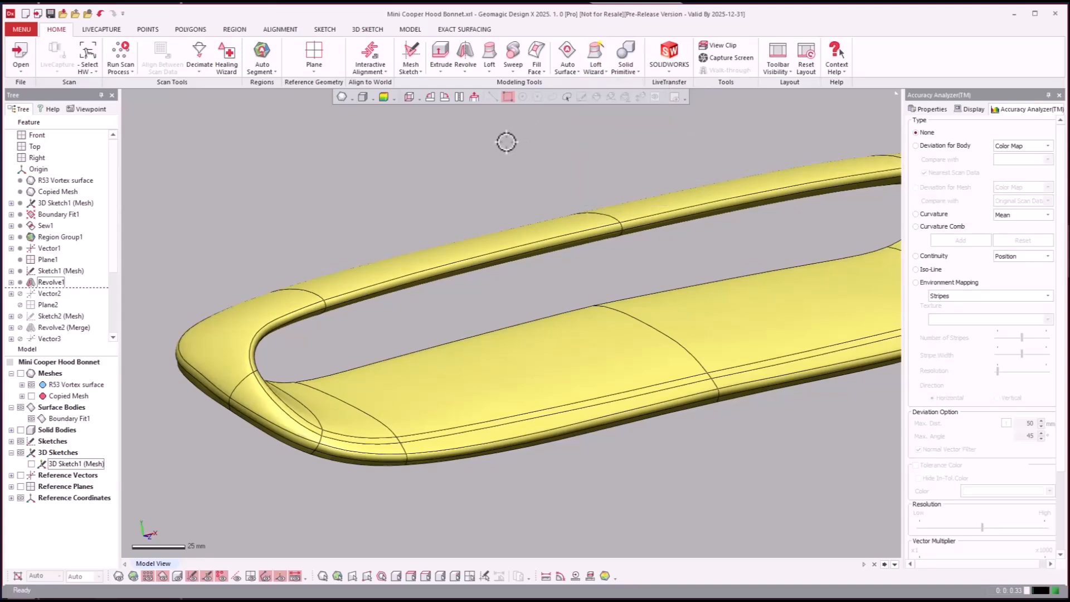
pyautogui.click(916, 187)
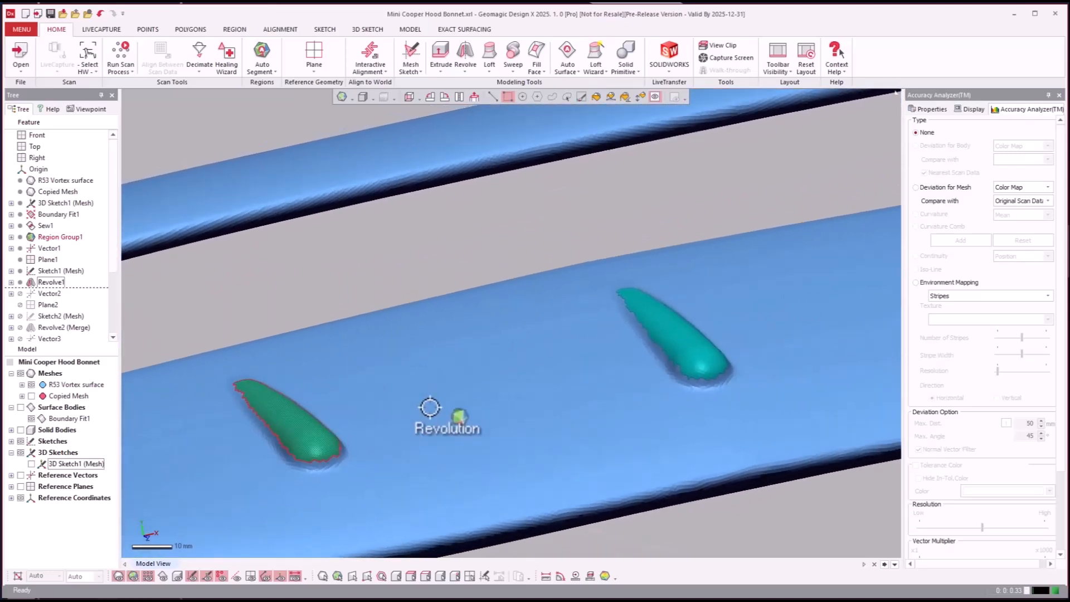
# Create Revolve4 with Revolution Wizard on the fin region, using auto-extracted axis and profile.
pyautogui.click(61, 237)
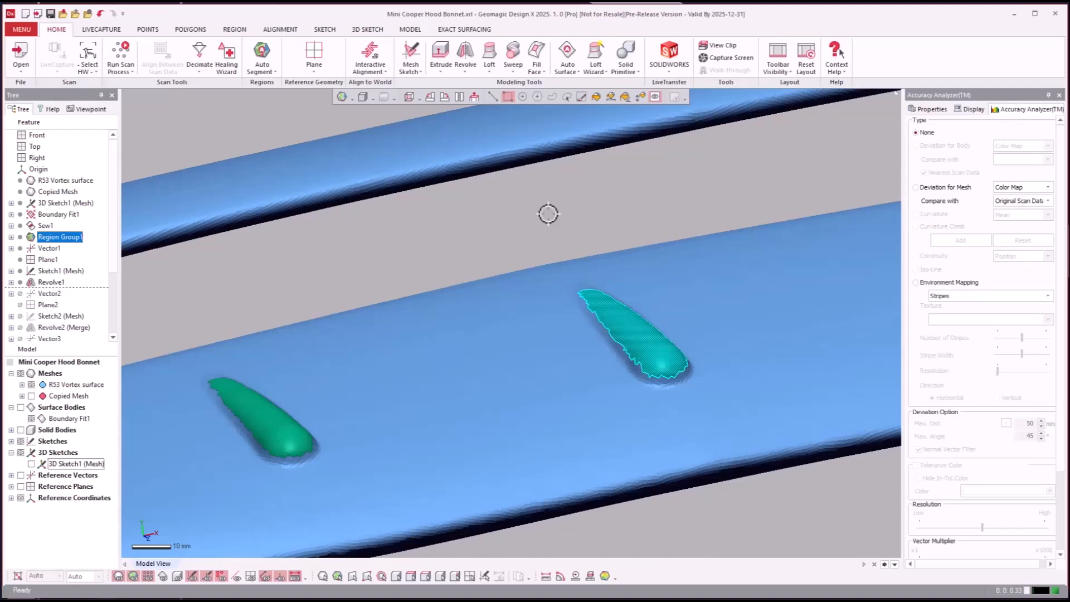
pyautogui.click(594, 56)
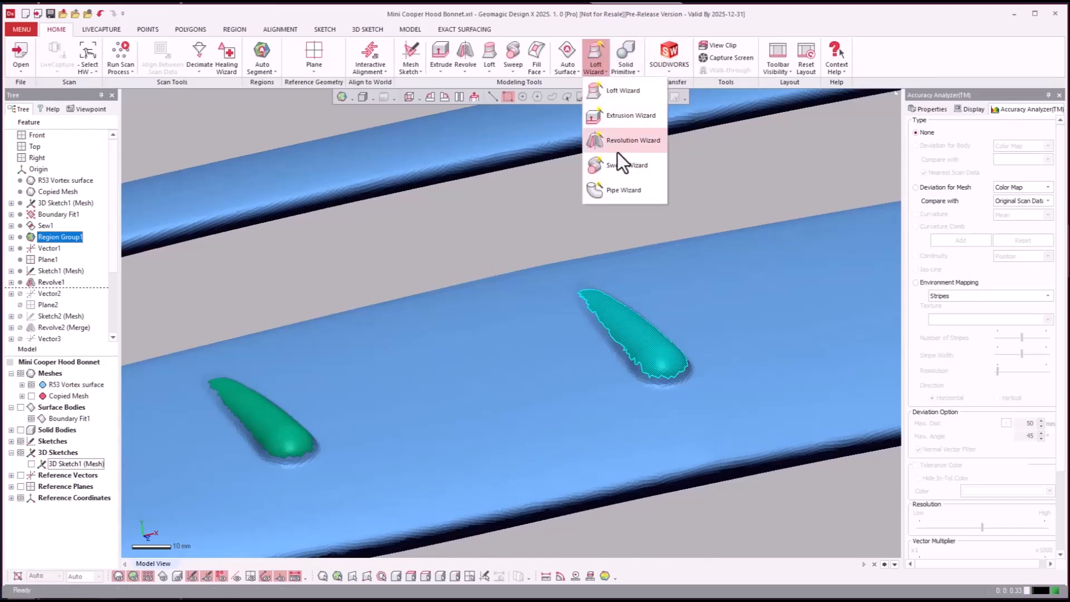
pyautogui.click(631, 140)
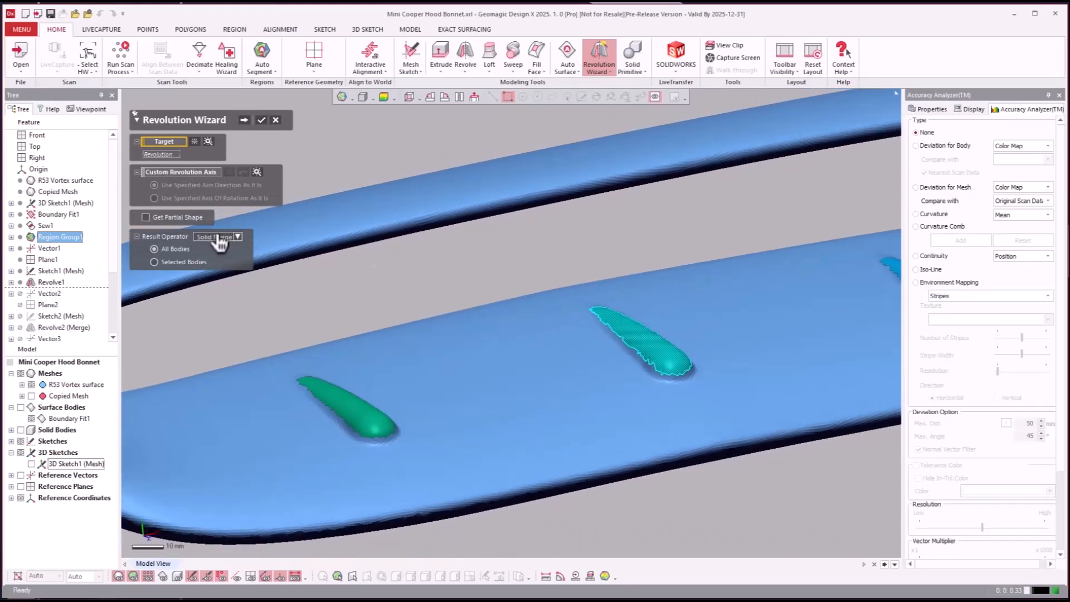
pyautogui.click(215, 237)
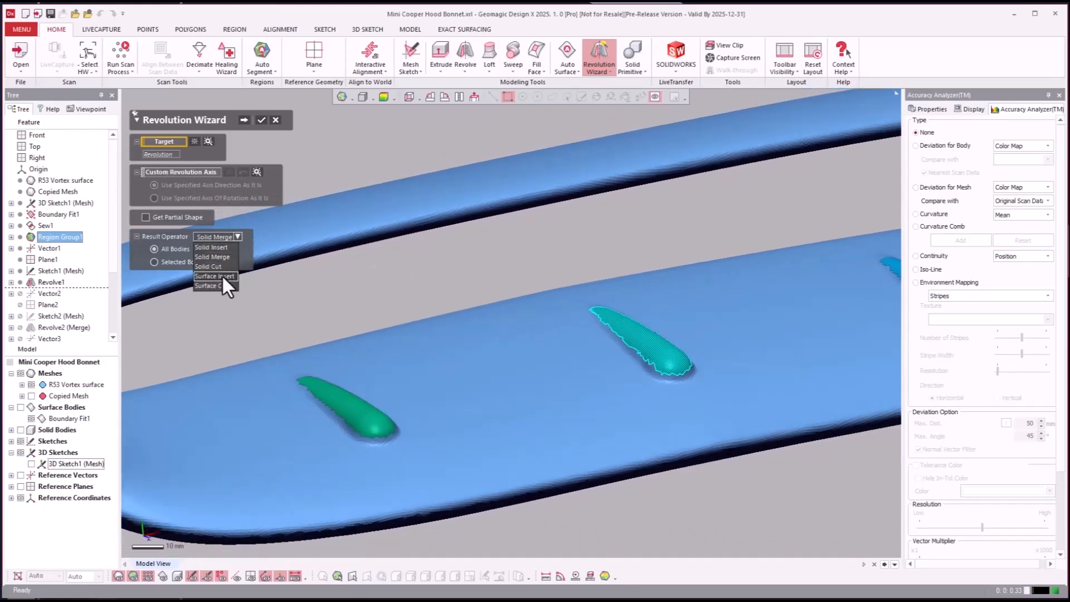
pyautogui.click(211, 276)
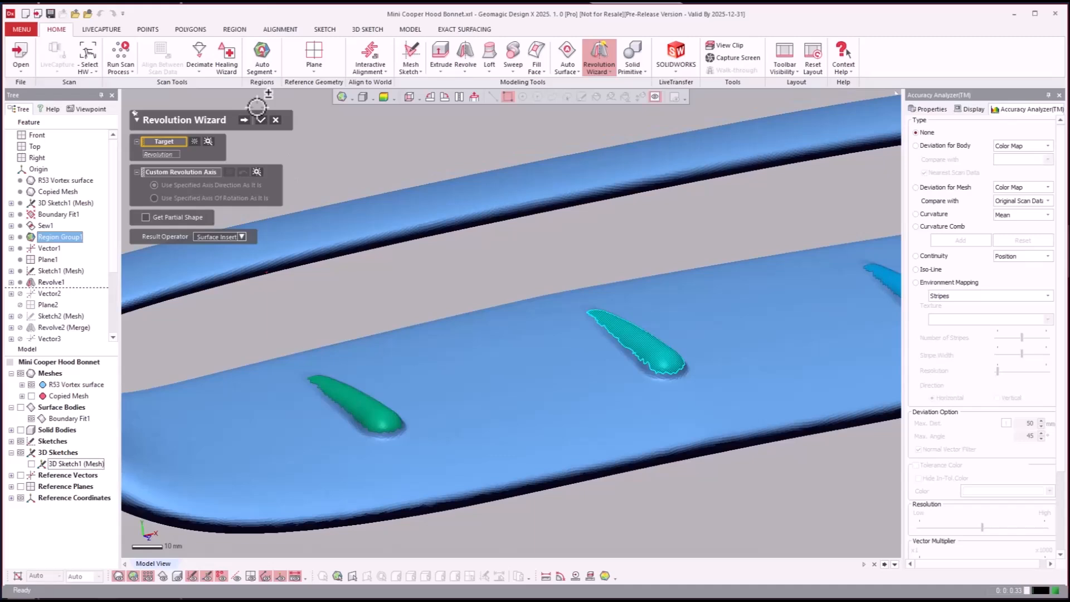
pyautogui.click(261, 121)
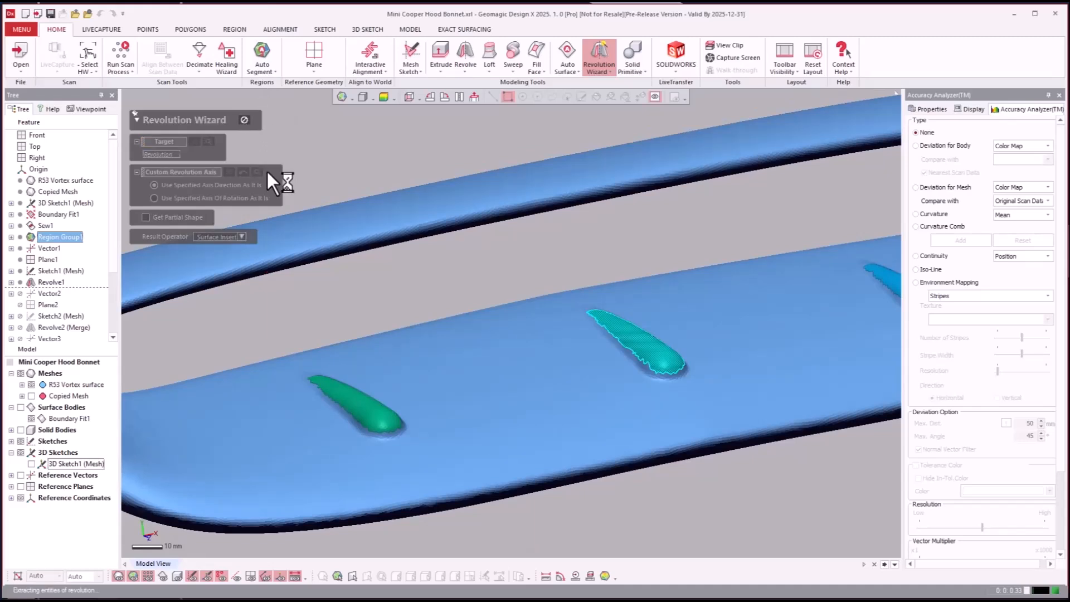
pyautogui.click(243, 119)
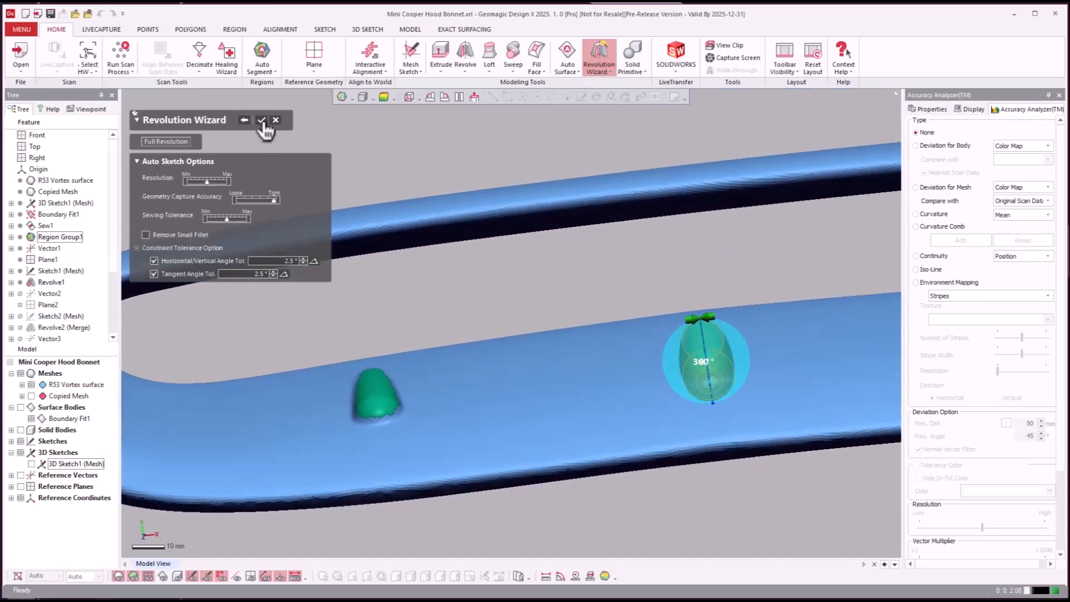
pyautogui.click(262, 120)
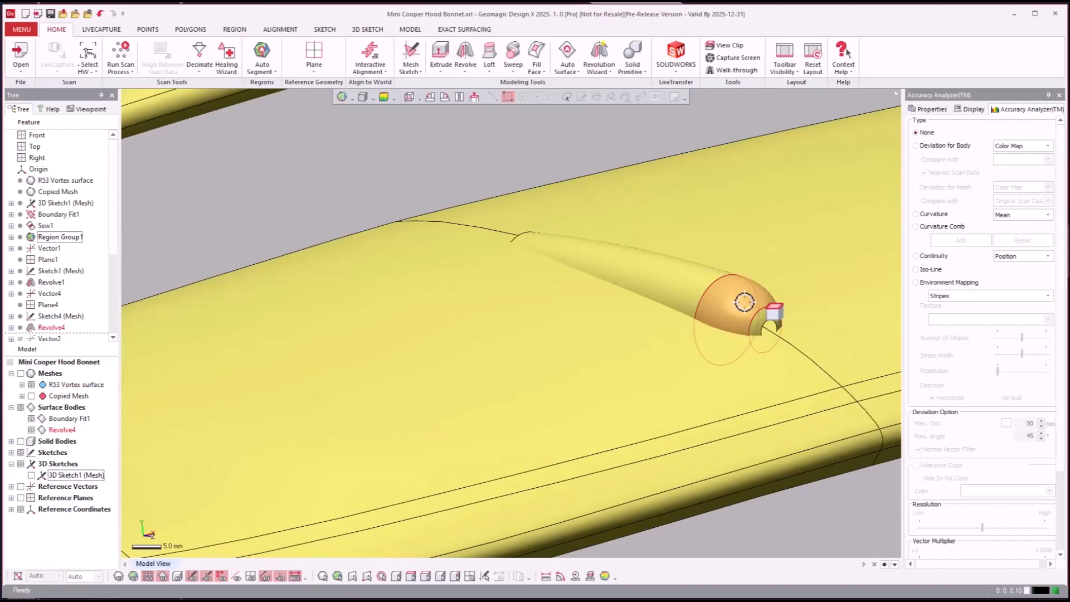
# Review Region Group1, Plane4 and Sketch4 (Mesh), then open Sketch4 for editing.
pyautogui.click(48, 247)
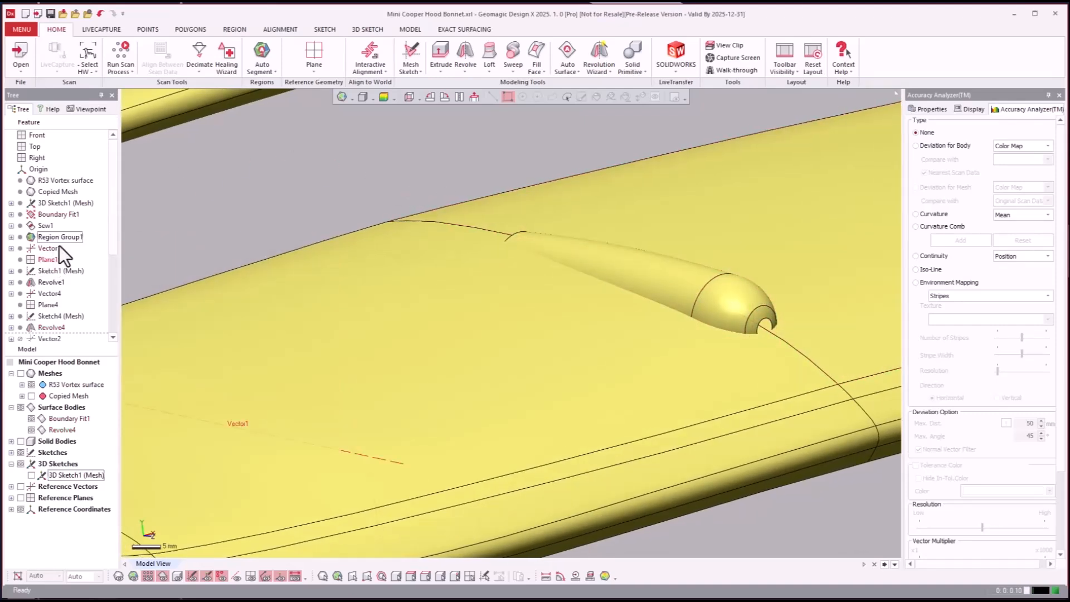
pyautogui.click(60, 168)
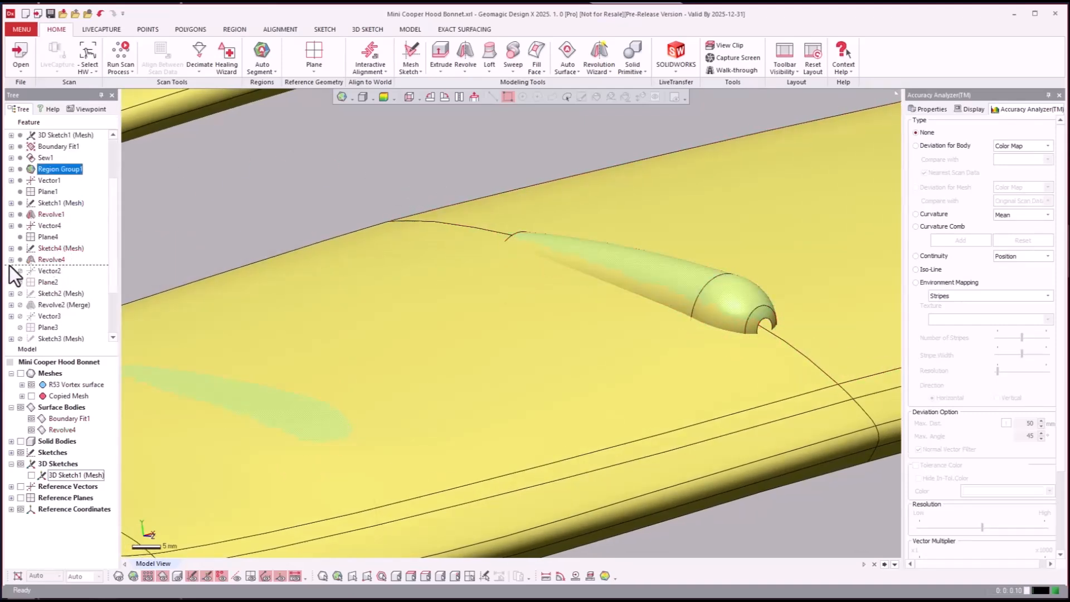
pyautogui.click(47, 237)
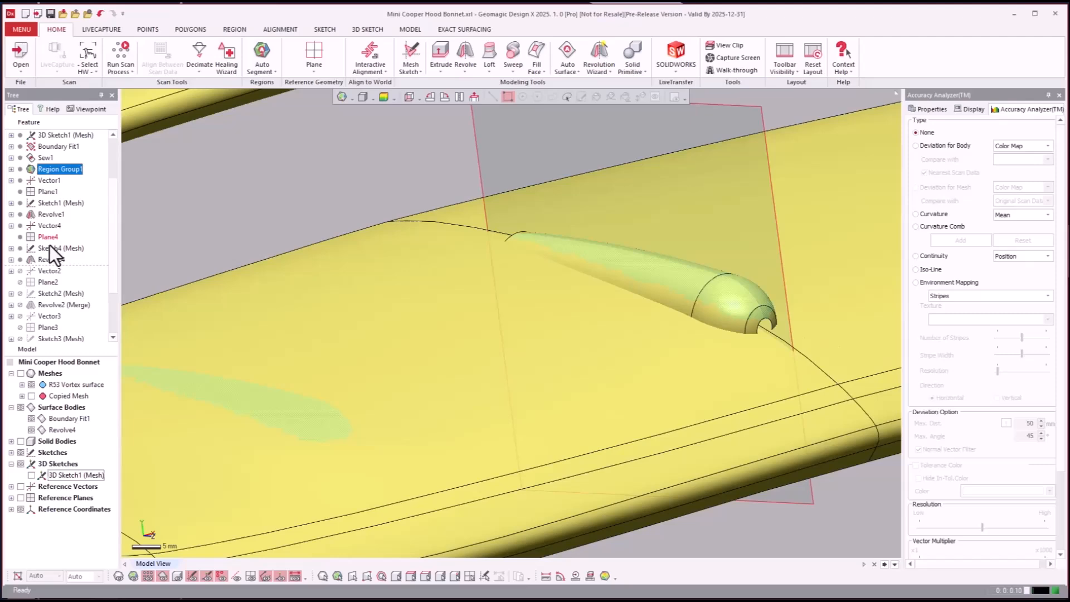
pyautogui.click(60, 247)
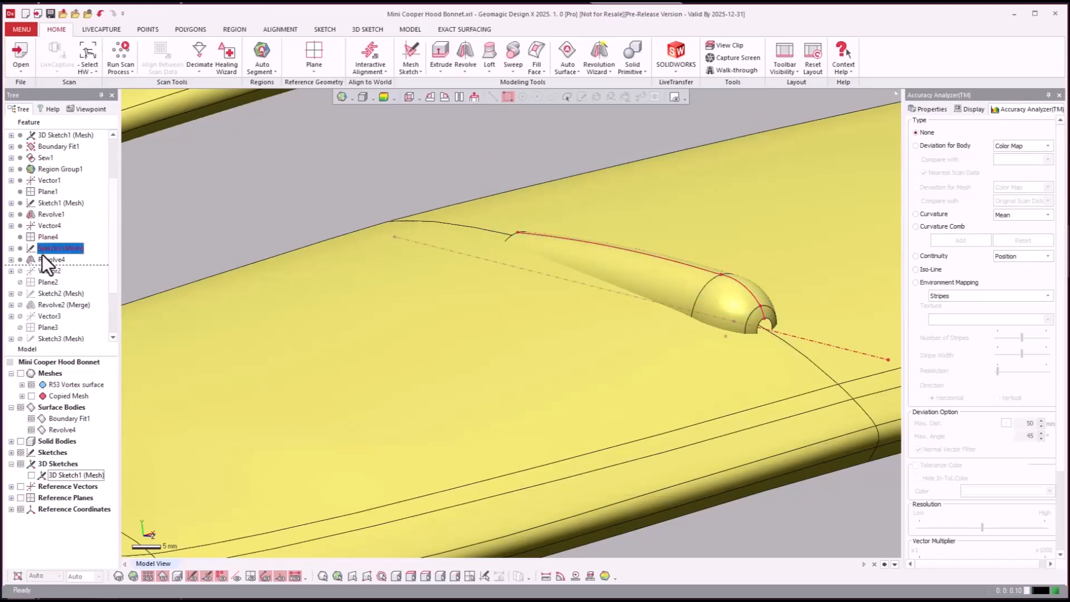
pyautogui.doubleClick(58, 248)
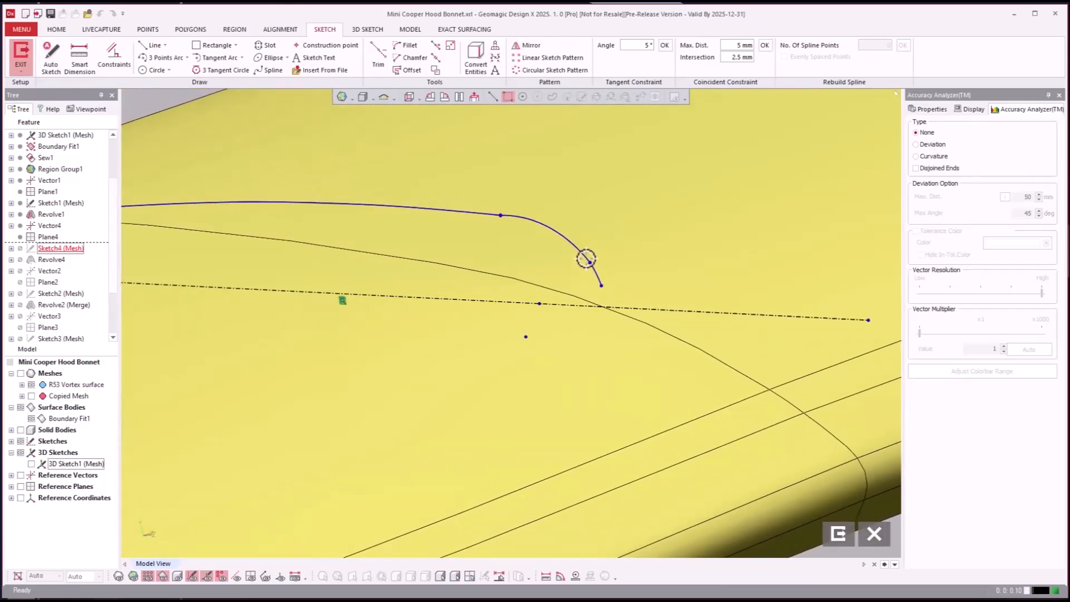
# Zoom to the dome end of Sketch4's profile curve and adjust it with Tangent Arc.
pyautogui.click(474, 97)
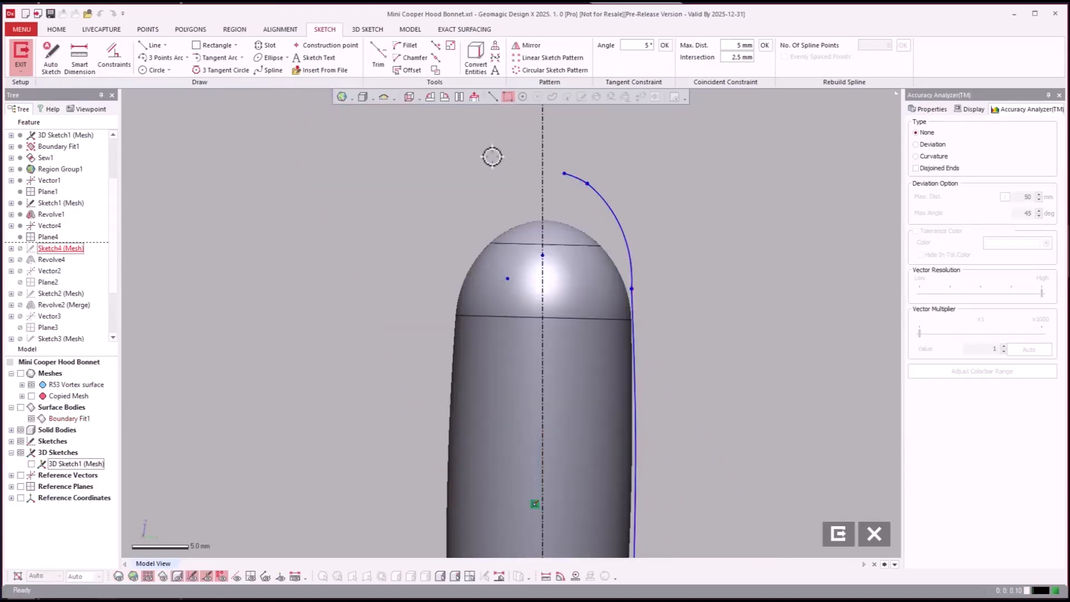
pyautogui.scroll(3)
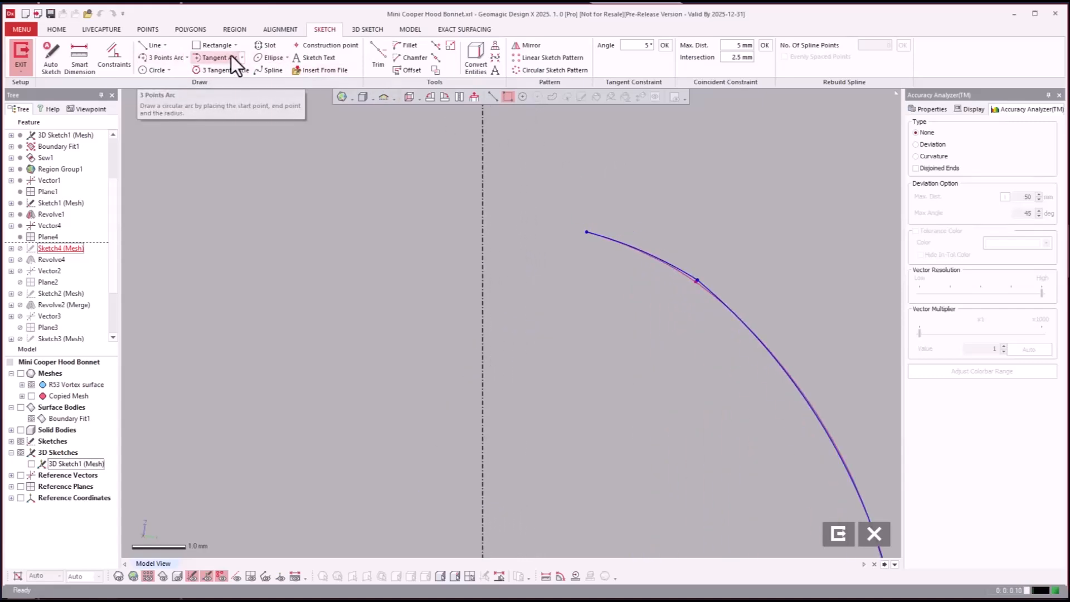
pyautogui.click(217, 57)
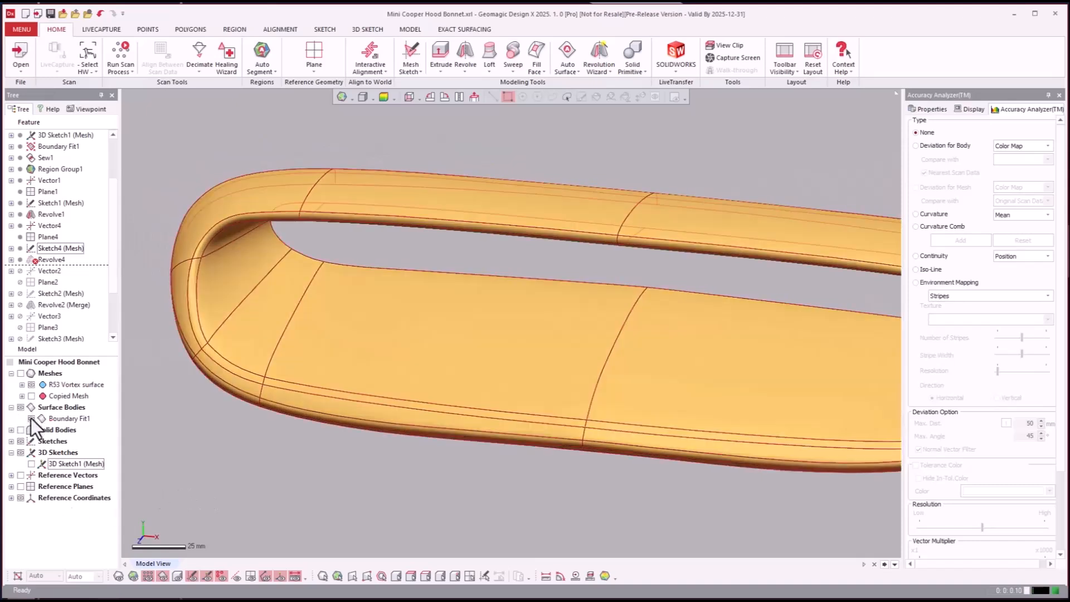
# Show Boundary Fit1, edit Revolve4's base sketch, and trim the profile near the axis.
pyautogui.click(51, 259)
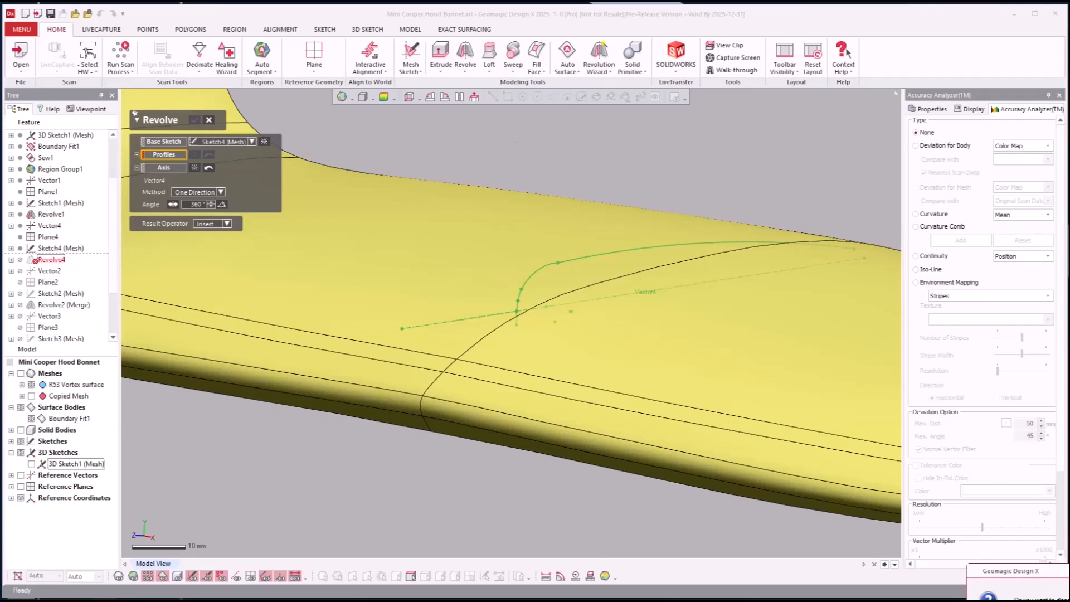
pyautogui.click(209, 119)
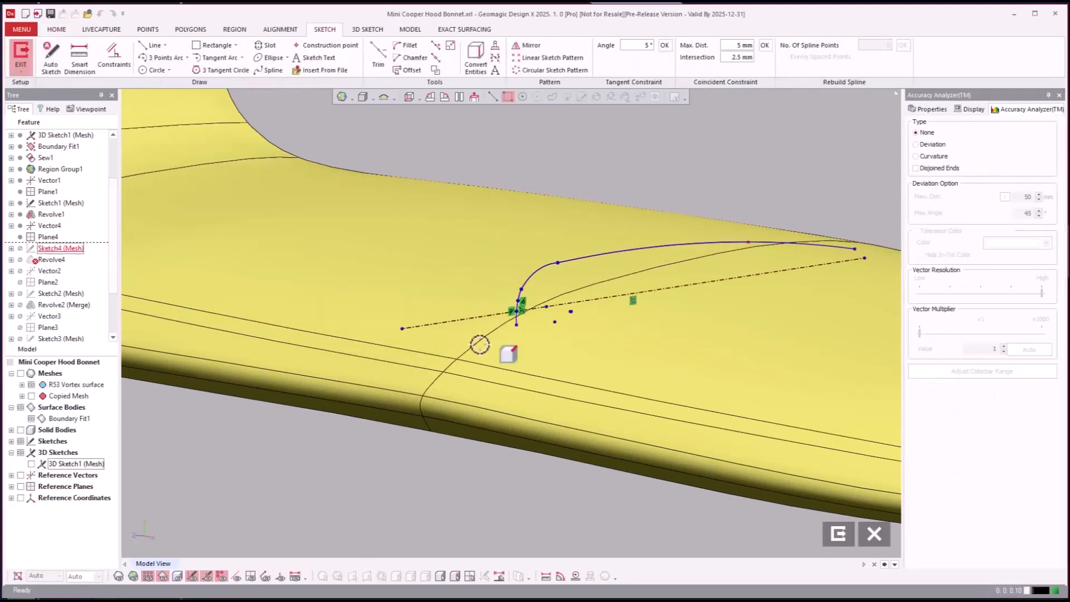
pyautogui.click(378, 58)
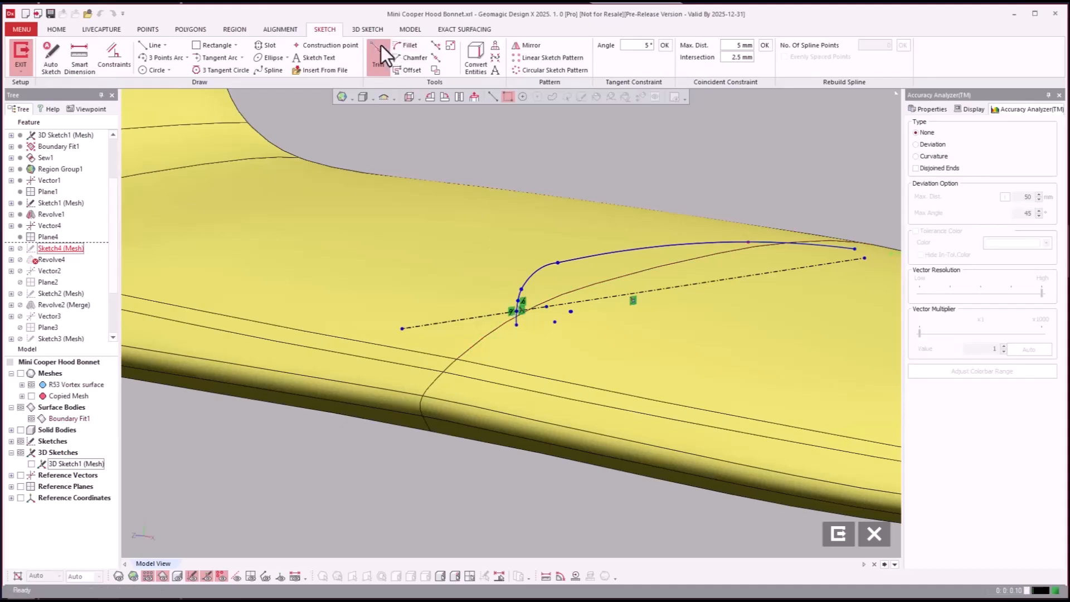
pyautogui.click(378, 58)
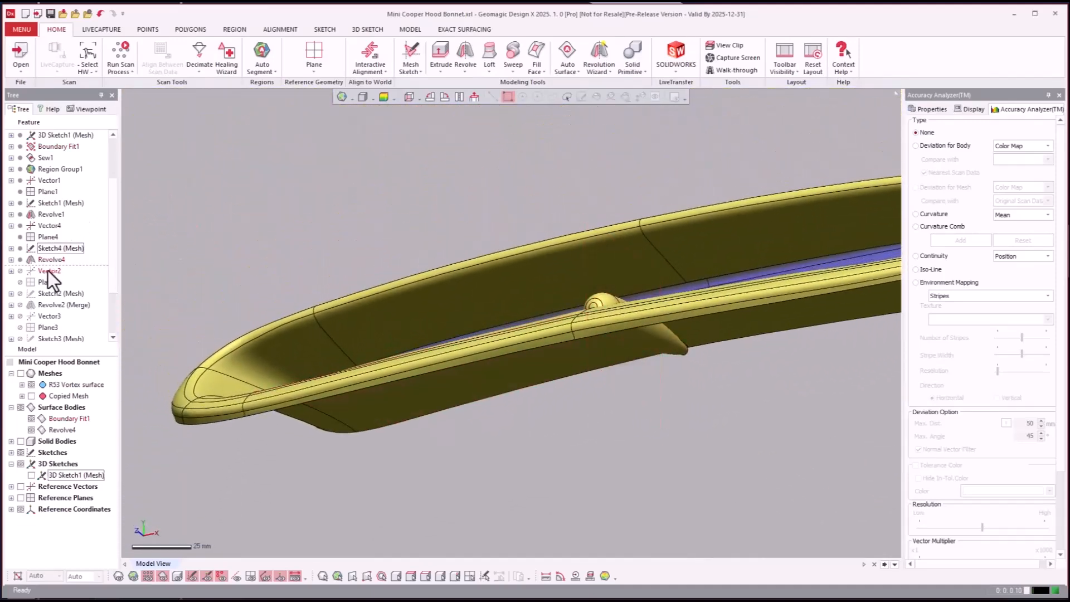
# Set Revolve4 to Both Directions with 155° angle and 157° opposite angle.
pyautogui.doubleClick(51, 259)
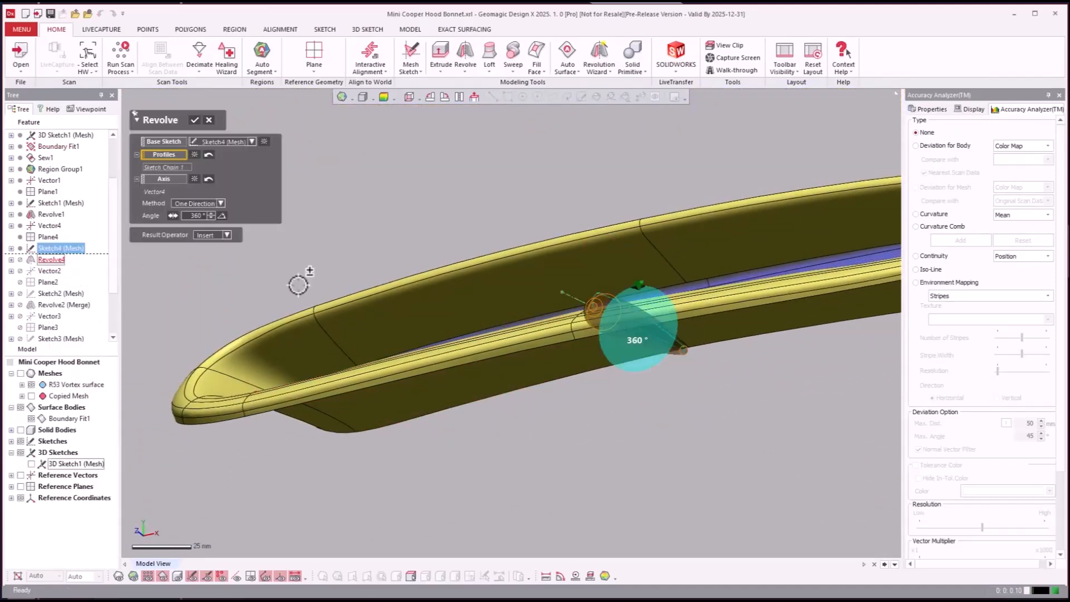
pyautogui.click(222, 203)
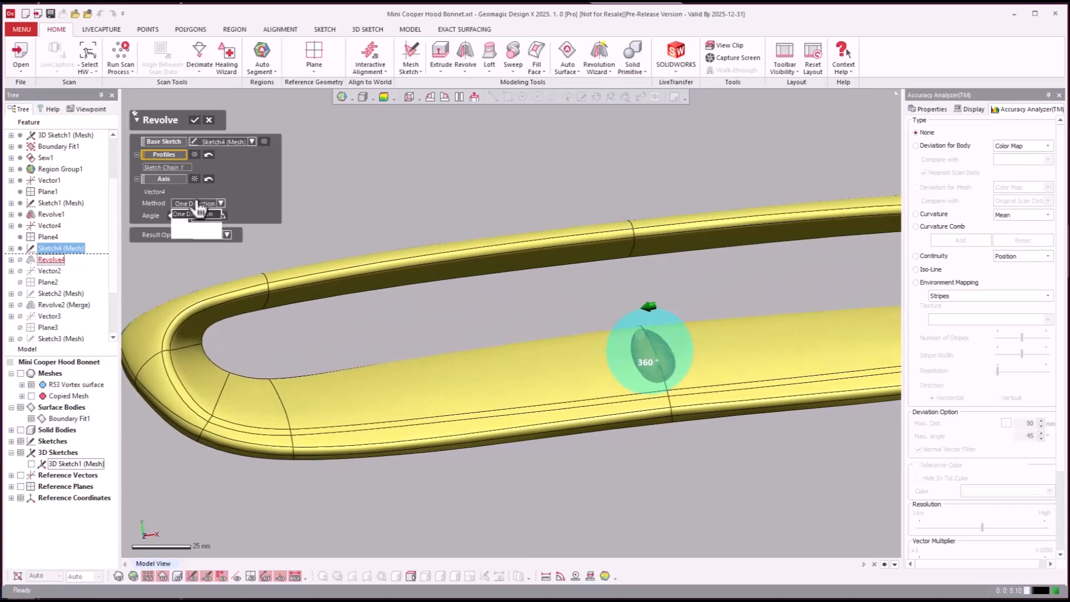
pyautogui.click(219, 204)
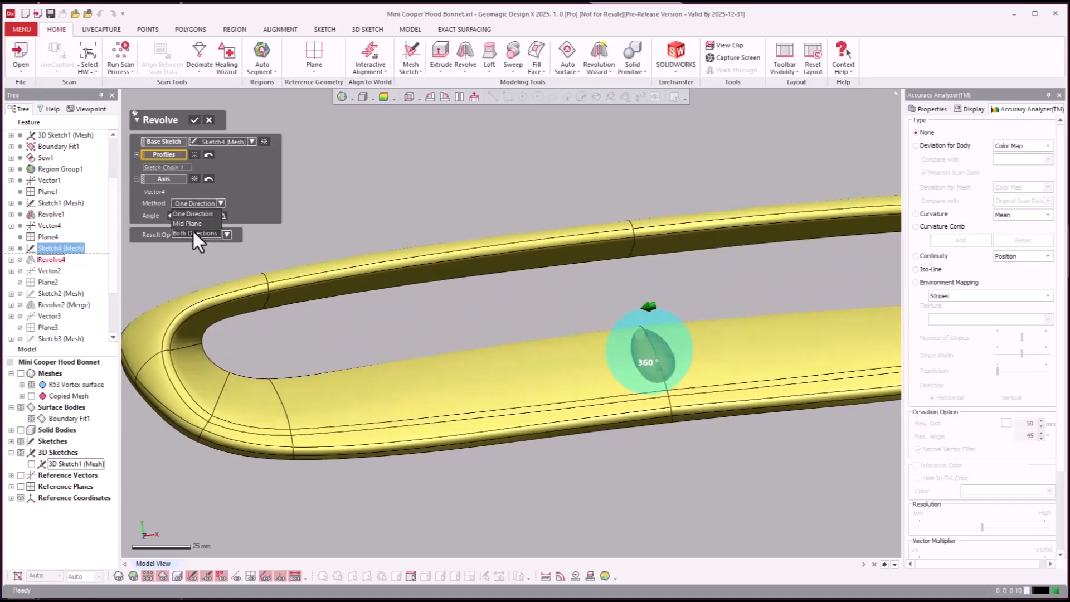
pyautogui.click(196, 233)
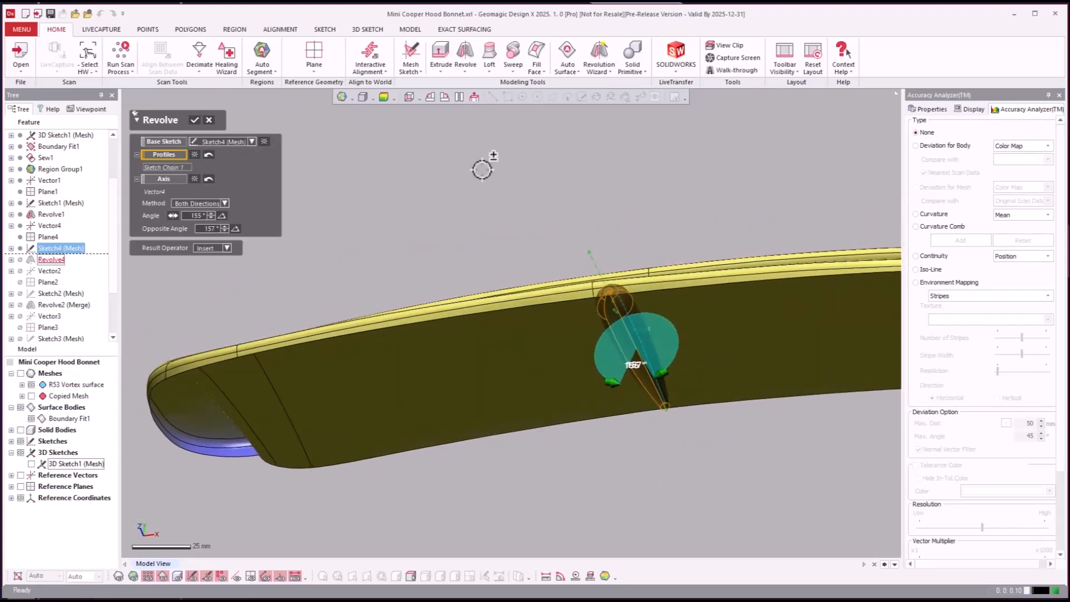
pyautogui.click(195, 119)
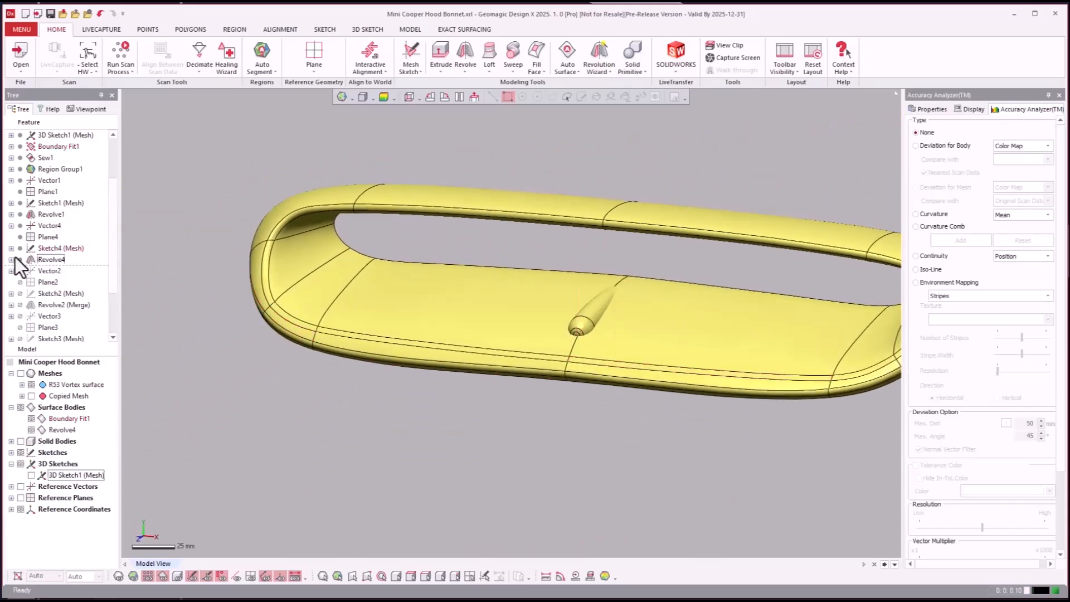
pyautogui.click(60, 247)
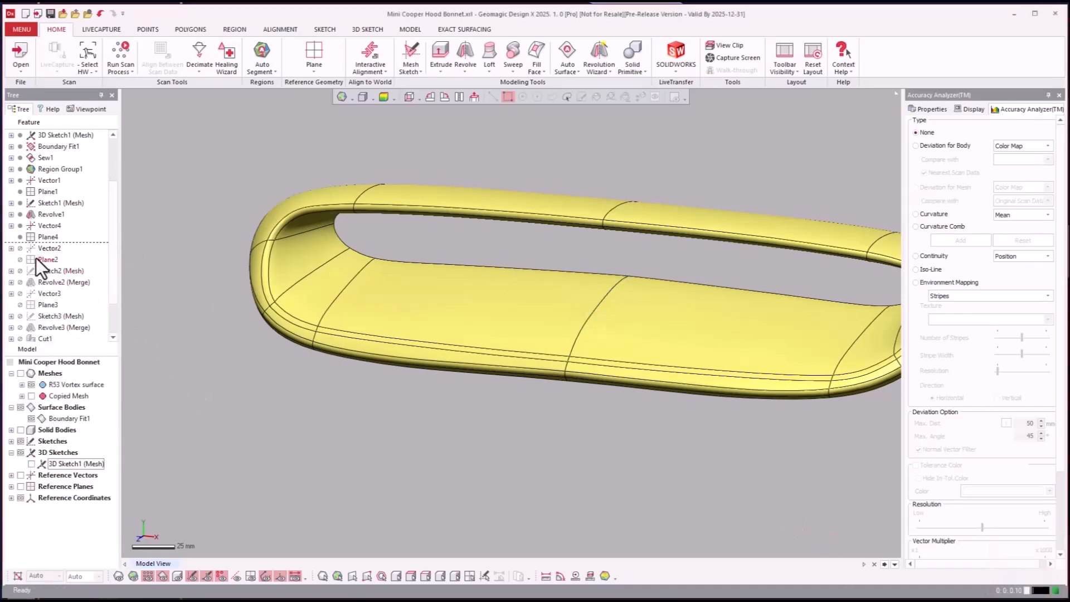
# Roll forward Revolve2 (Merge) and Revolve3 (Merge) to restore the second and third fins.
pyautogui.rightClick(64, 282)
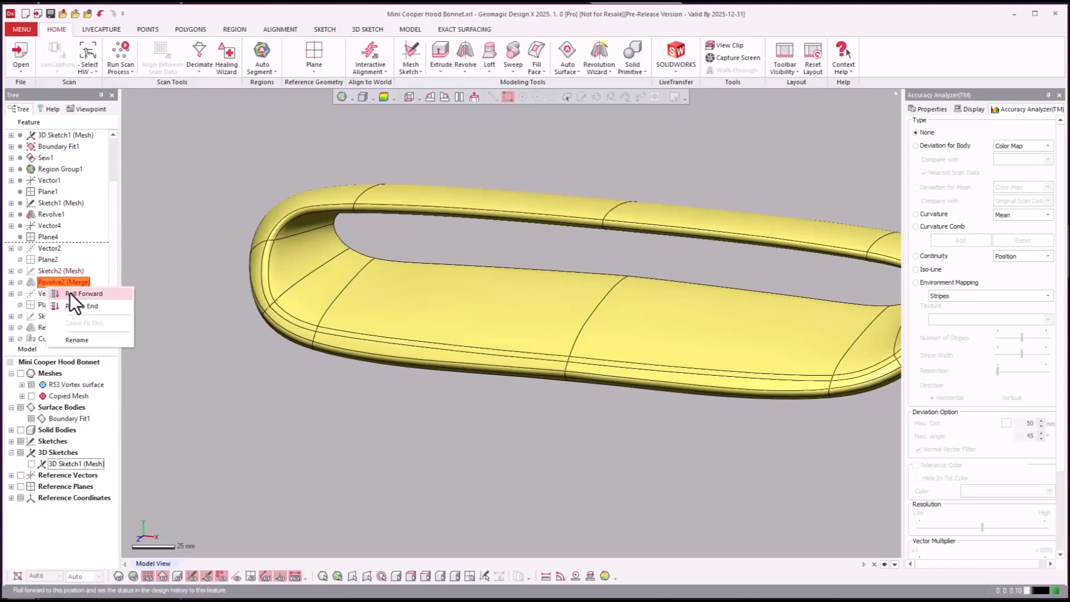
pyautogui.click(83, 293)
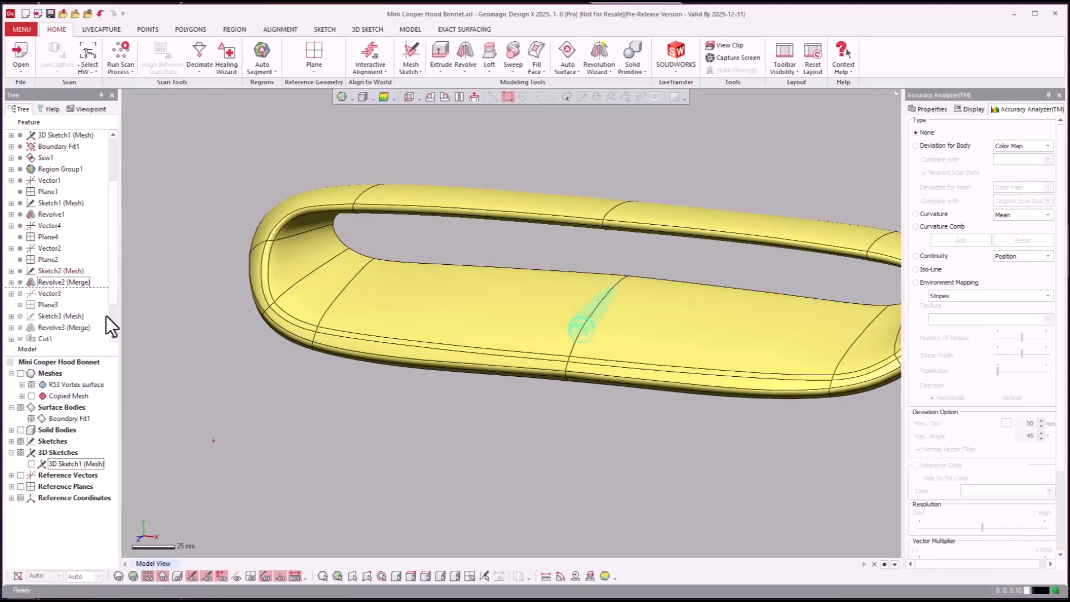
pyautogui.rightClick(63, 327)
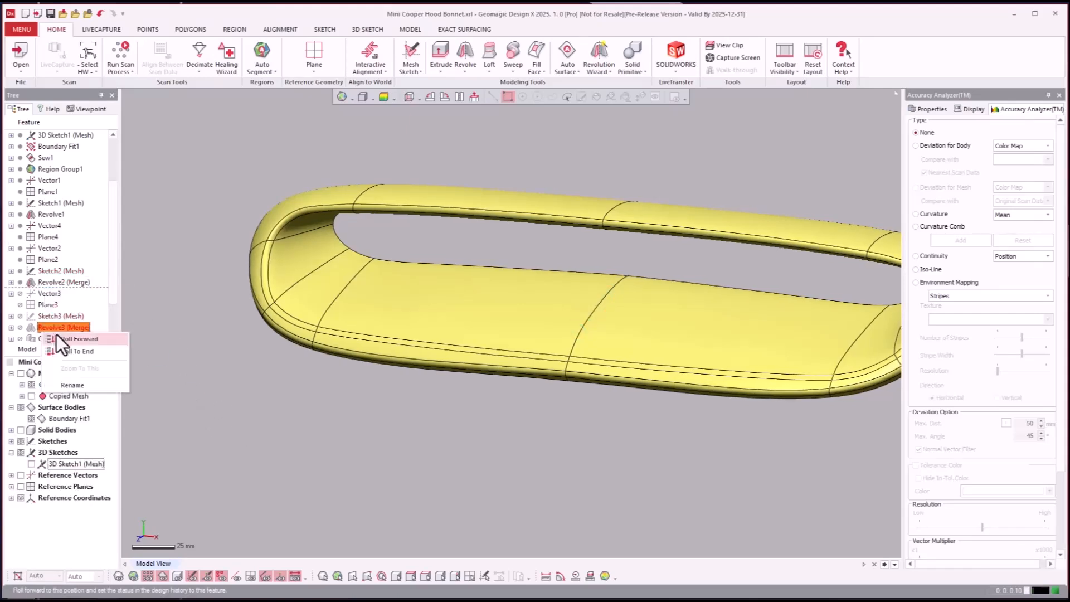
pyautogui.click(77, 338)
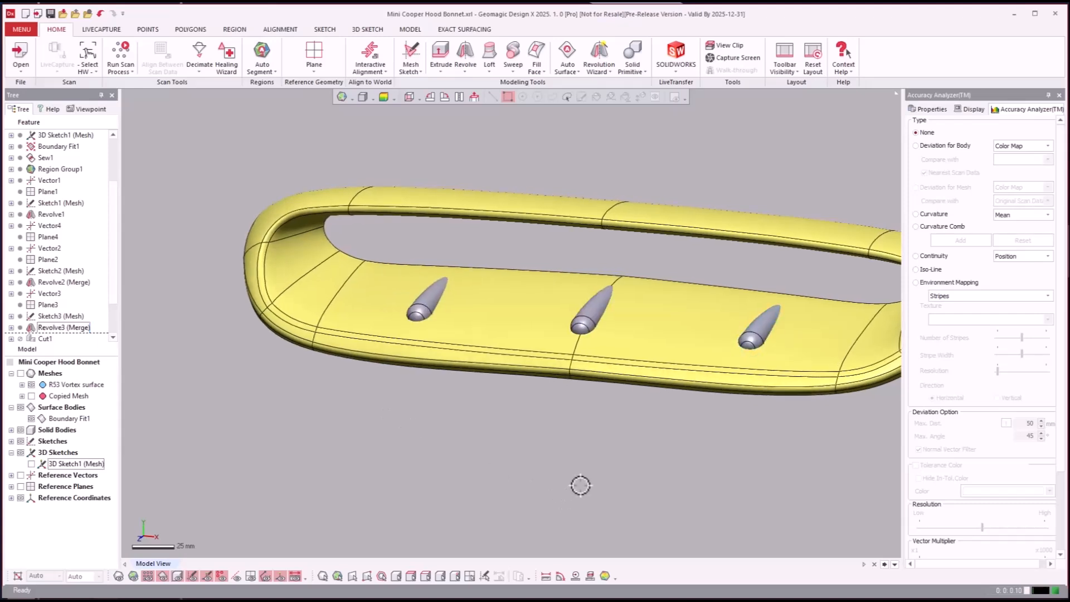
pyautogui.click(60, 316)
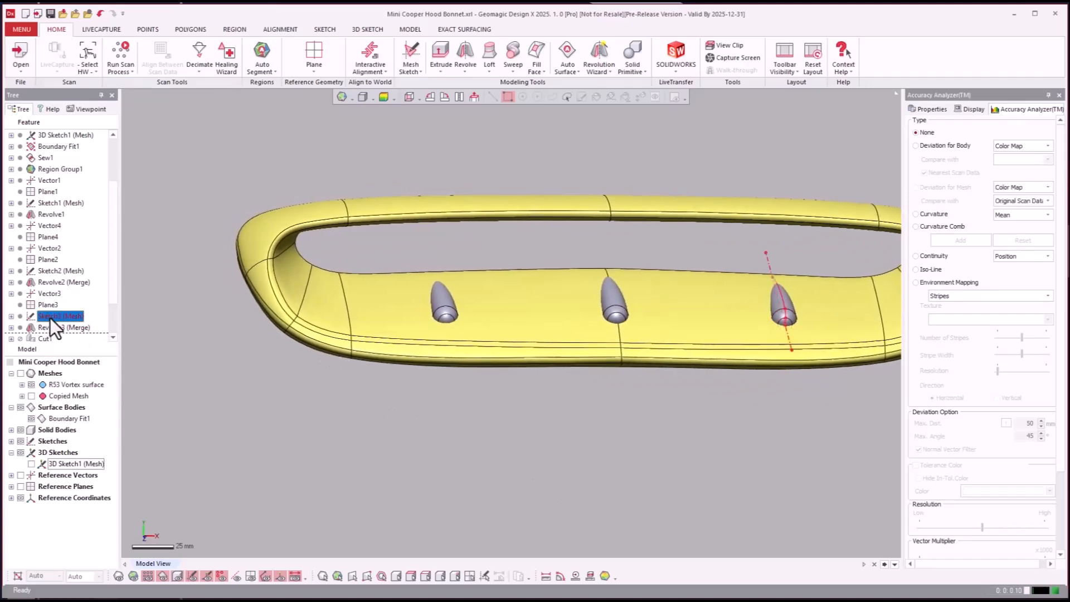
pyautogui.rightClick(45, 304)
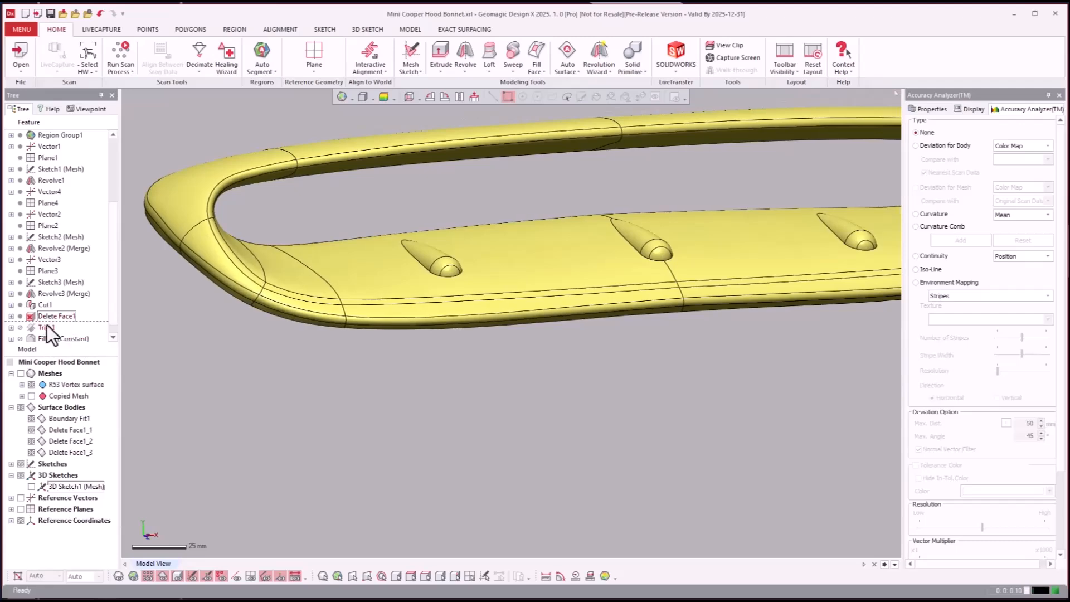
# Roll history forward through Trim1 and Fillet1 (Constant) to trim and fillet the fins.
pyautogui.click(46, 327)
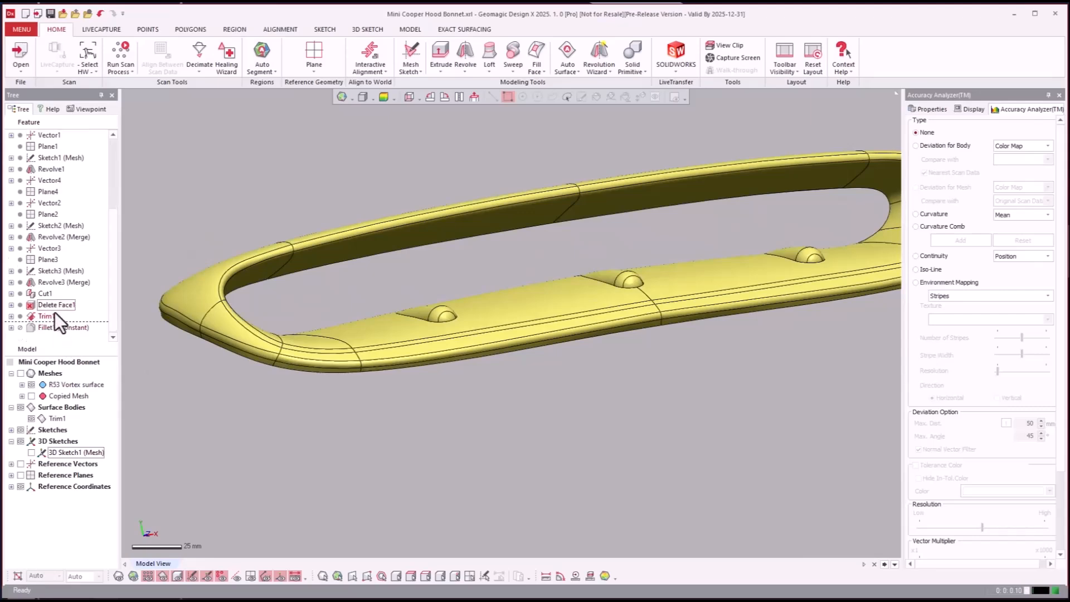
pyautogui.rightClick(44, 327)
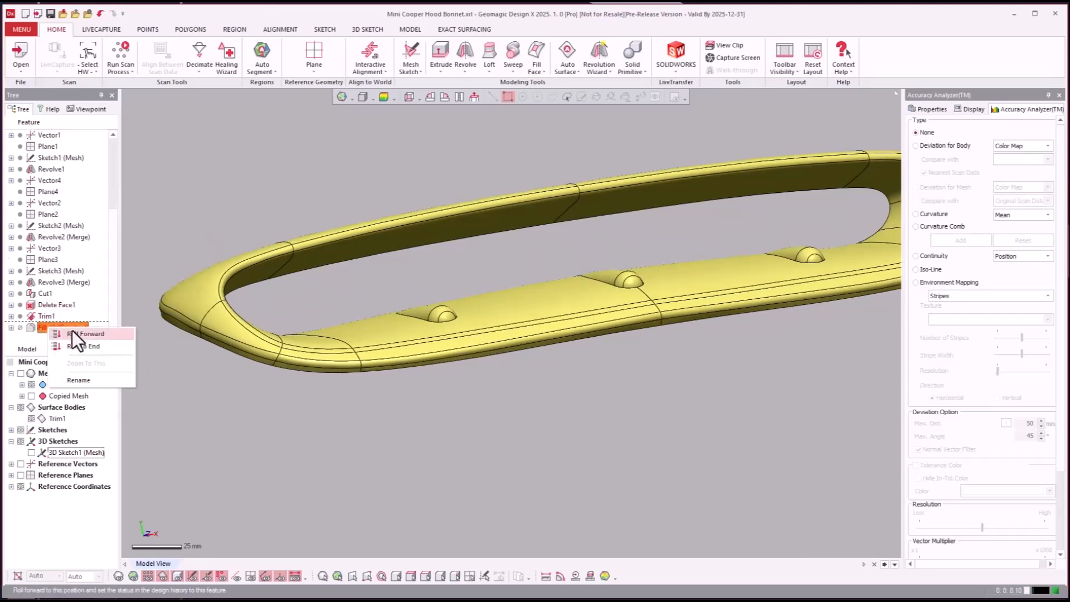
pyautogui.click(89, 333)
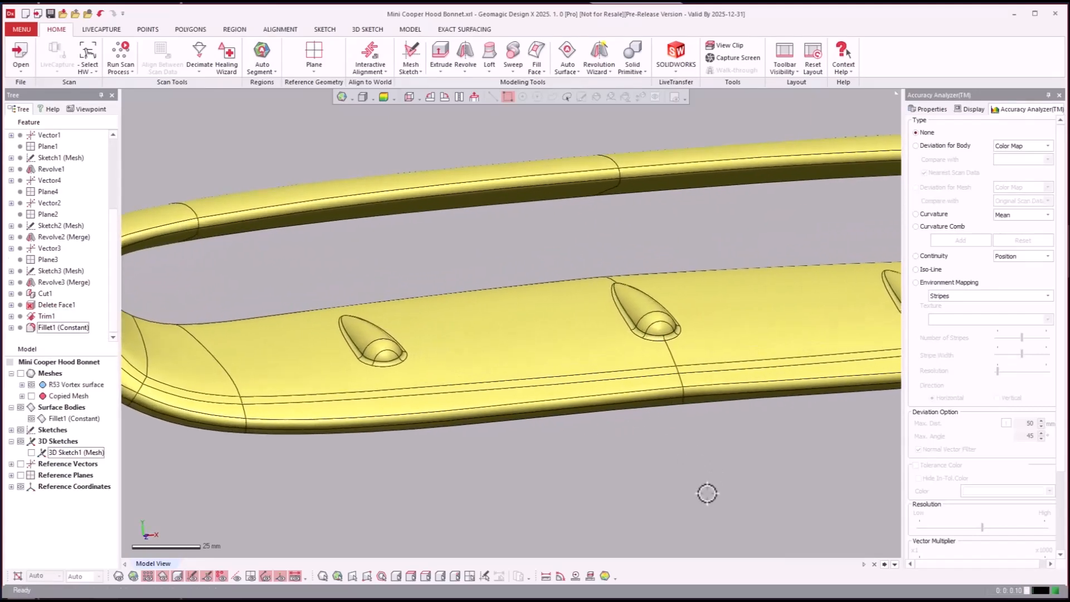